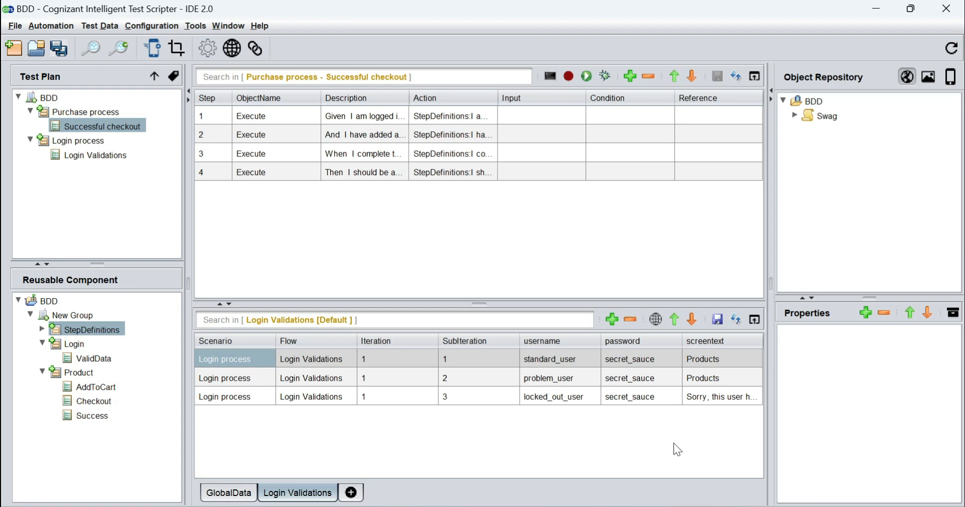
mouse_move(110, 126)
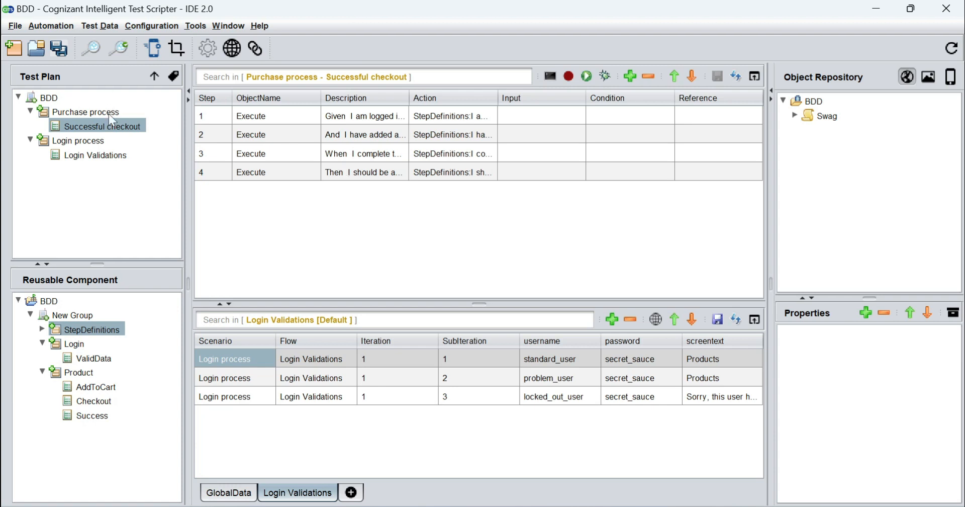
Step: Review the Successful checkout test case under the Purchase process scenario in the Test Plan tree
left_click(102, 126)
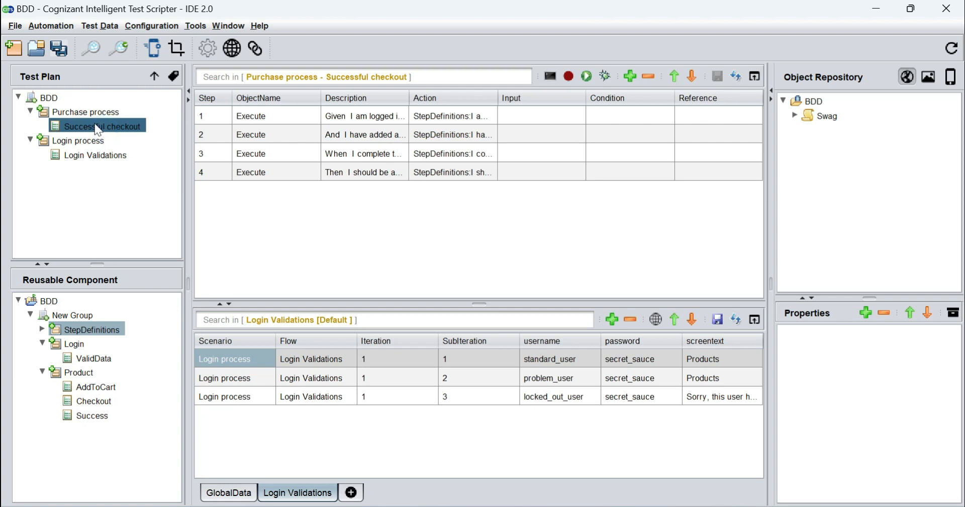
left_click(88, 112)
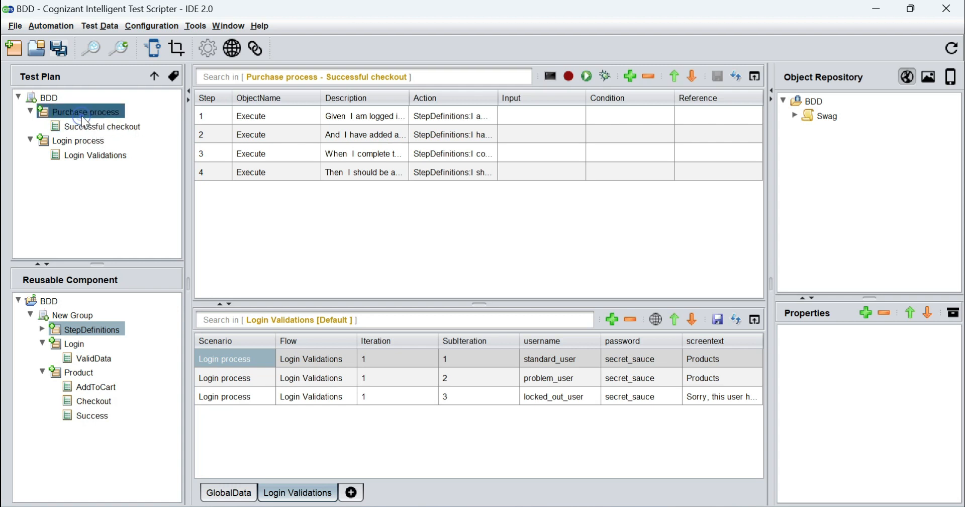
left_click(104, 126)
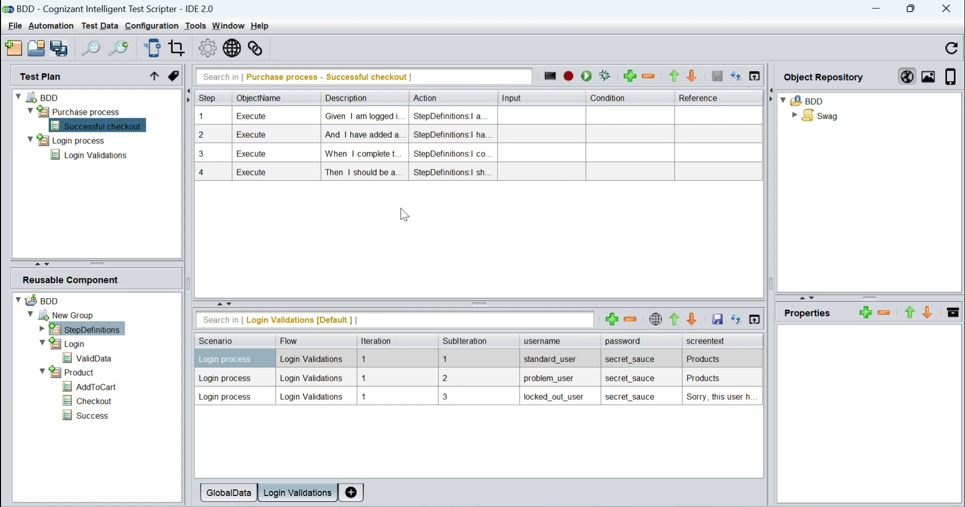
mouse_move(504, 105)
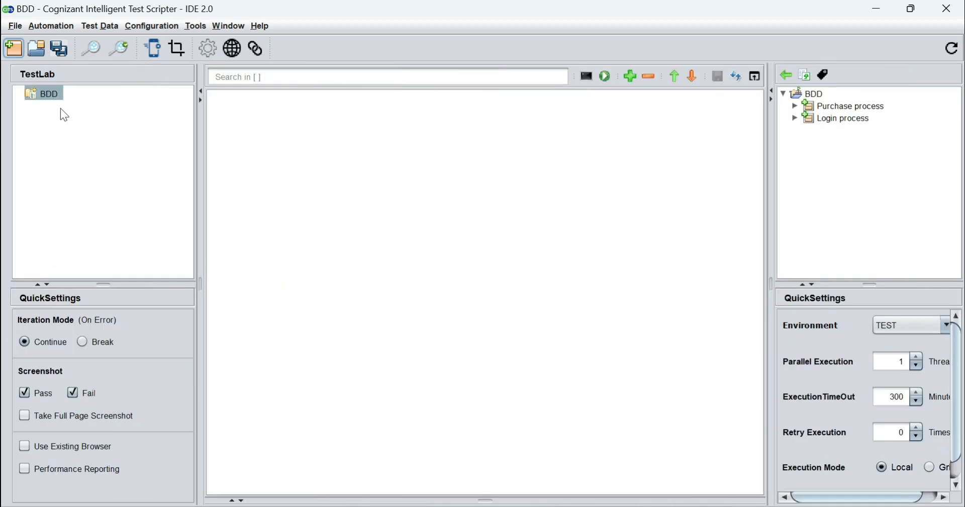
Step: Add release Release1 under the BDD project and create a test set in it
left_click(49, 94)
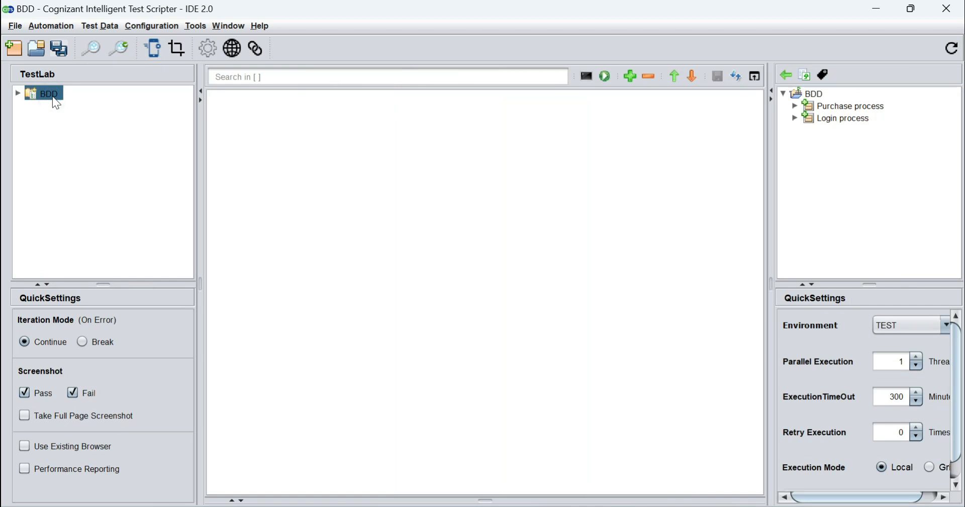
left_click(18, 93)
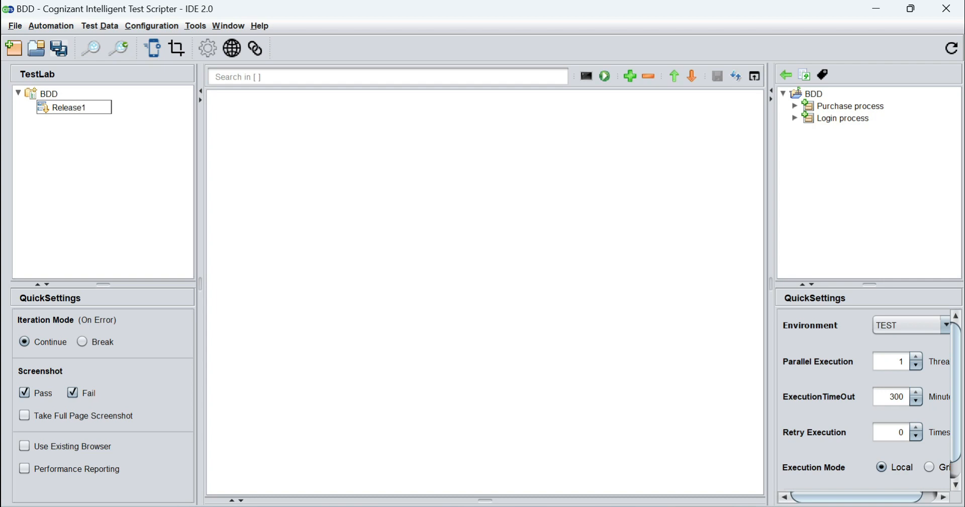
left_click(69, 108)
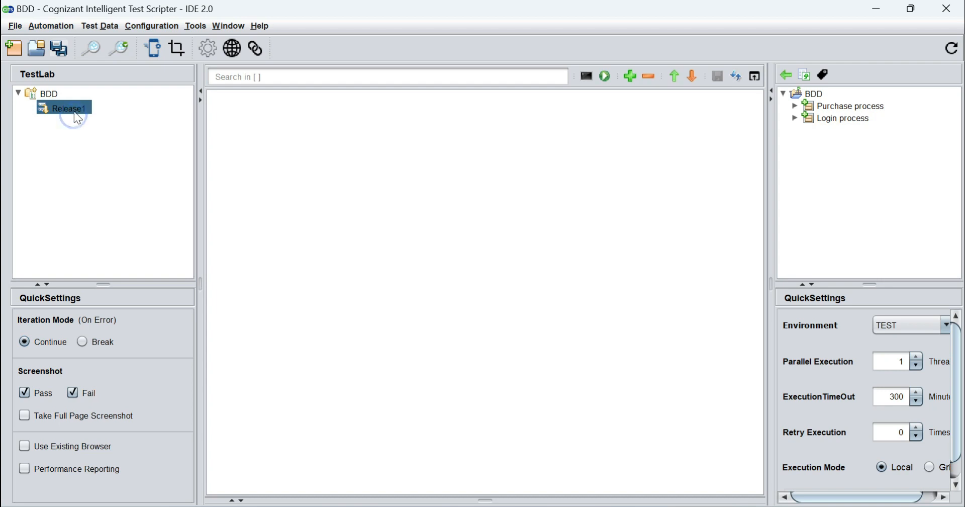
double_click(68, 108)
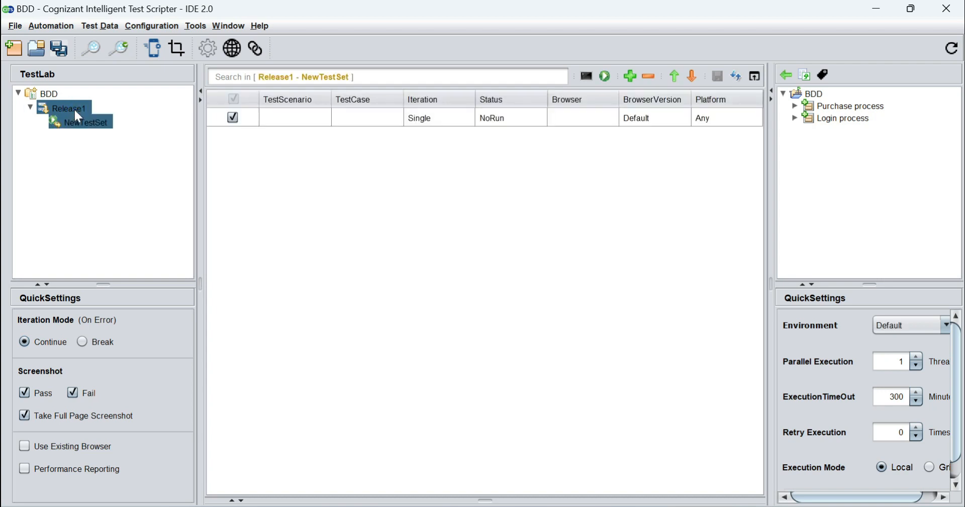
Step: Rename the new test set to 'BDD' and open it
double_click(82, 122)
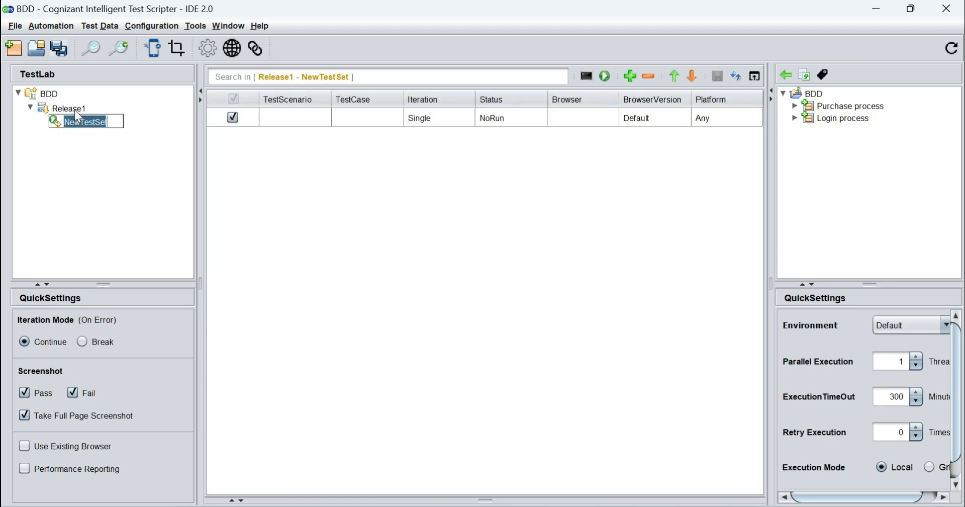
type("BDD")
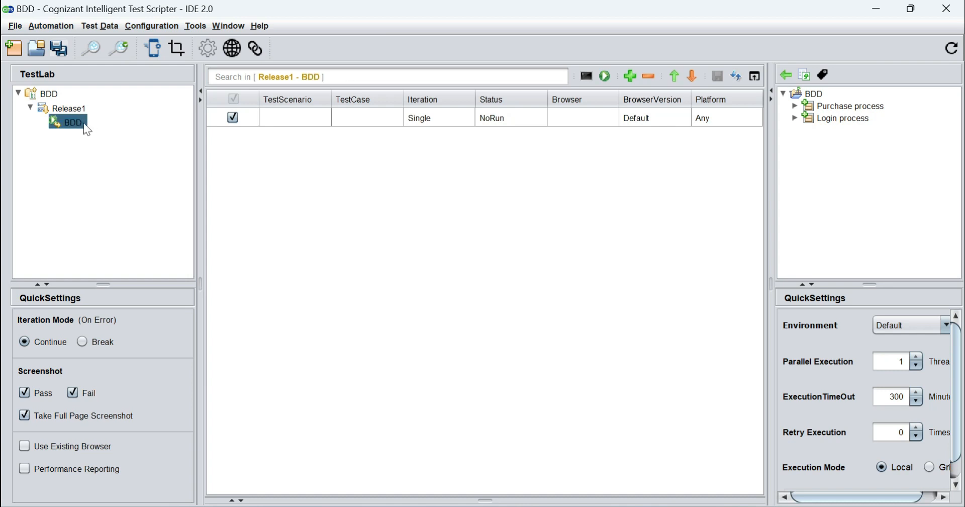
left_click(795, 106)
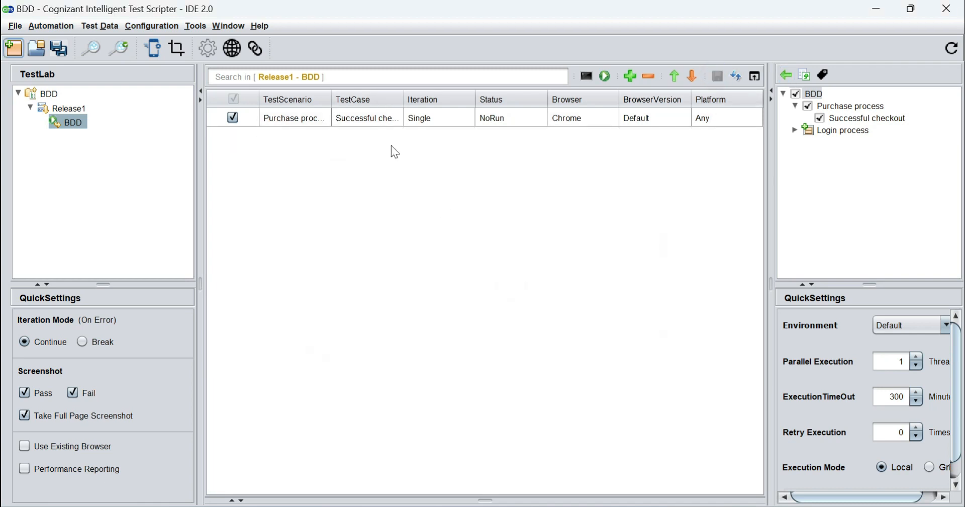
mouse_move(527, 148)
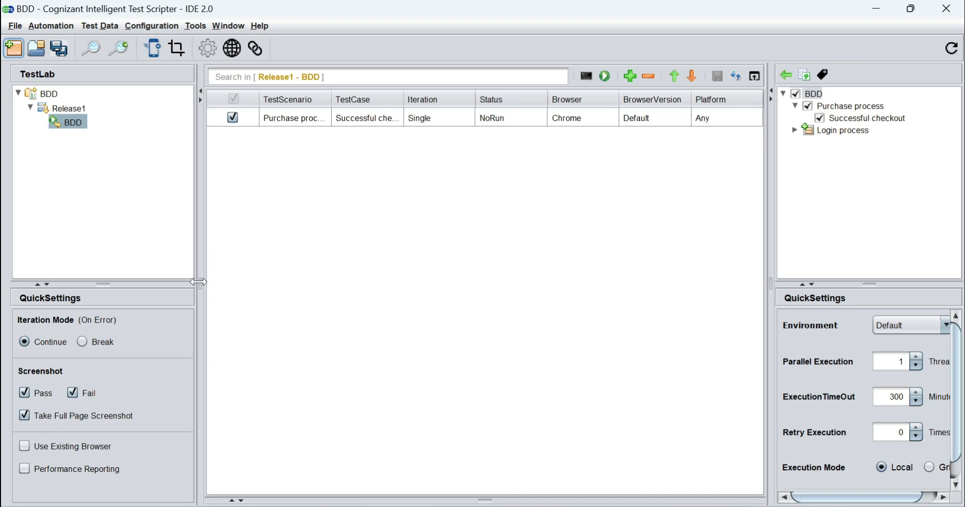
Step: Widen the TestLab table, then tick Bdd Reporting in Run Settings, save and close
left_click_drag(199, 282, 131, 275)
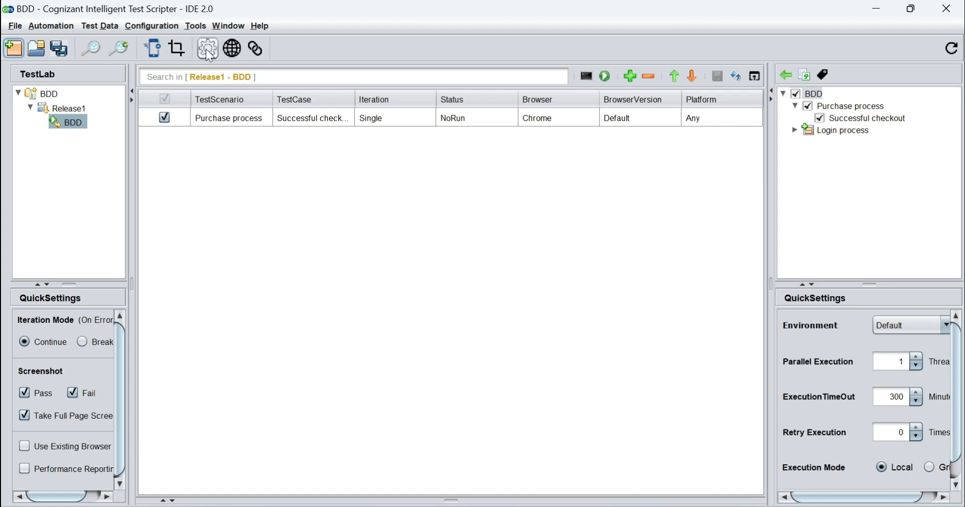
left_click(208, 49)
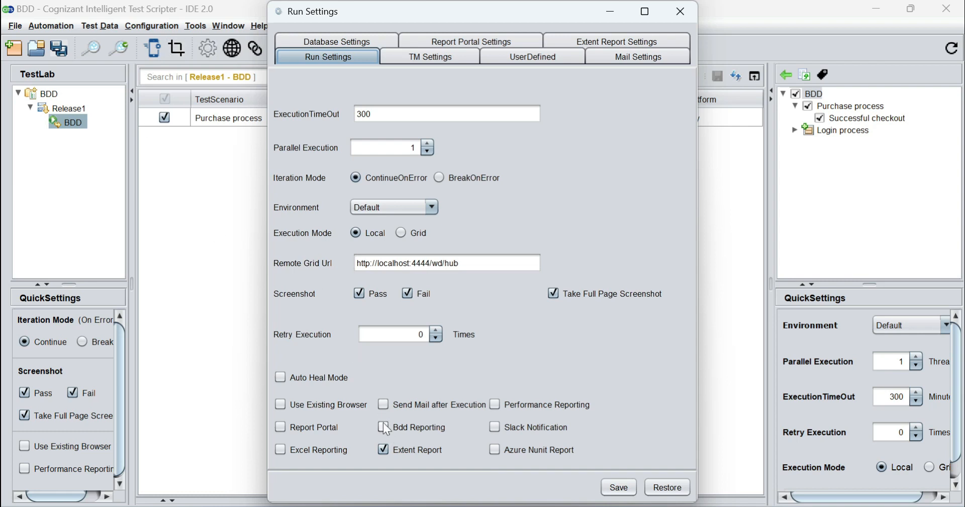
left_click(383, 427)
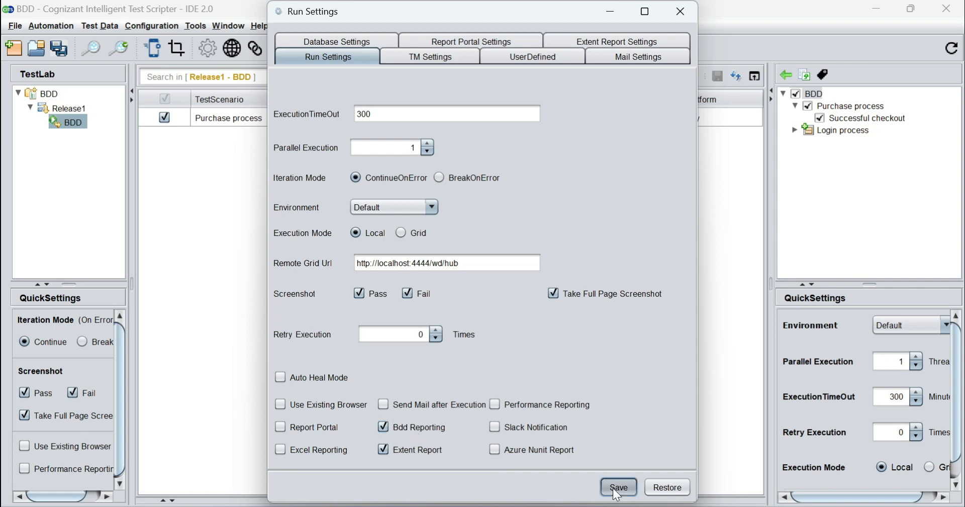
left_click(618, 487)
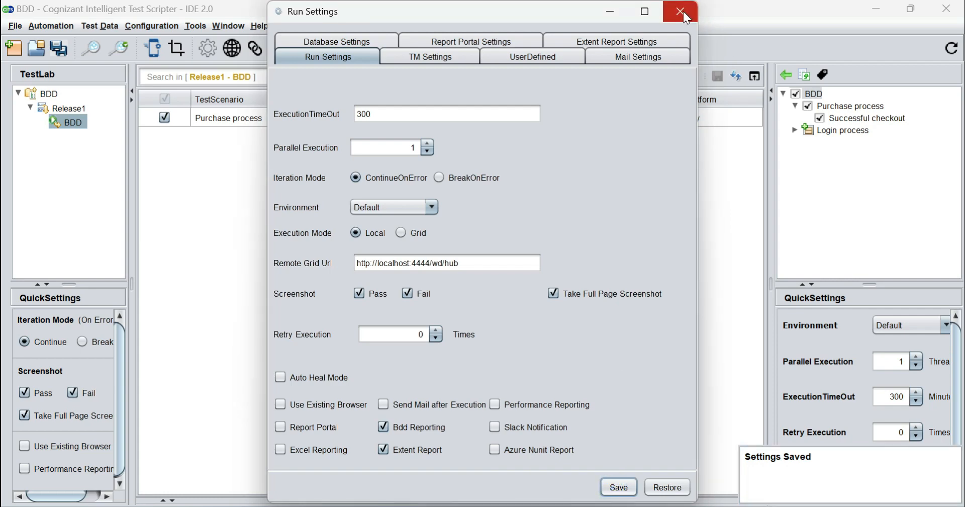
left_click(680, 11)
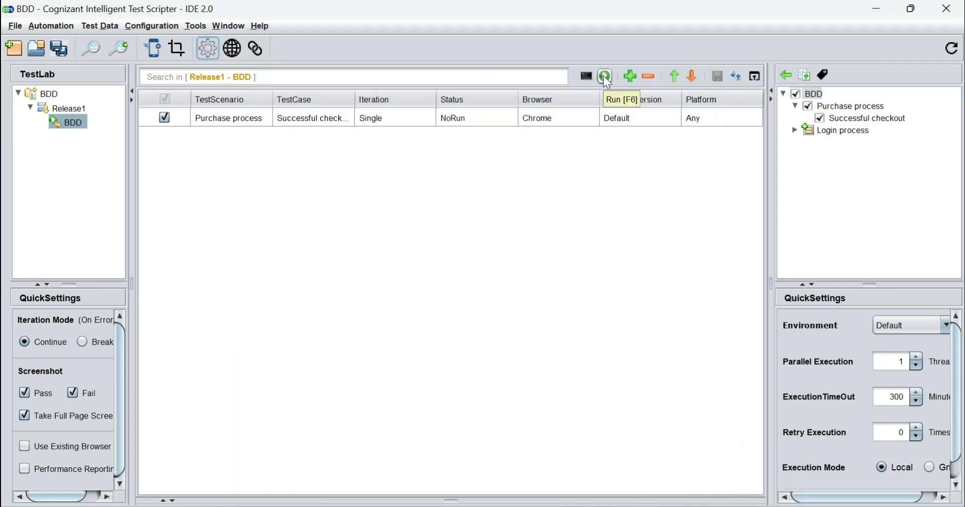
Step: Run the BDD test set, carrying the Sauce Labs Bike Light through cart and checkout
left_click(604, 76)
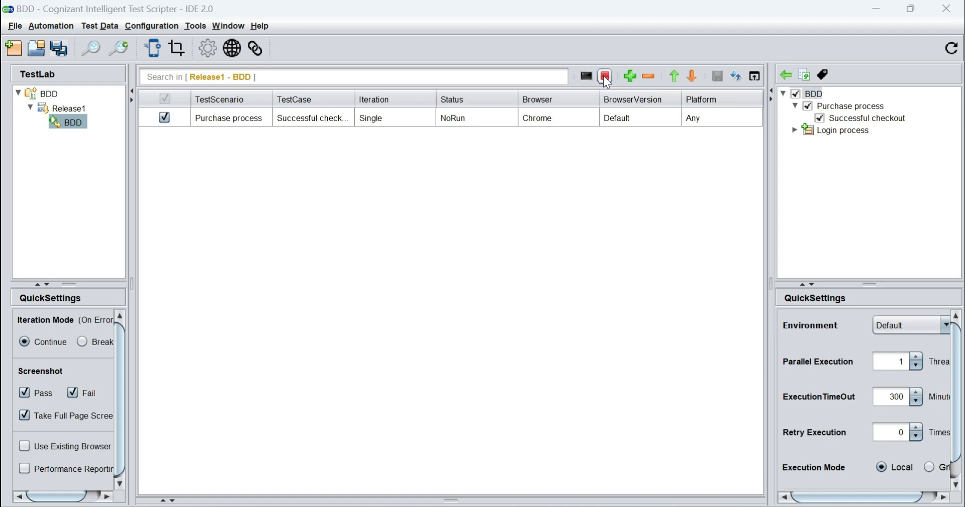
left_click(604, 76)
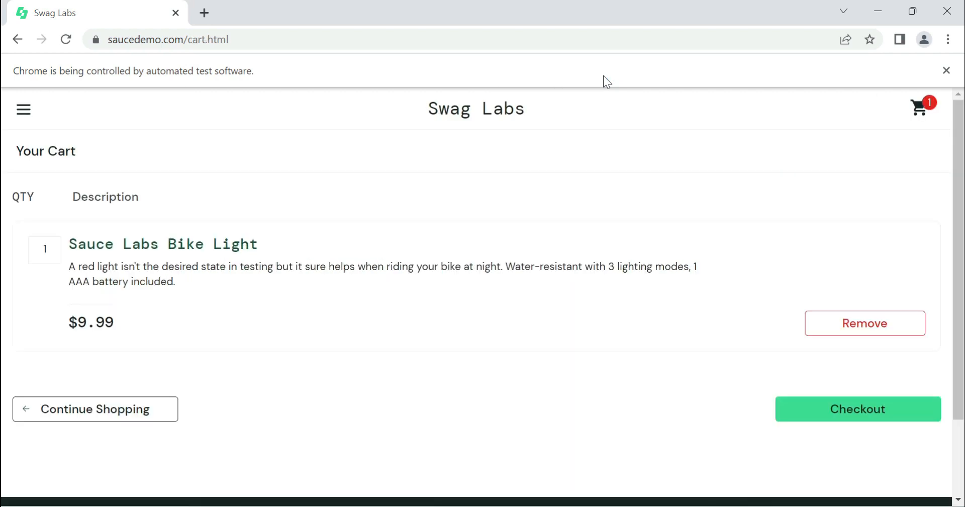
scroll("down", 3)
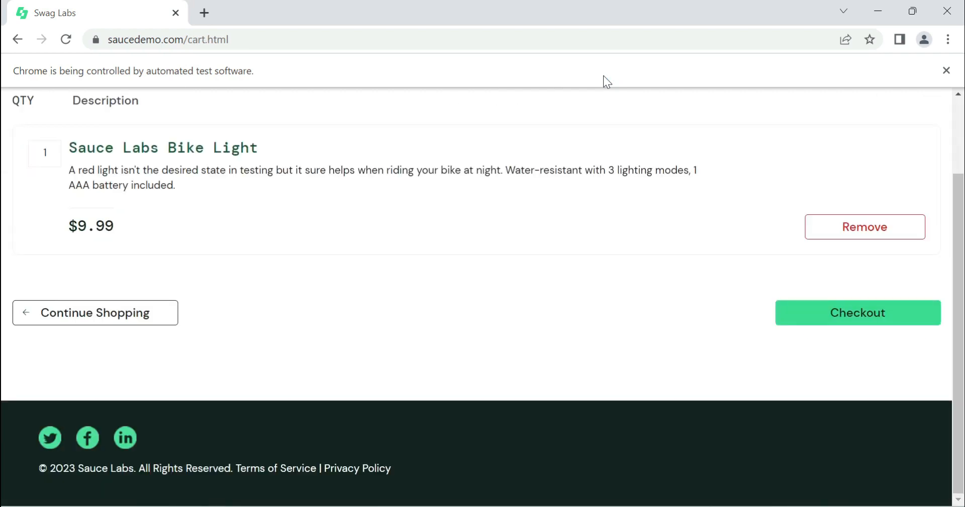
left_click(857, 313)
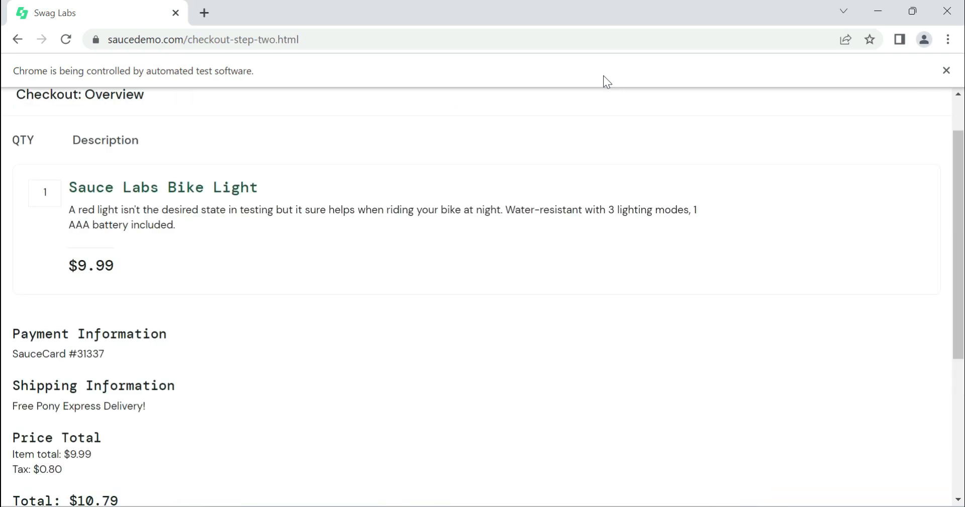
scroll("down", 3)
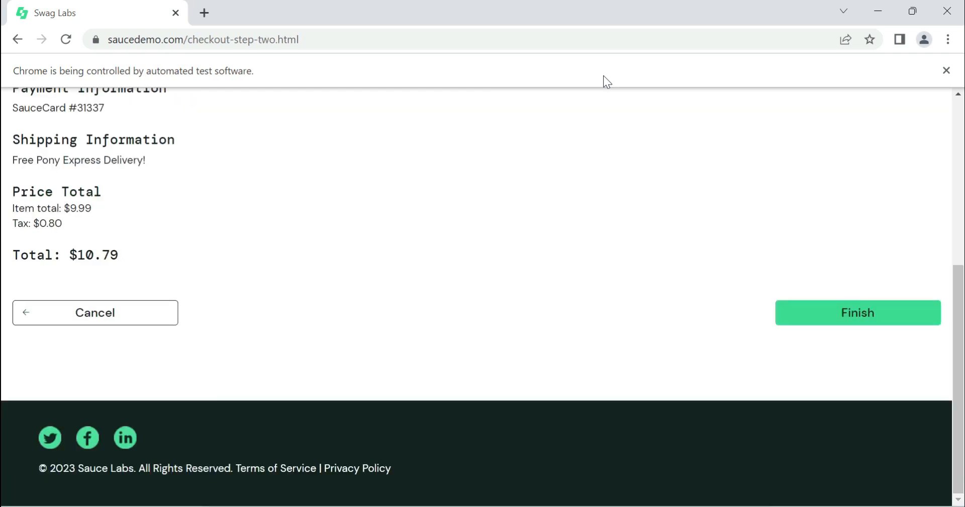
left_click(857, 312)
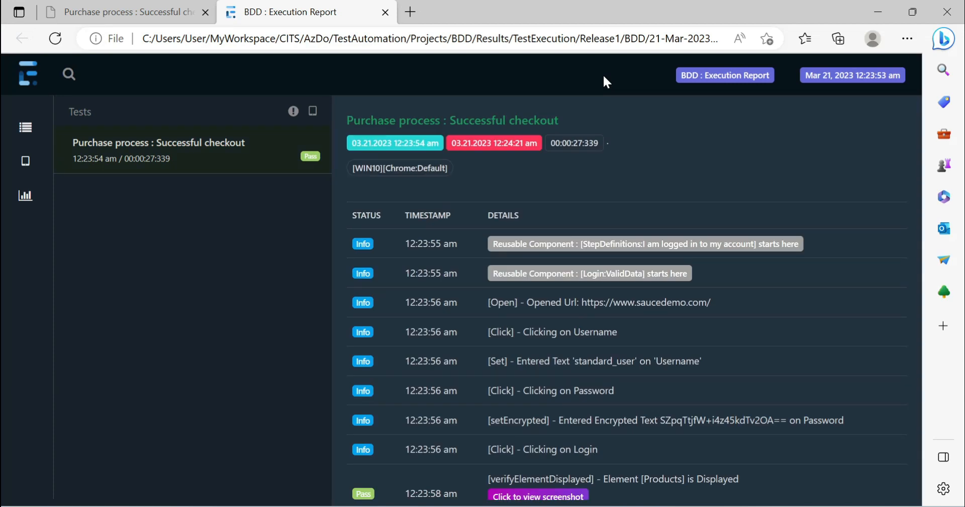
mouse_move(596, 86)
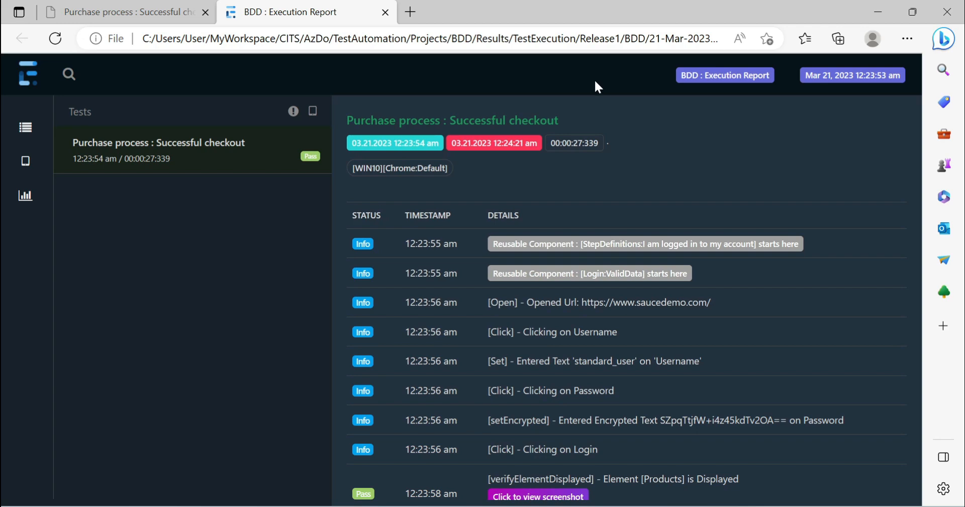
mouse_move(261, 153)
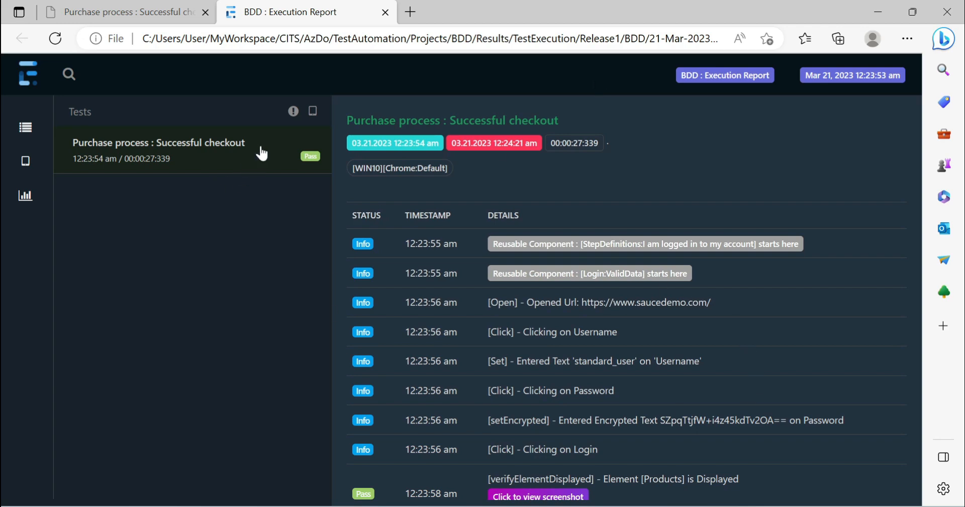
Step: Scroll the BDD Execution Report and view the screenshot of the $10.79 total check
scroll("down", 3)
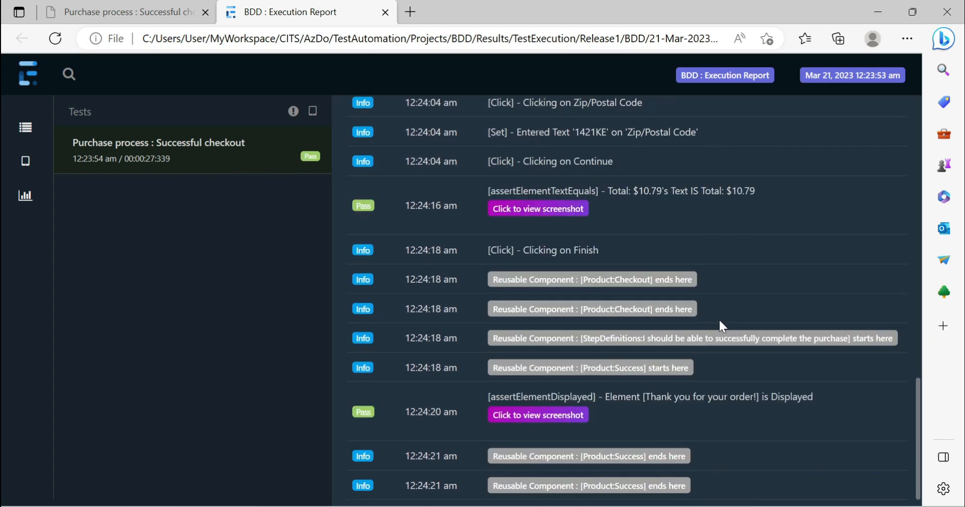
mouse_move(606, 419)
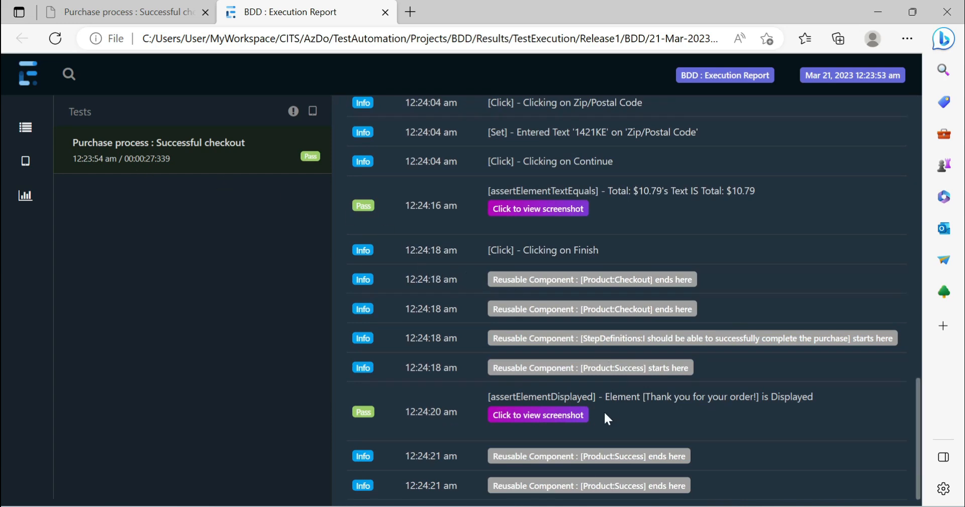
scroll("up", 3)
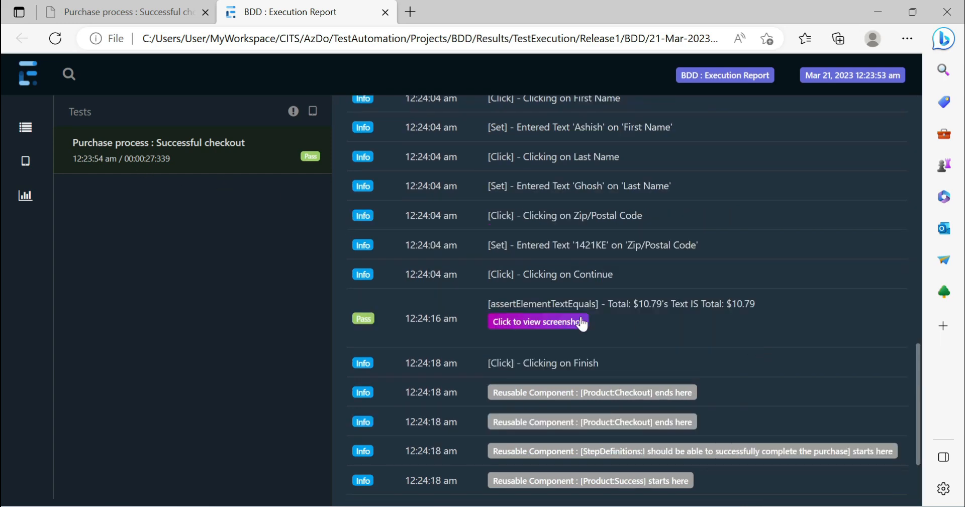
left_click(537, 321)
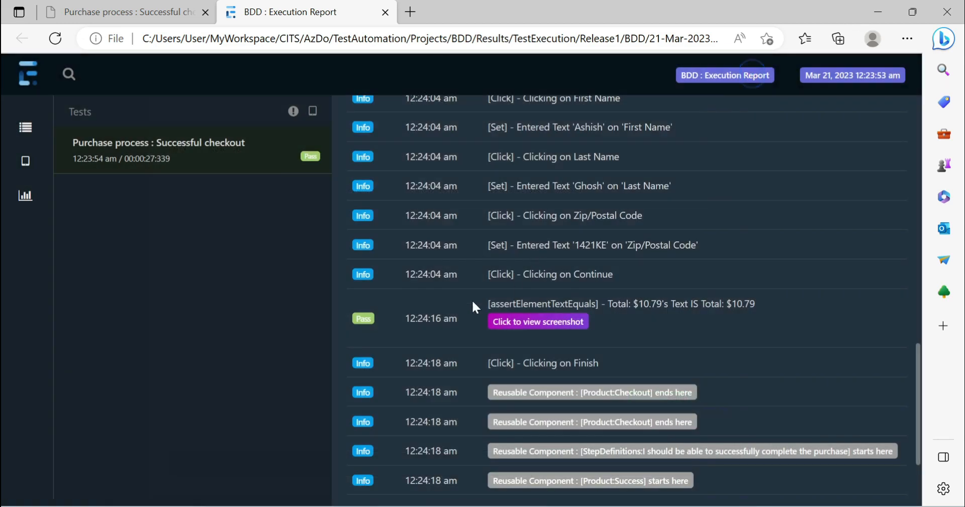
left_click(159, 150)
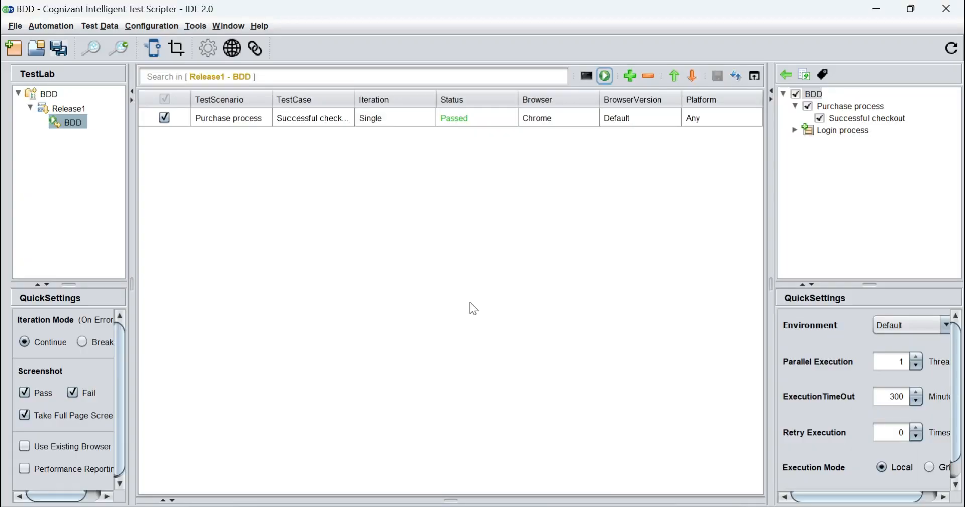
Step: Show the TestLab Release1 > BDD execution grid with the checkout run marked Passed
left_click(208, 48)
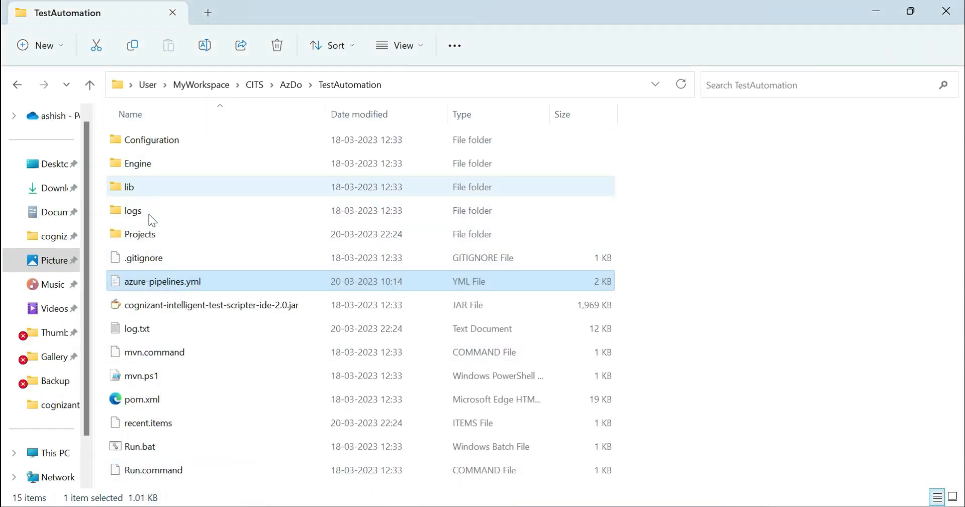
Step: Browse Projects > BDD > Results > TestExecution > Release1 > BDD > Latest to bdd-report.json
double_click(140, 234)
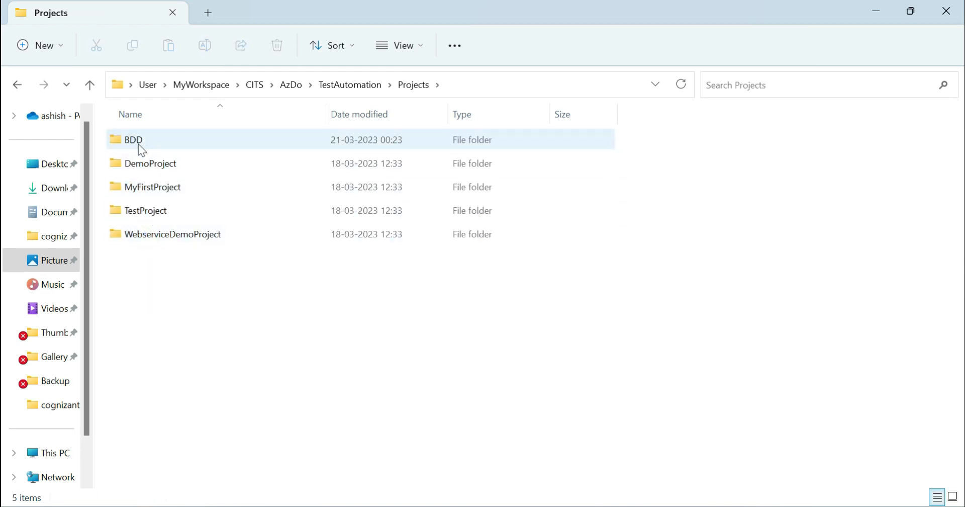
double_click(133, 140)
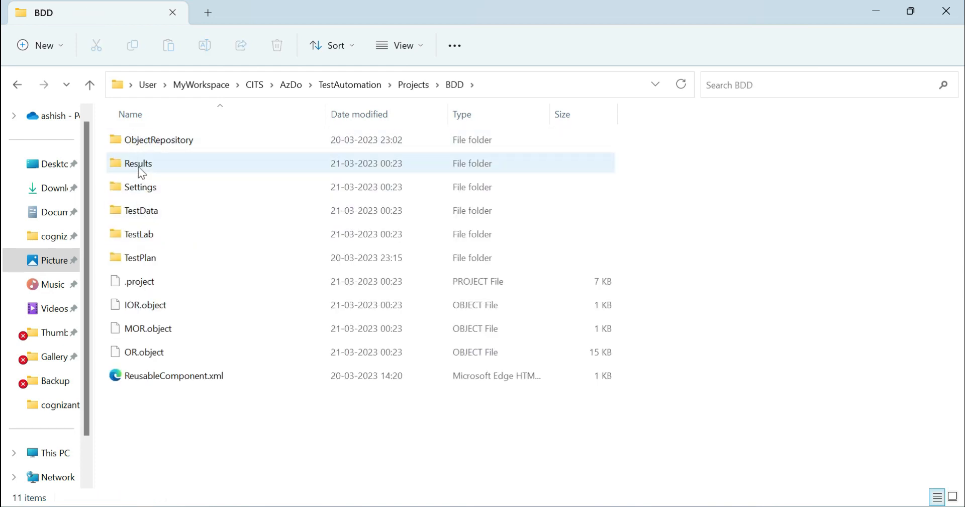
double_click(138, 162)
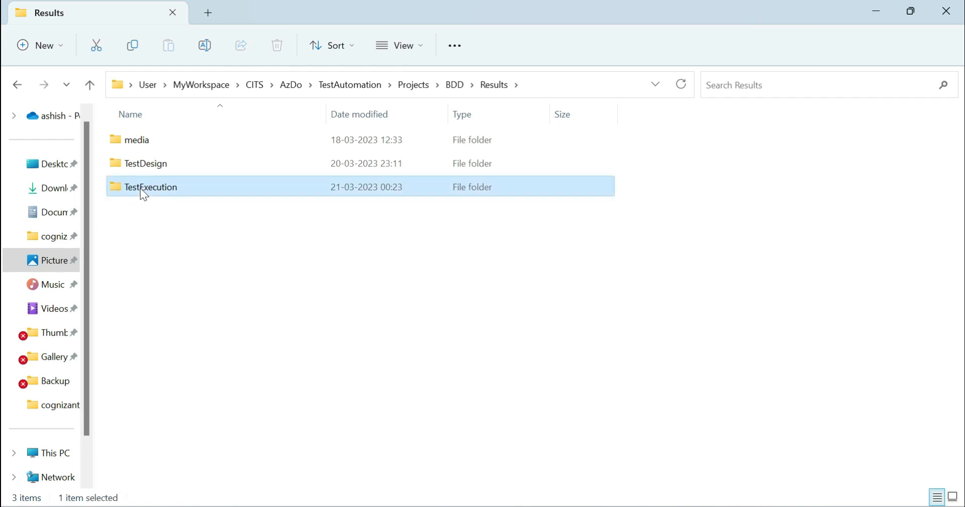
double_click(151, 187)
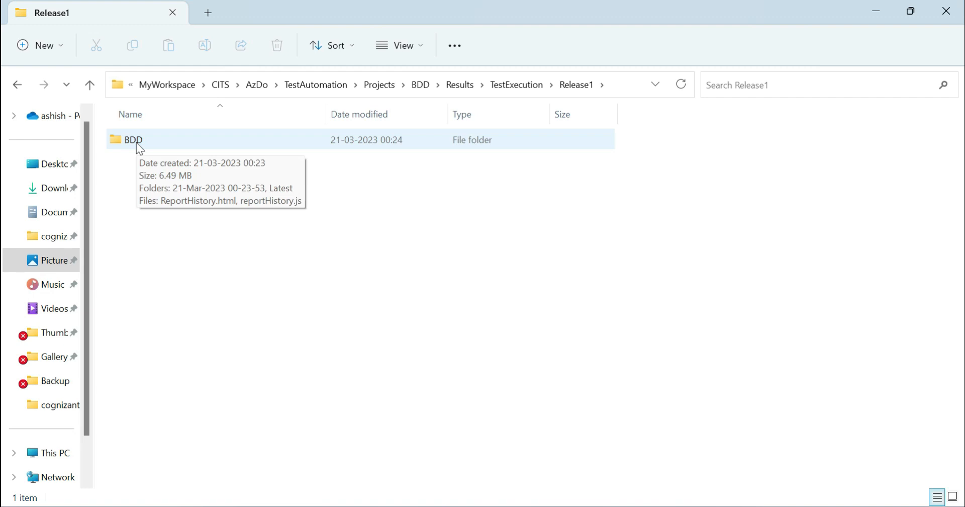
double_click(133, 139)
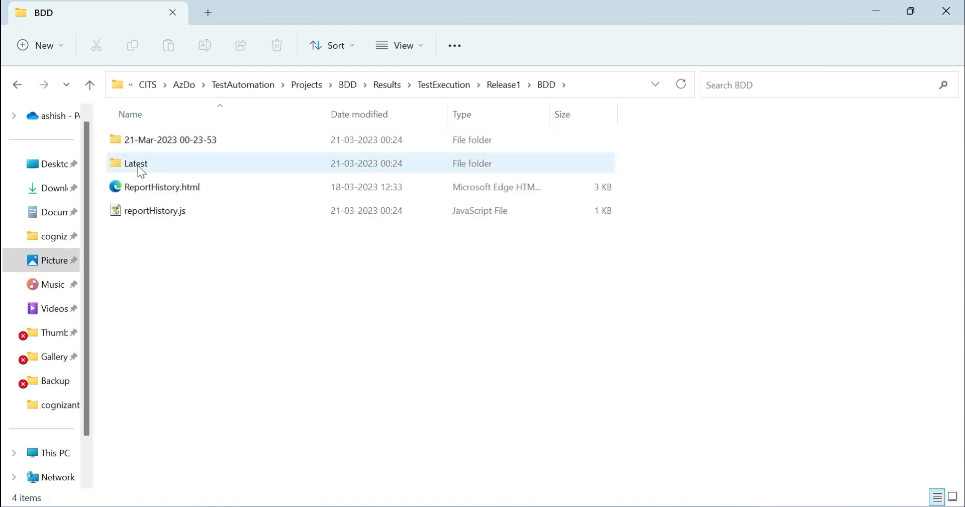
double_click(135, 164)
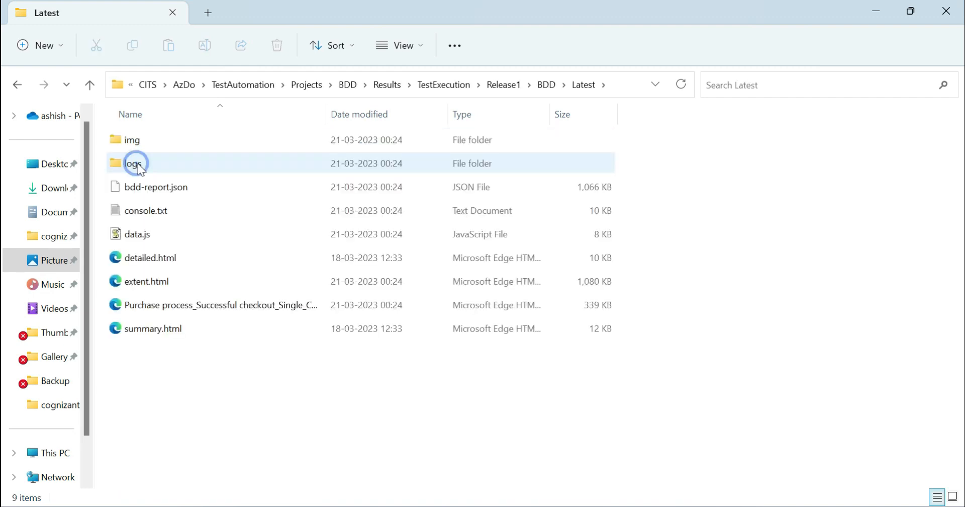
left_click(156, 187)
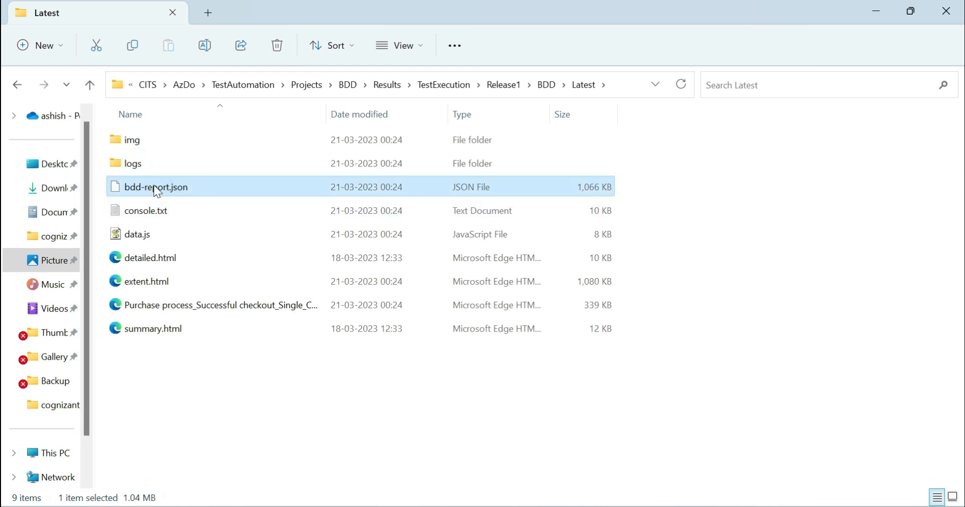
mouse_move(176, 197)
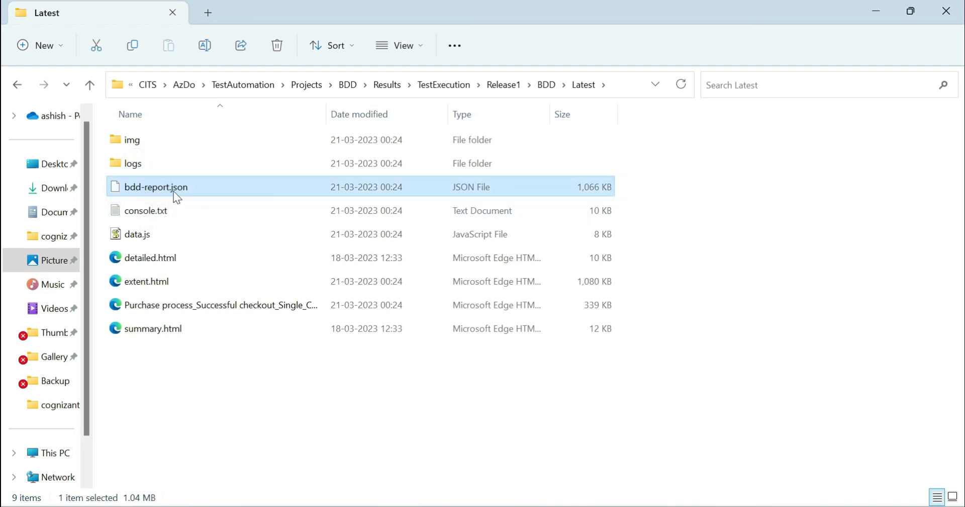
right_click(156, 187)
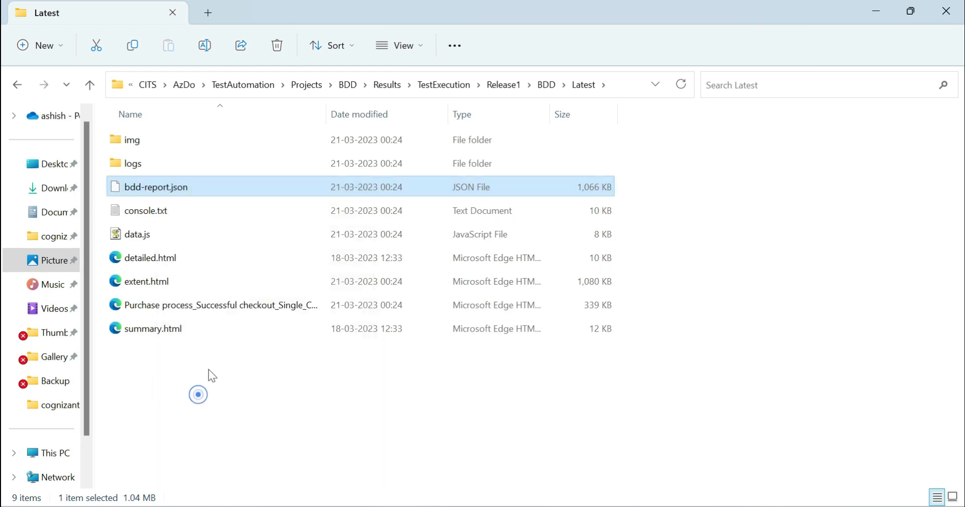
double_click(156, 186)
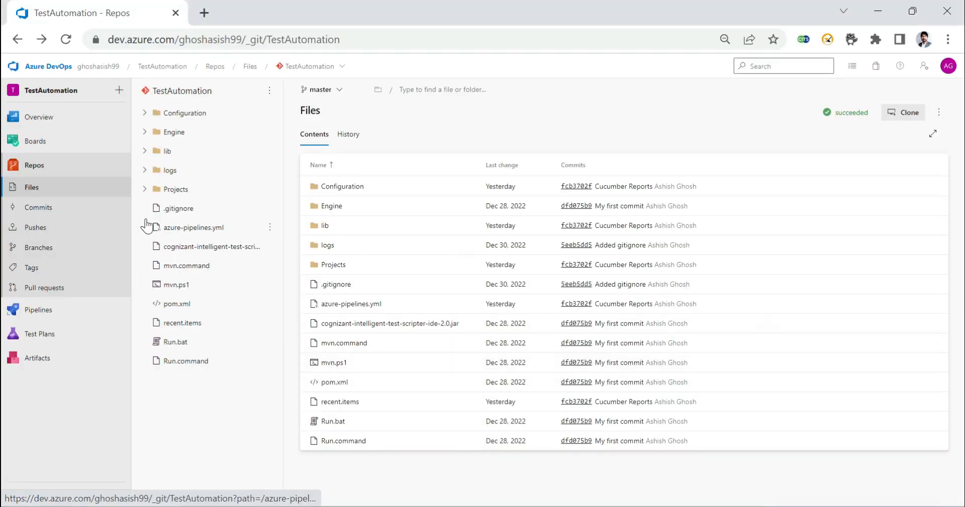
Step: Open succeeded TestAutomation run 20230320.1 (100% passed) and choose Edit pipeline
left_click(38, 309)
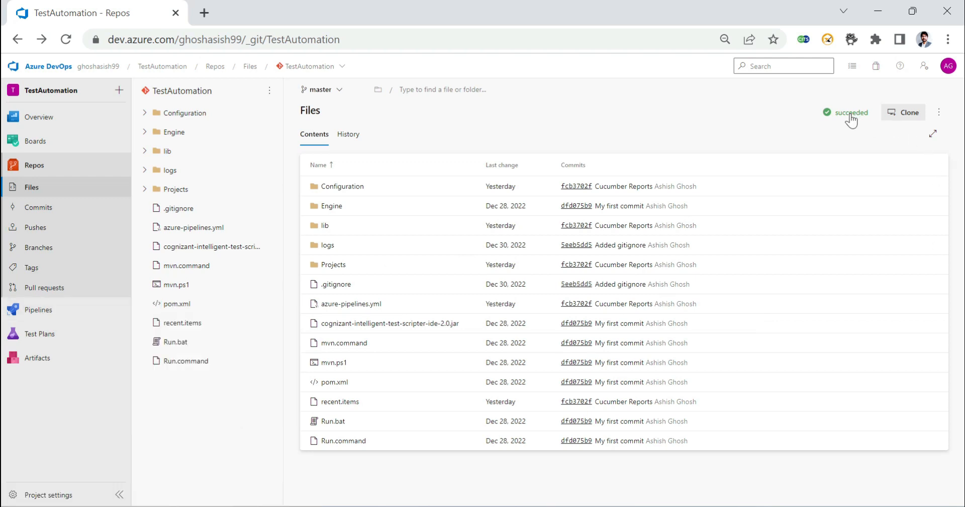
left_click(851, 112)
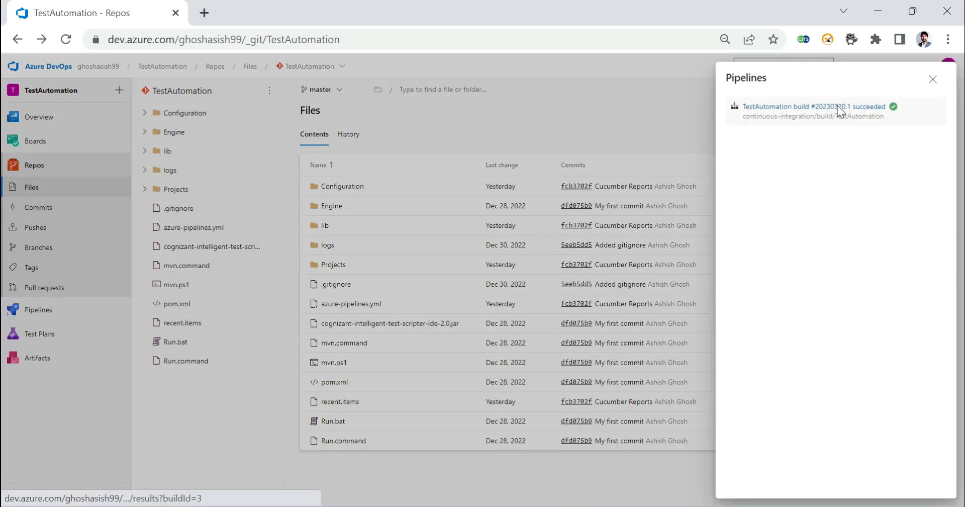
left_click(815, 106)
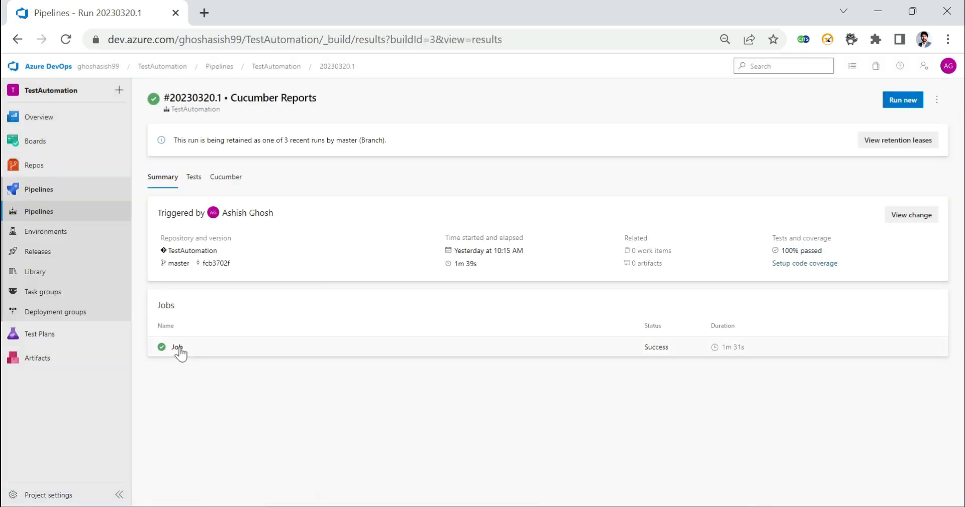
left_click(178, 347)
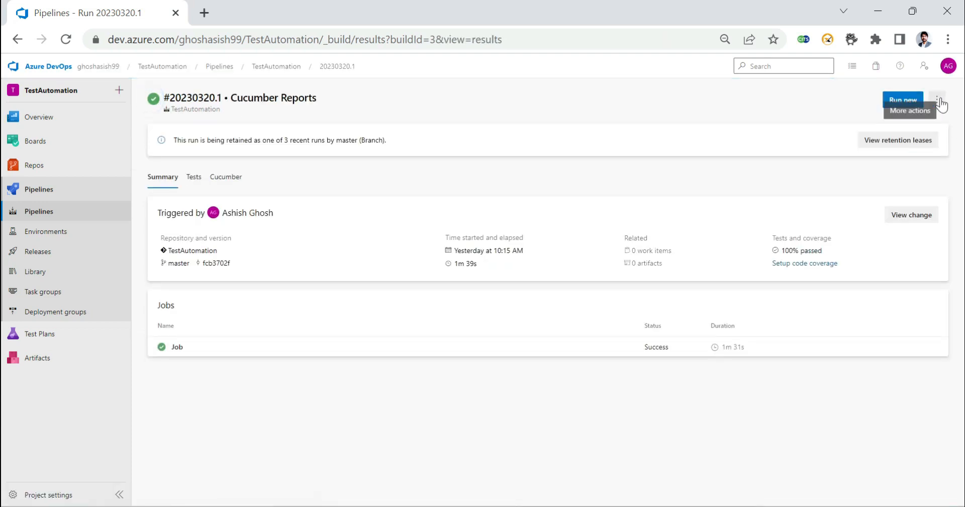
left_click(936, 99)
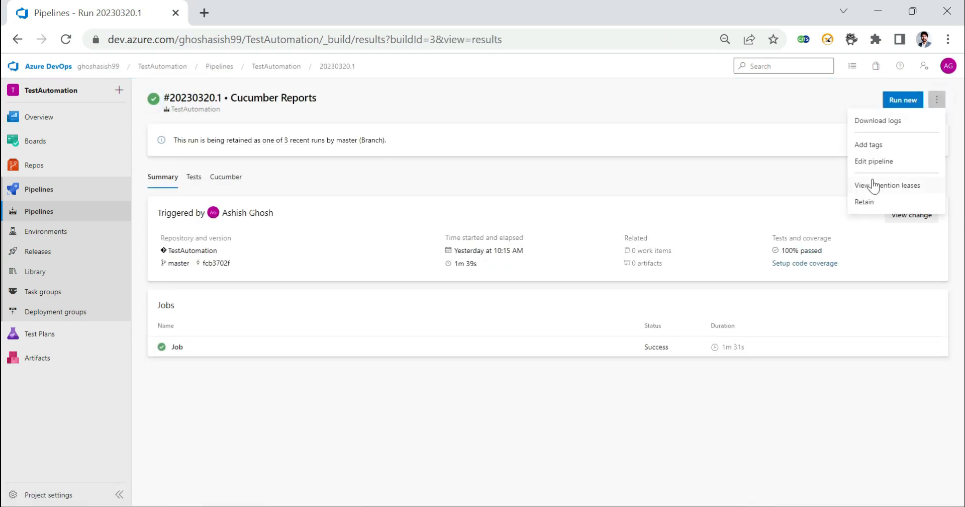
left_click(873, 160)
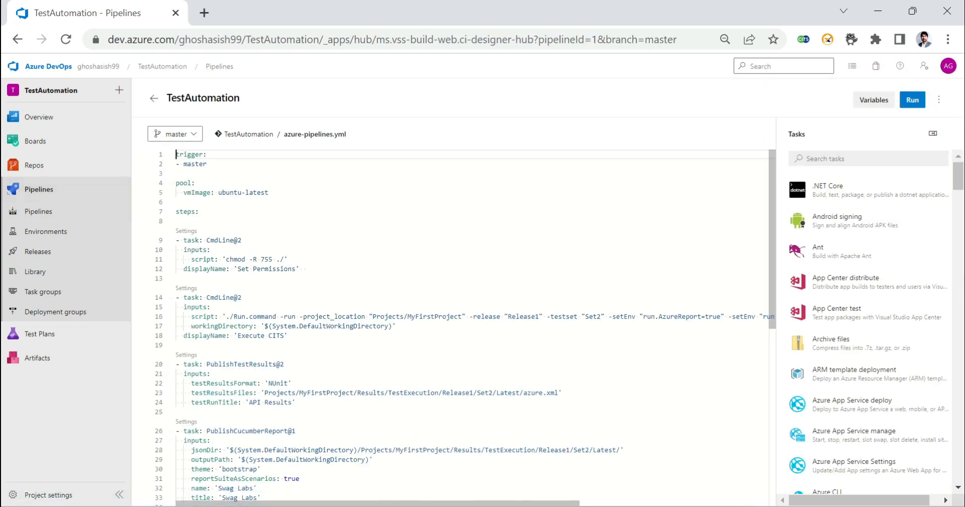
Step: Search pipeline tasks for 'cuc' to surface Publish Cucumber Report, scrolling the YAML
scroll("down", 3)
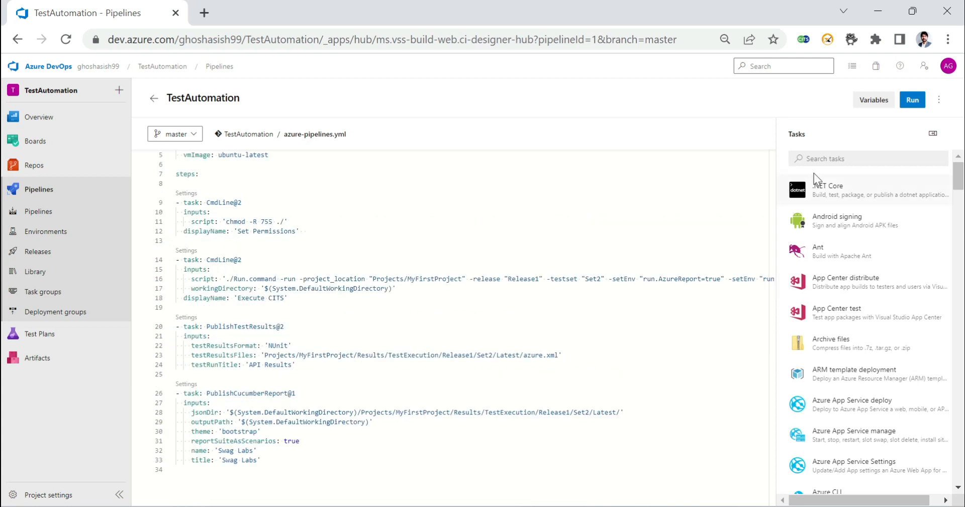
left_click(868, 158)
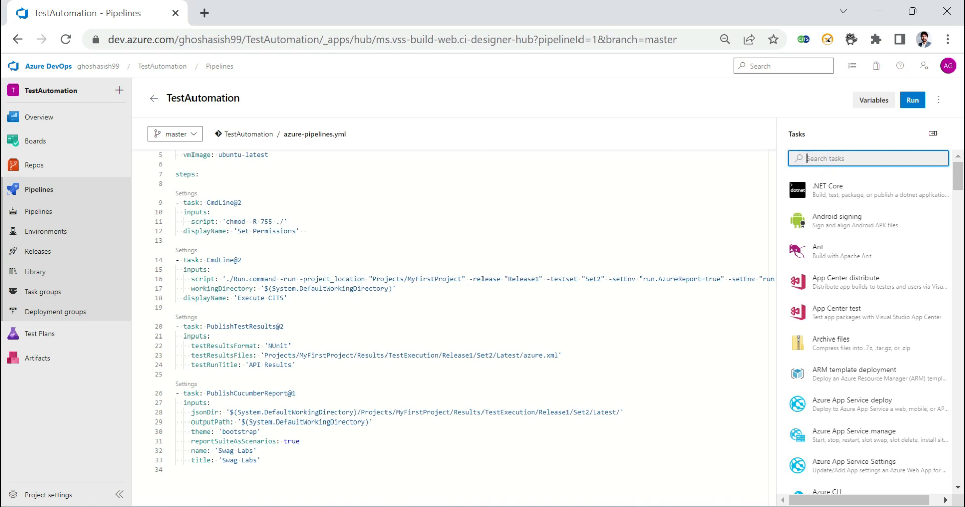
type("cuc")
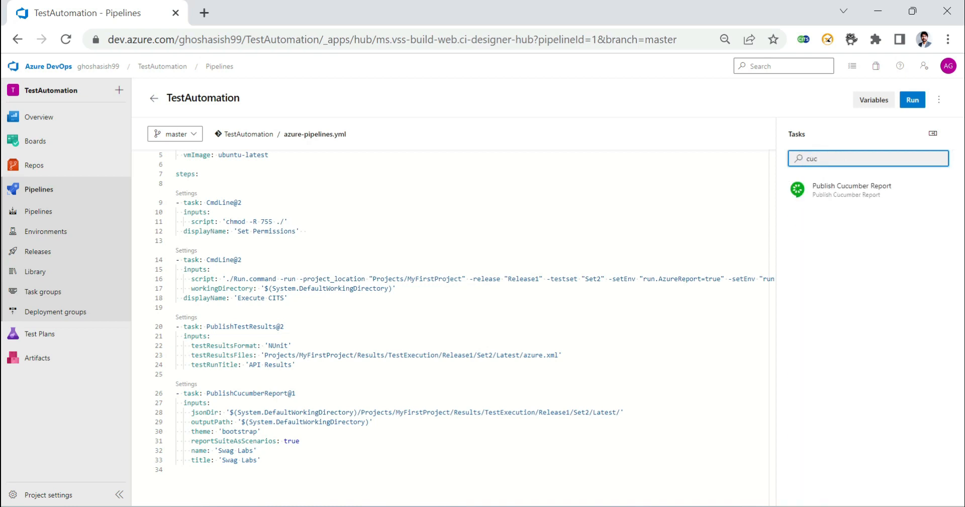
mouse_move(836, 197)
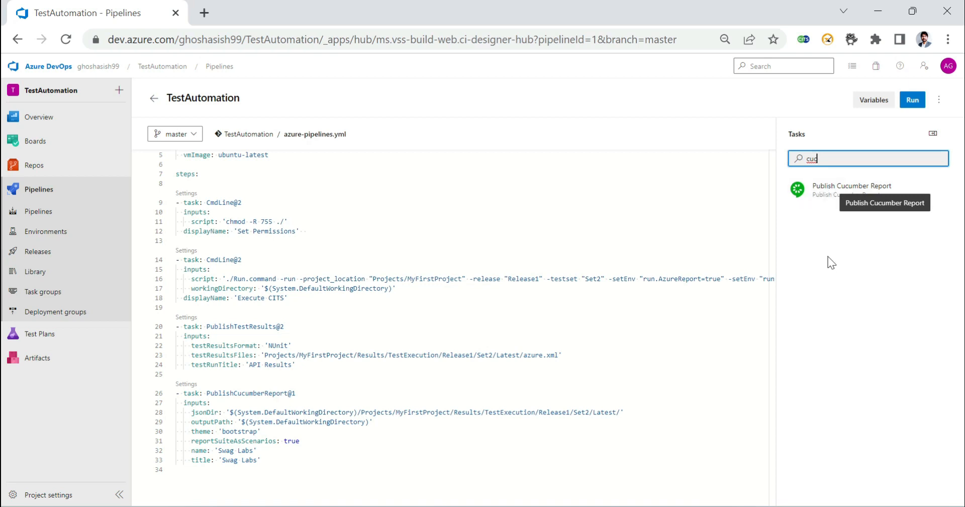
mouse_move(808, 240)
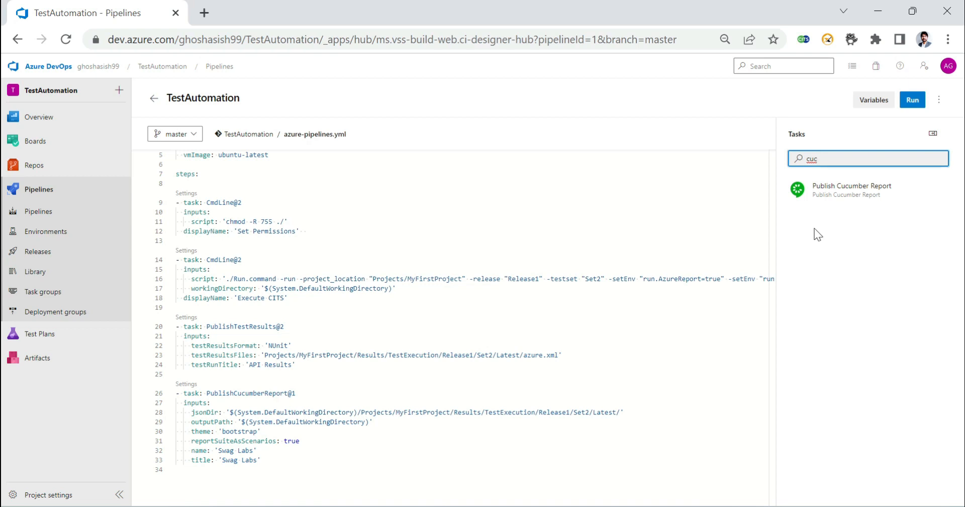
mouse_move(821, 236)
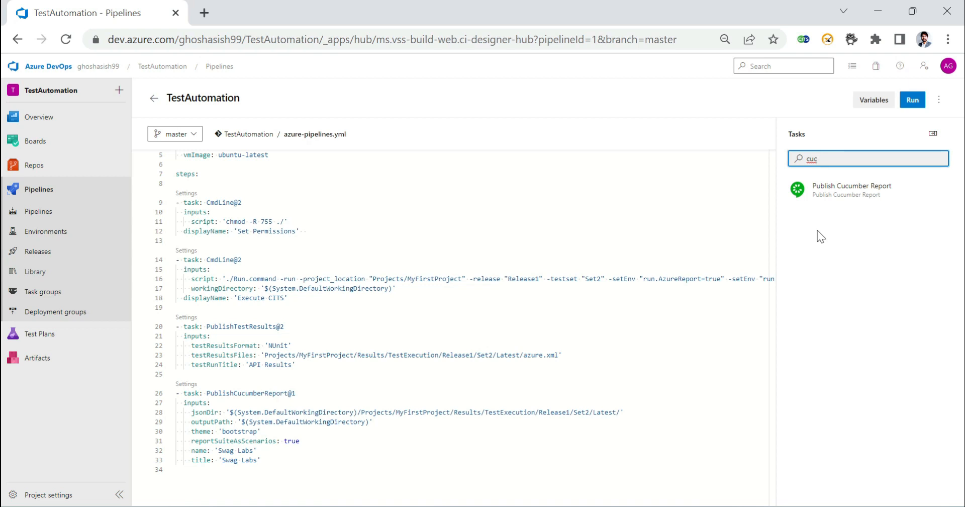
mouse_move(847, 197)
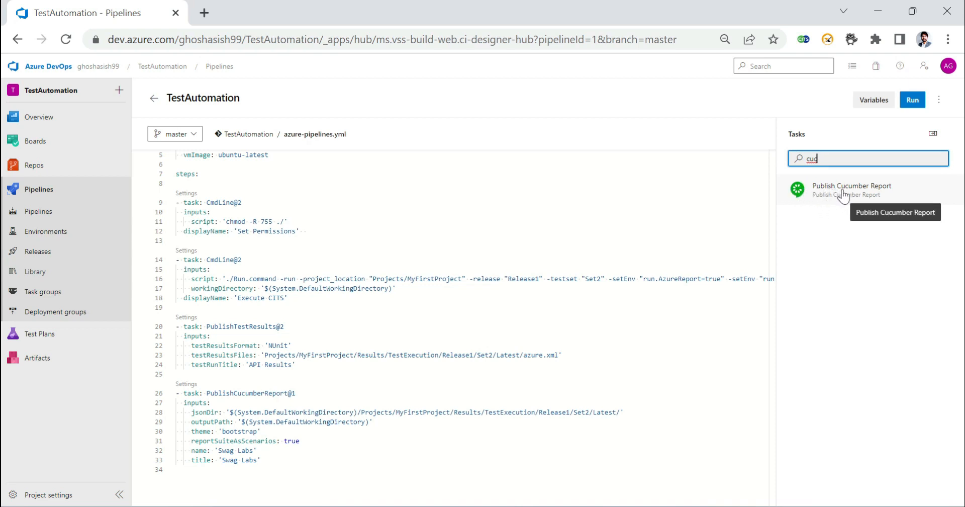
mouse_move(819, 204)
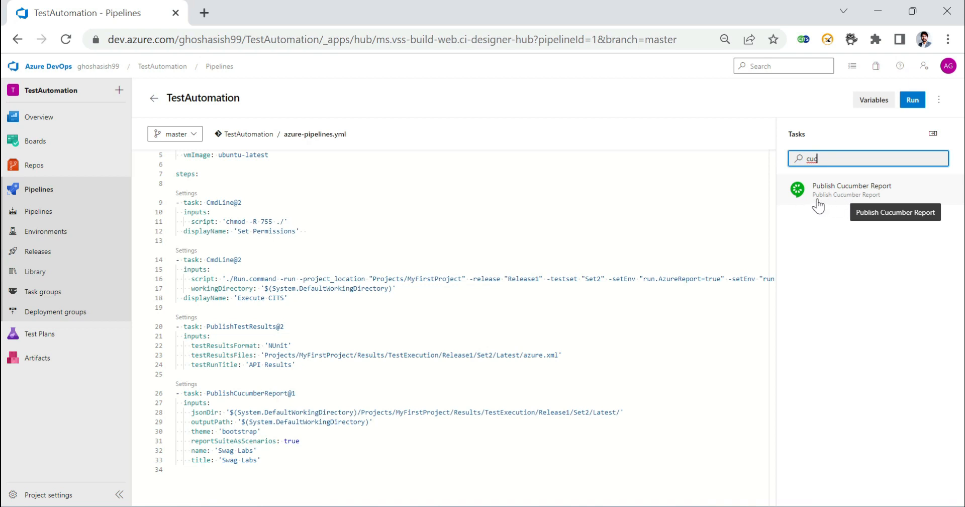
mouse_move(833, 203)
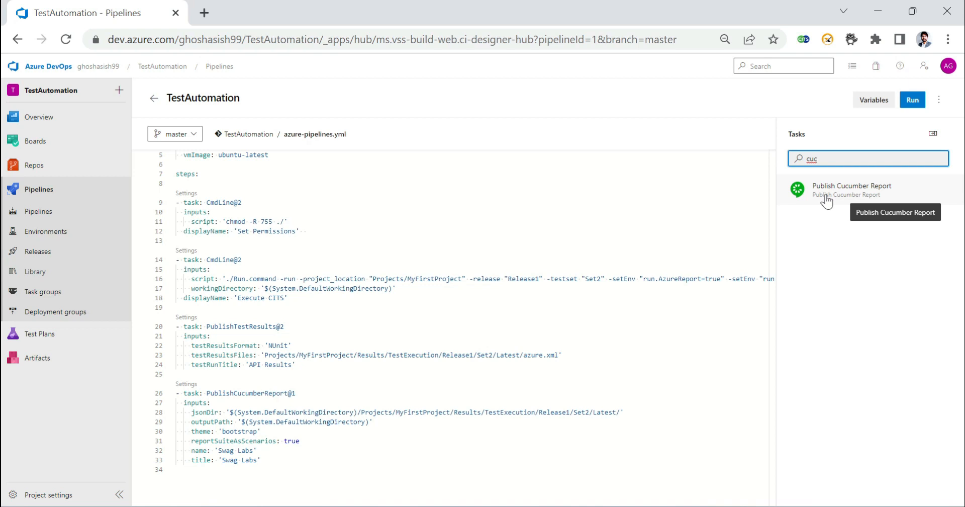
mouse_move(825, 202)
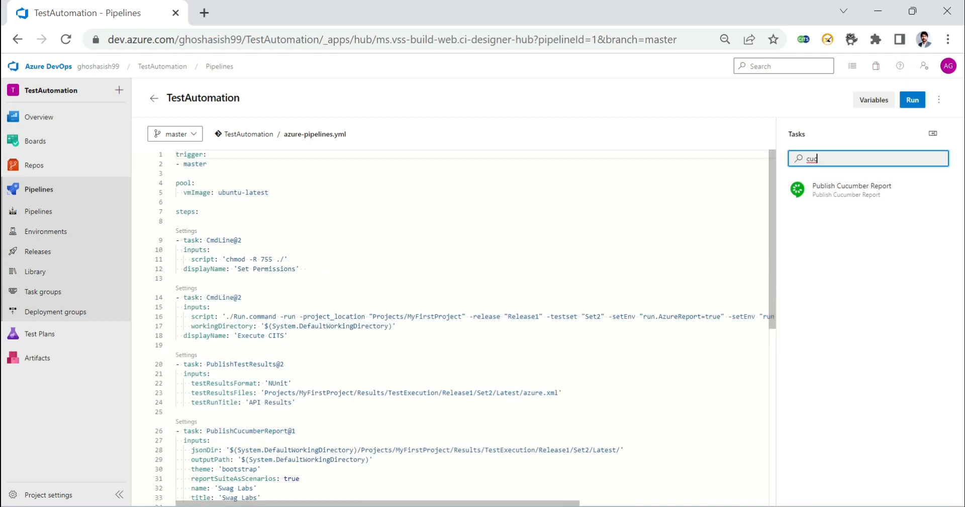
scroll("down", 3)
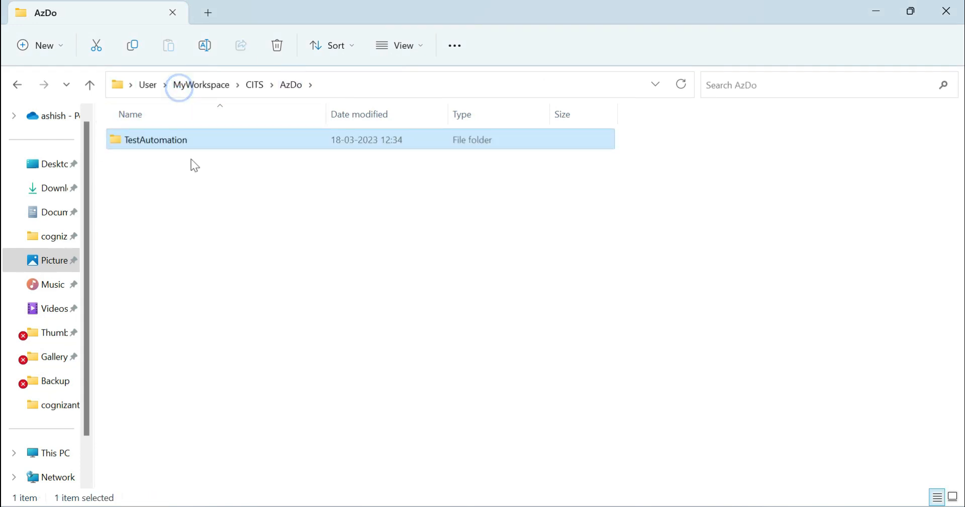
Step: Enter the TestAutomation folder and open azure-pipelines.yml in VS Code
double_click(156, 140)
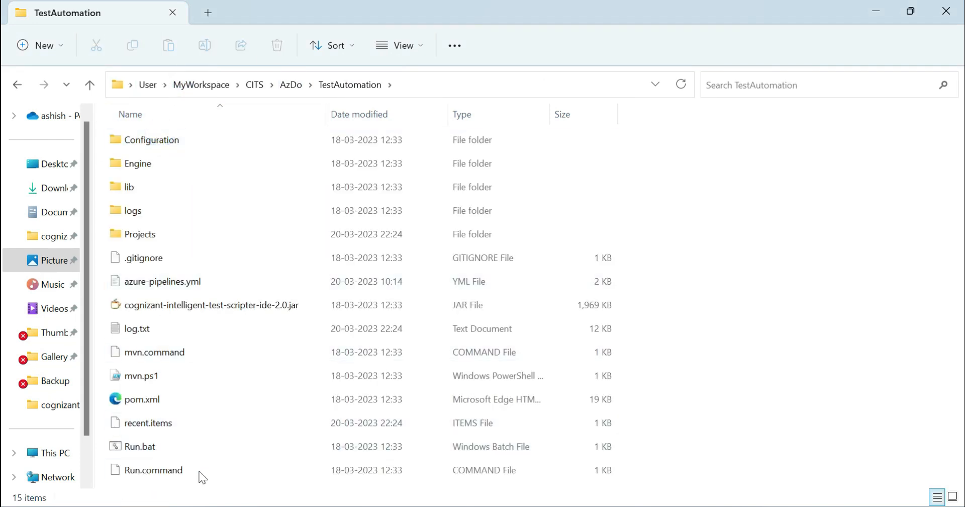
left_click(137, 164)
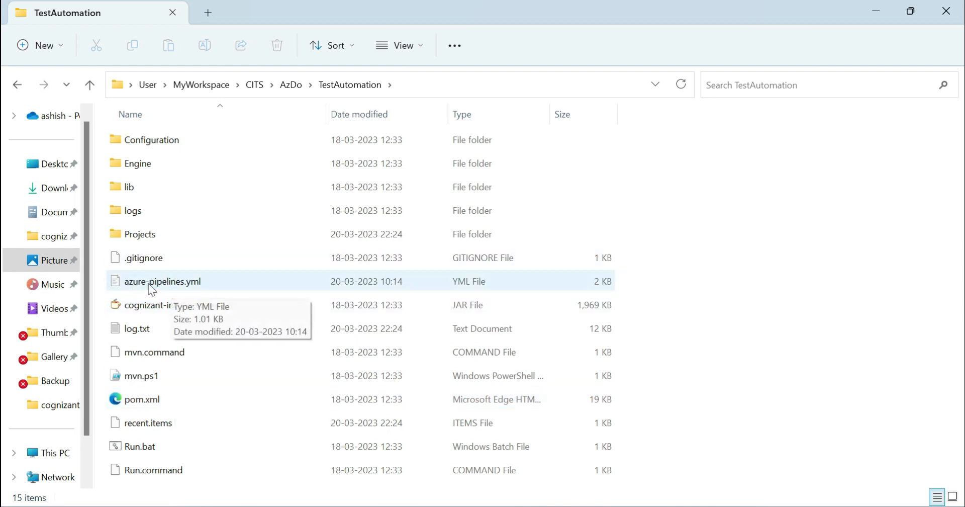
left_click(162, 281)
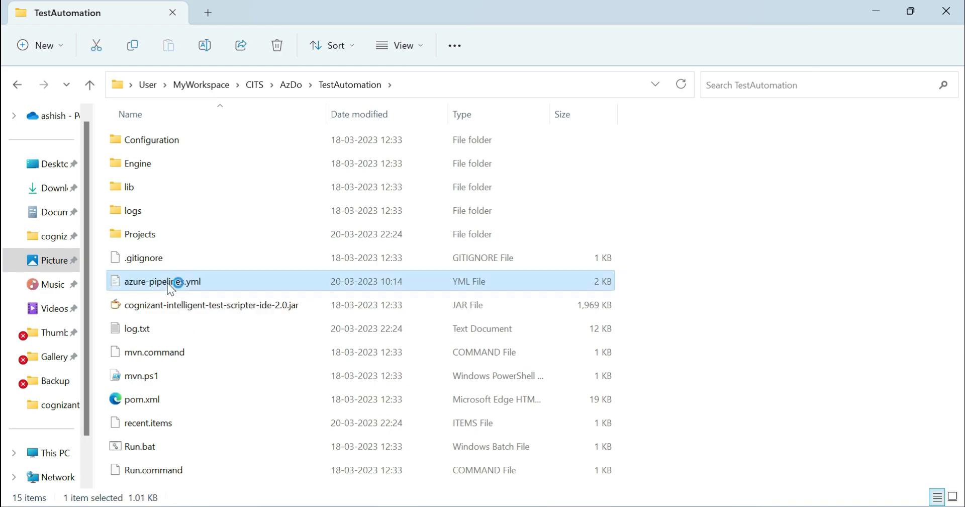
double_click(164, 281)
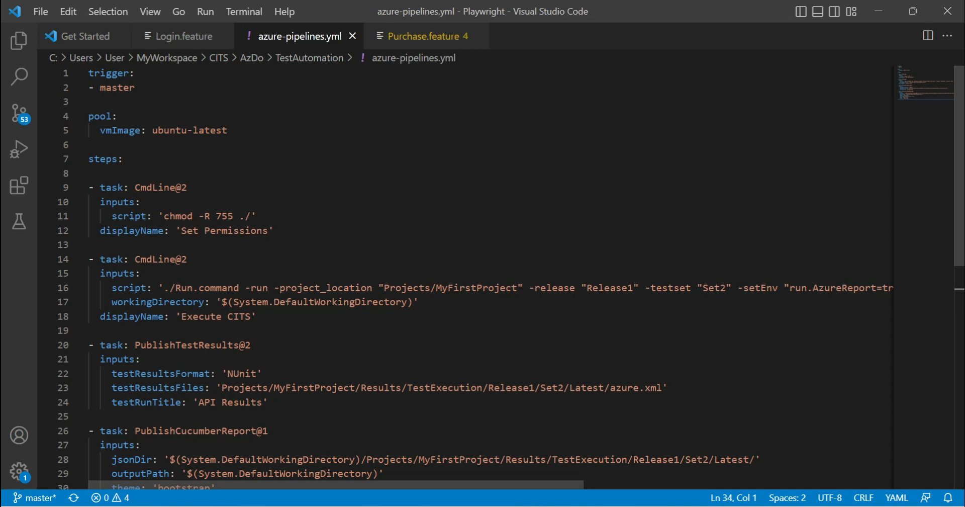
double_click(111, 188)
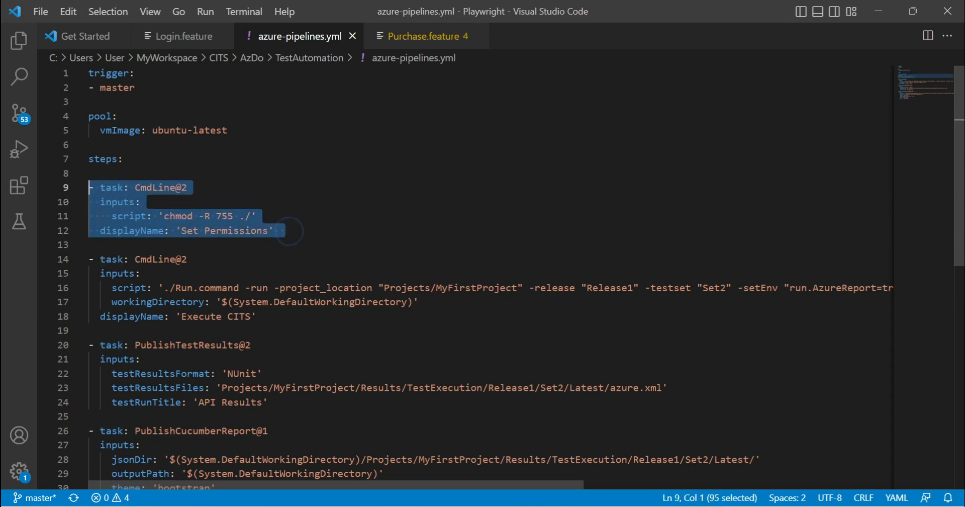
scroll("down", 3)
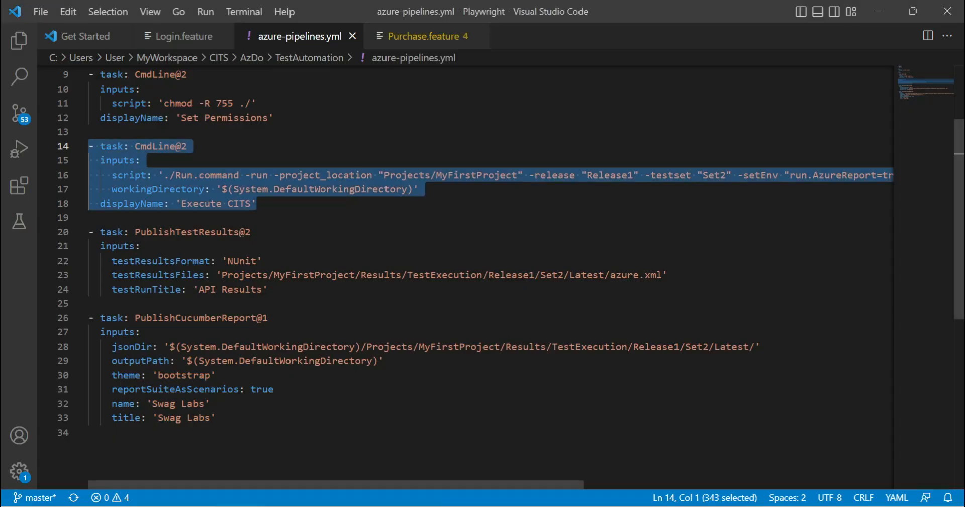
Step: Replace MyFirstProject and Set2 with BDD in the Execute CITS run command
double_click(477, 175)
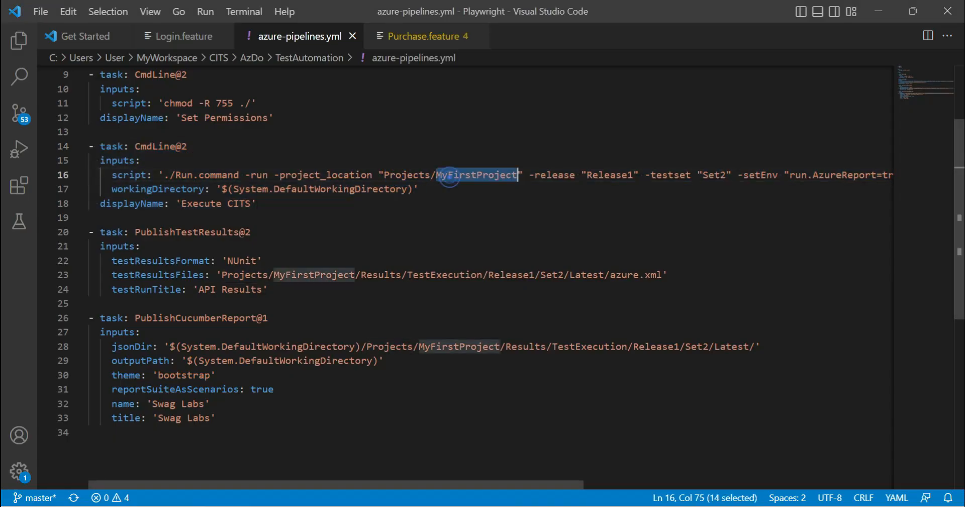
type("B")
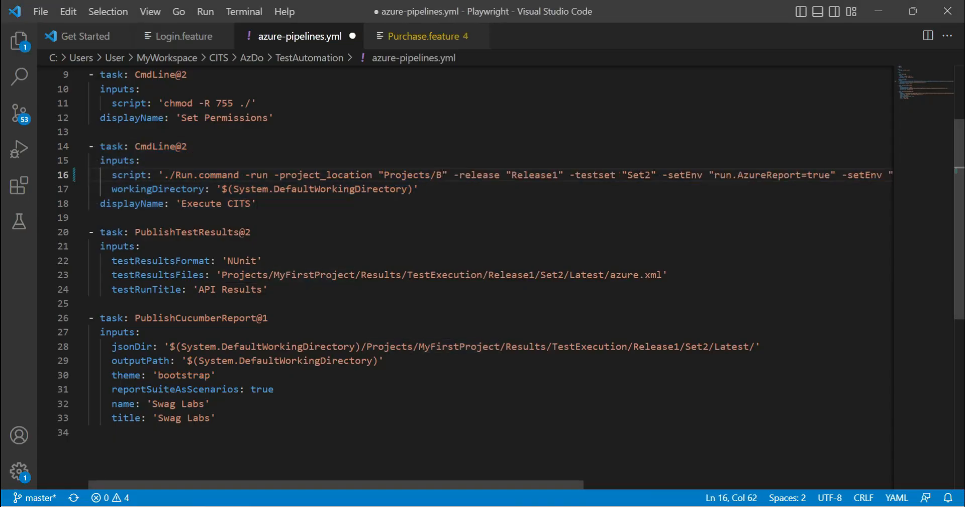
type("DD")
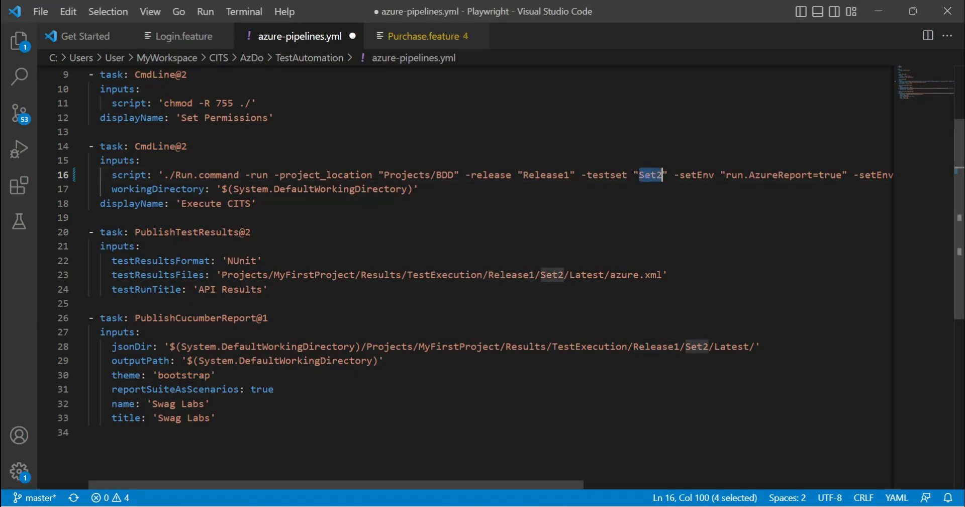
type("BDD")
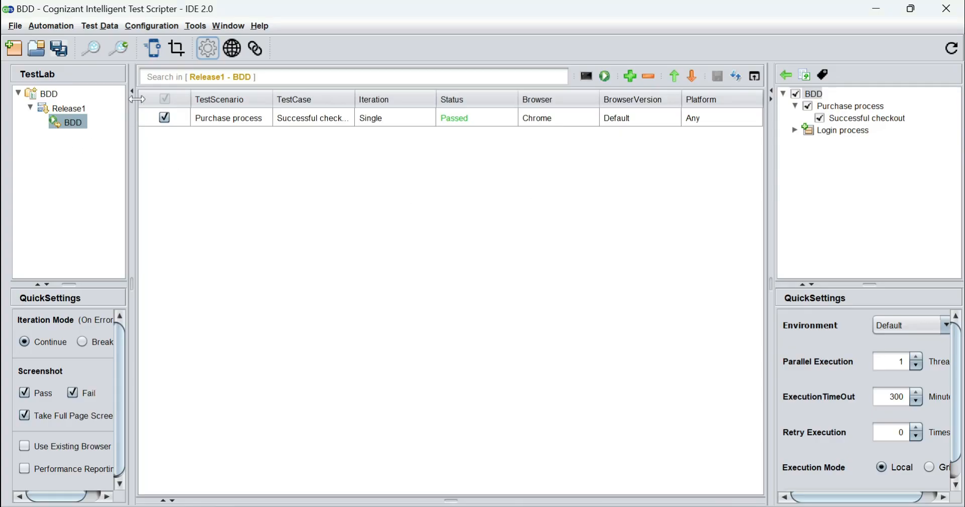
mouse_move(178, 206)
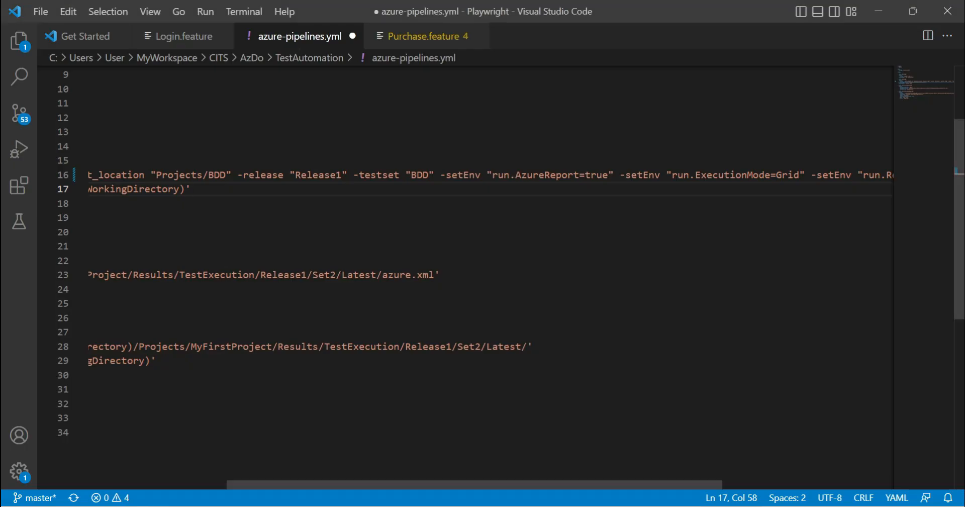
left_click(724, 175)
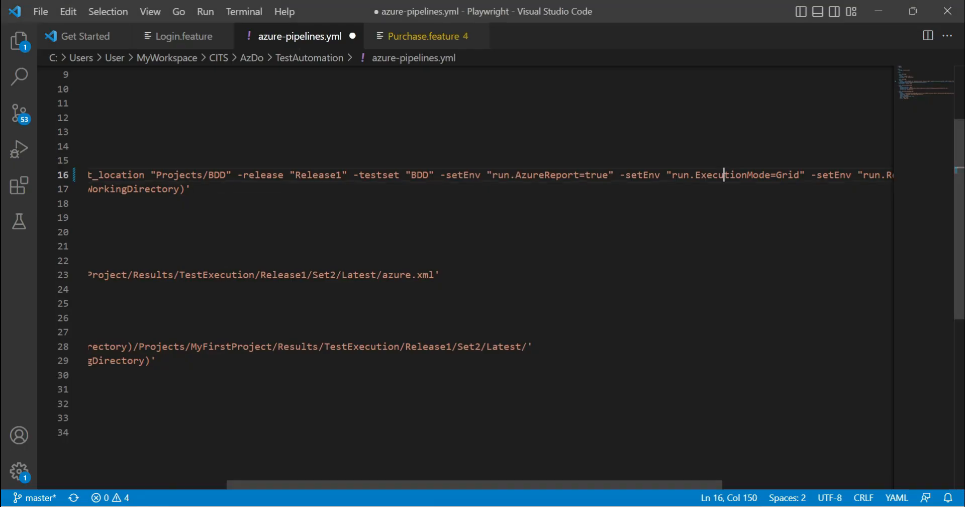
double_click(732, 175)
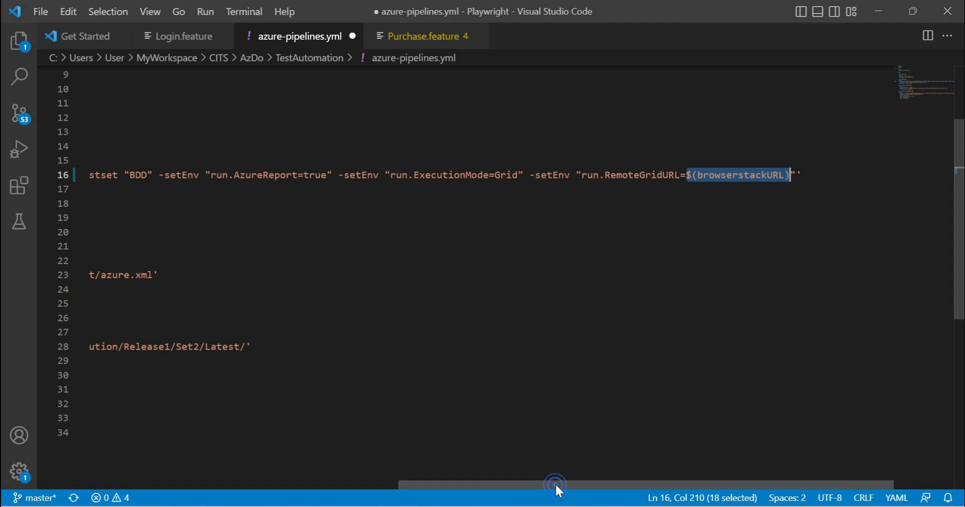
scroll("left", 3)
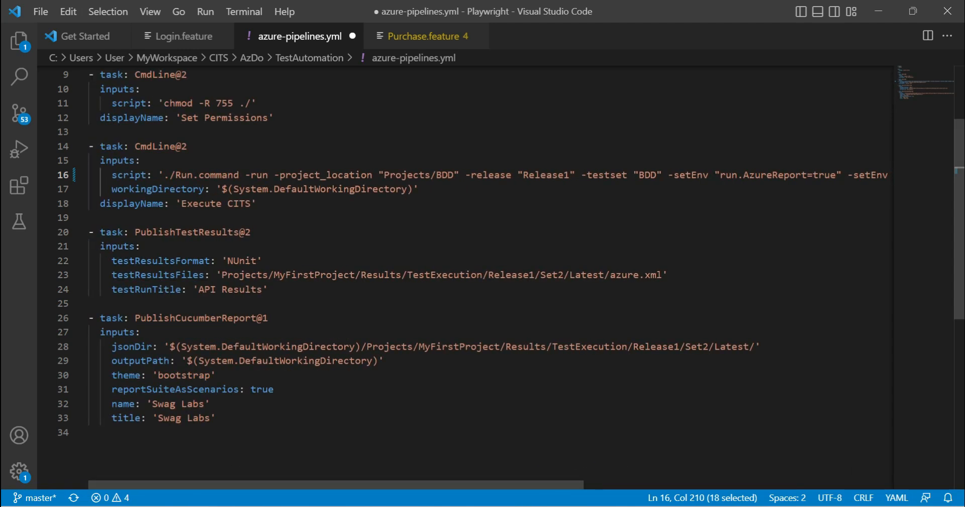
double_click(186, 233)
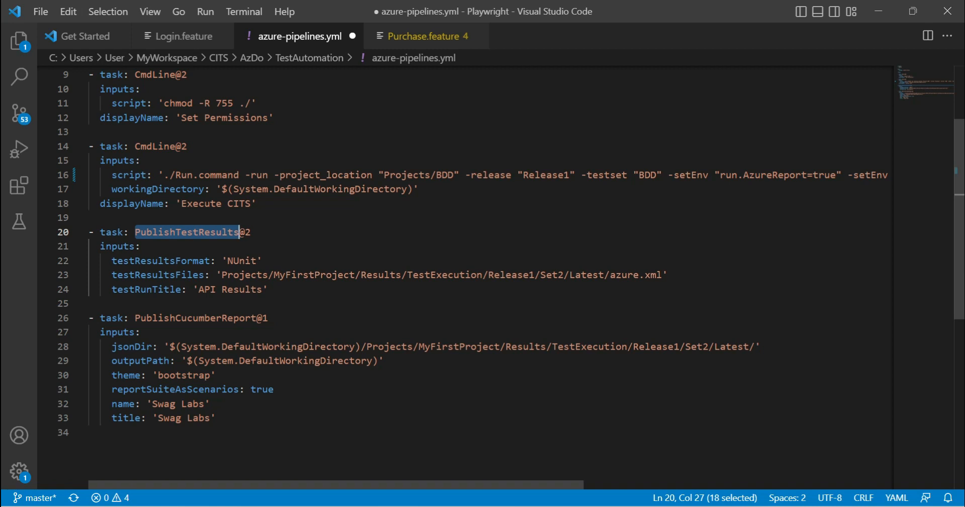
Step: Change MyFirstProject and Set2 to BDD in the PublishTestResults results file path
double_click(242, 260)
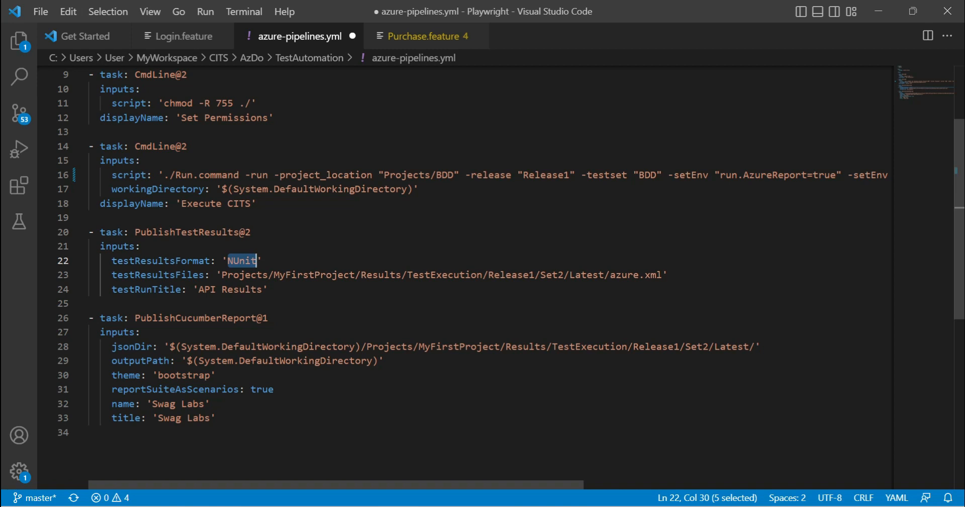
double_click(244, 274)
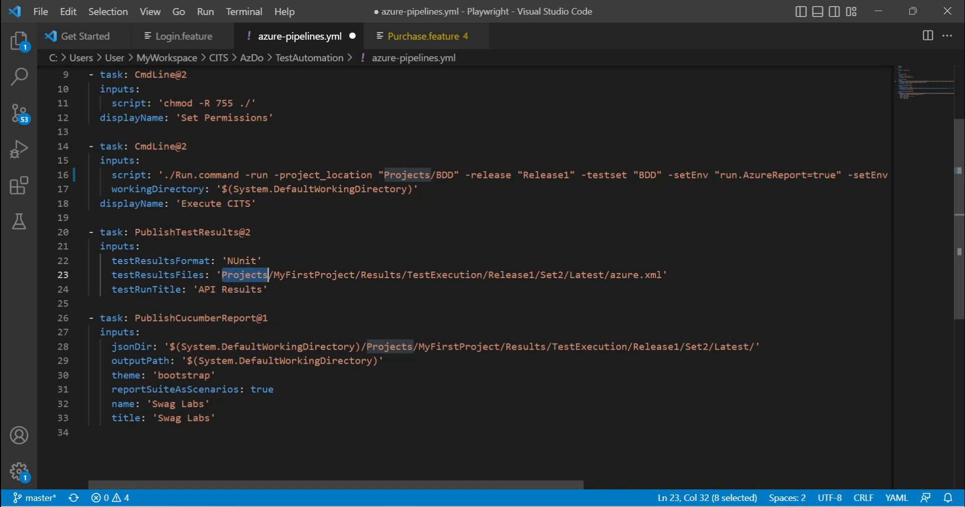
double_click(444, 175)
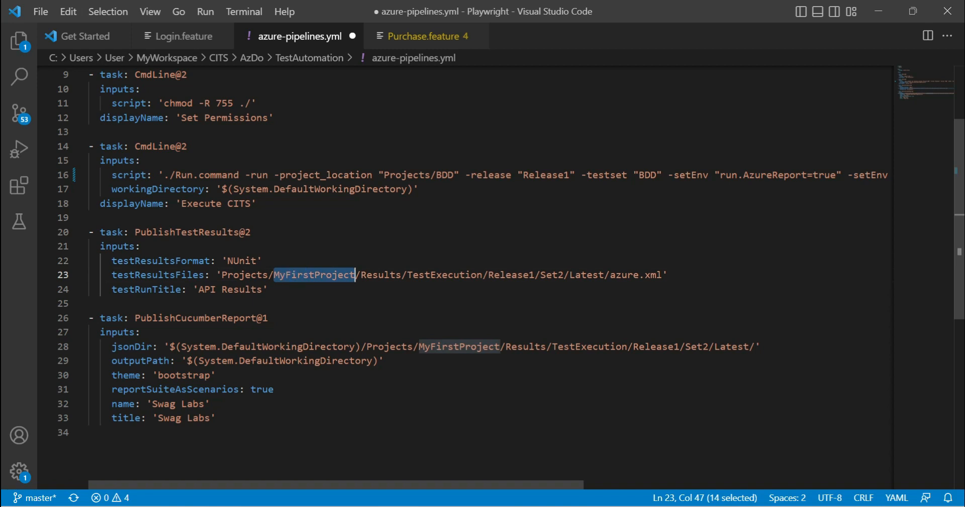
type("BDD")
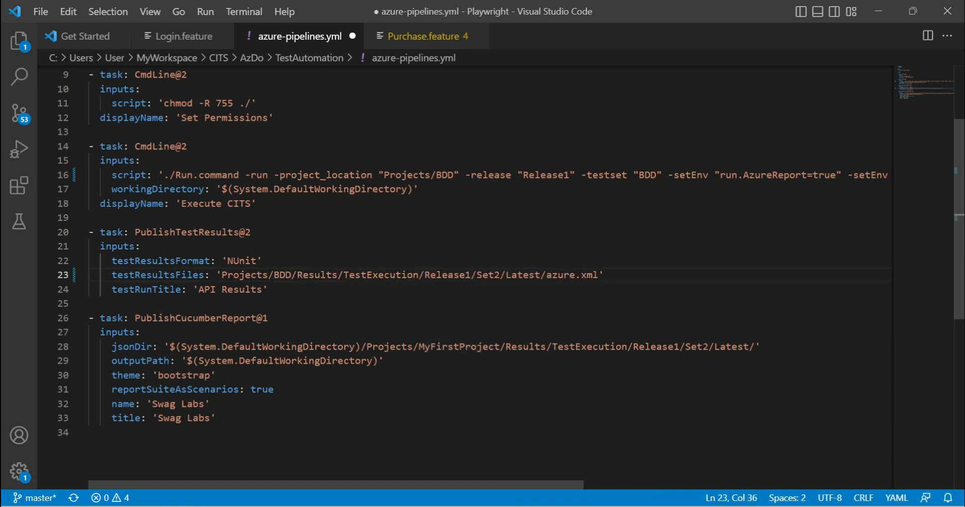
double_click(489, 275)
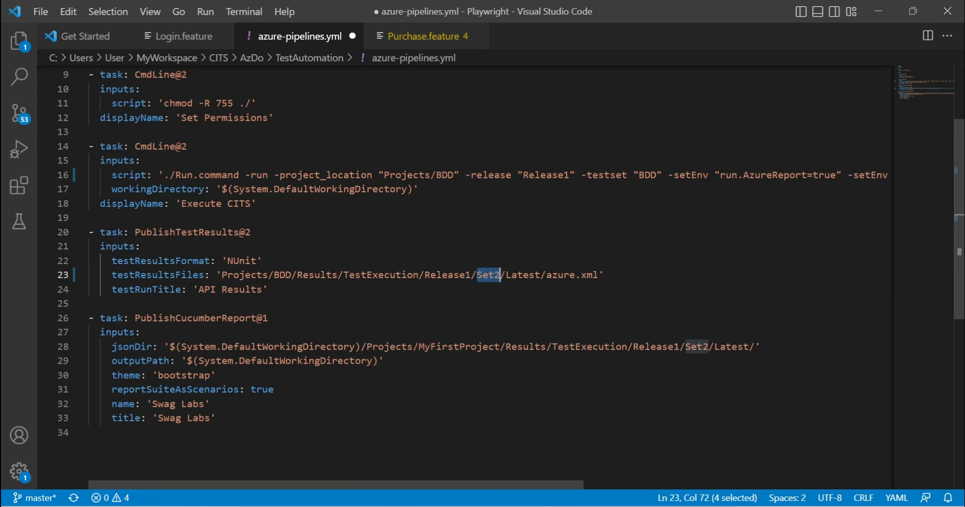
type("BDD")
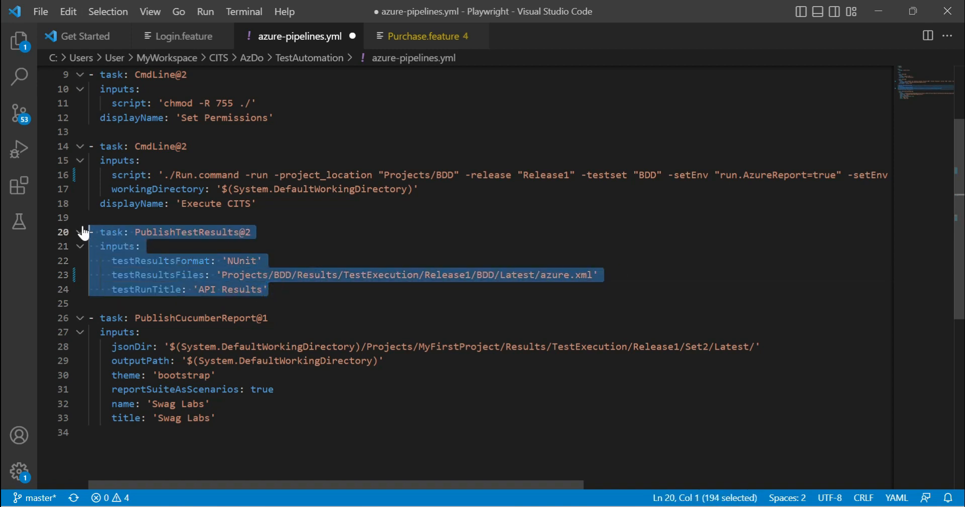
Step: Retitle the test run from API Results to BDD Results
double_click(206, 290)
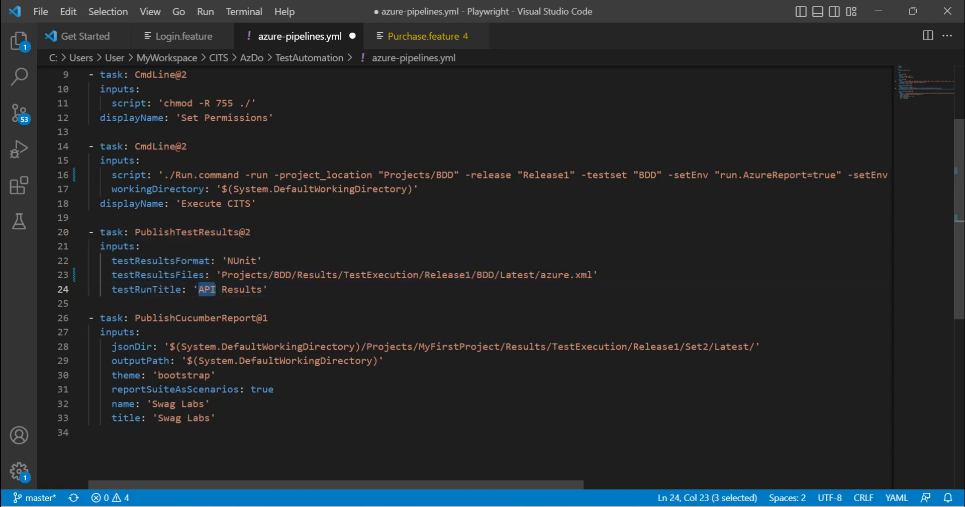
type("BDD")
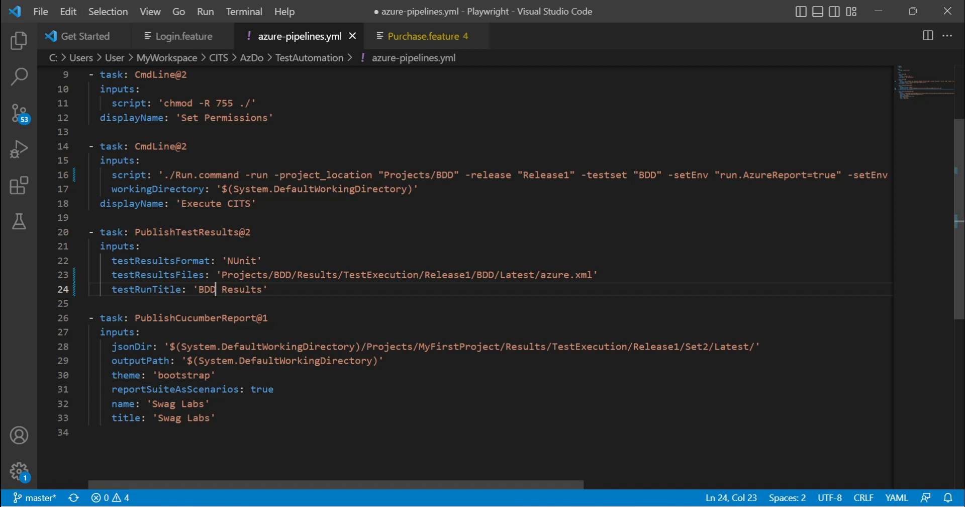
double_click(195, 318)
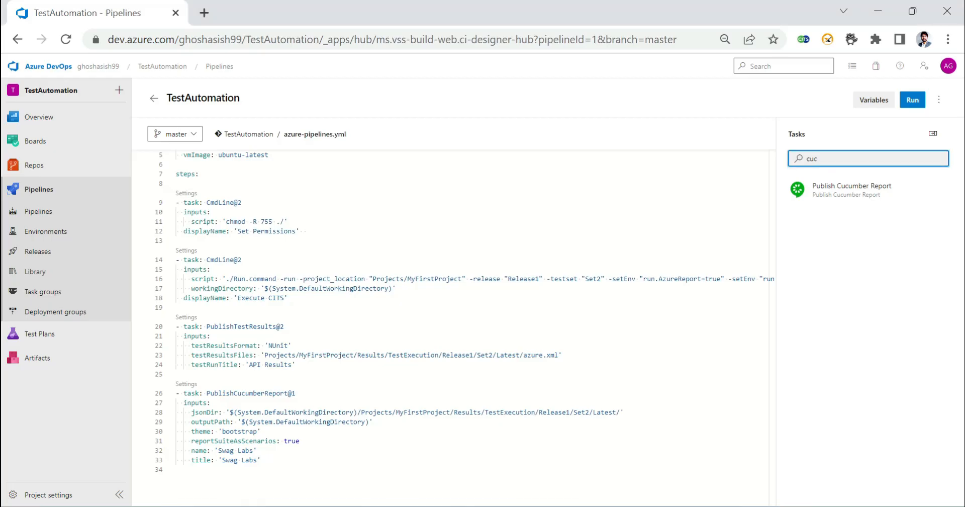
mouse_move(853, 190)
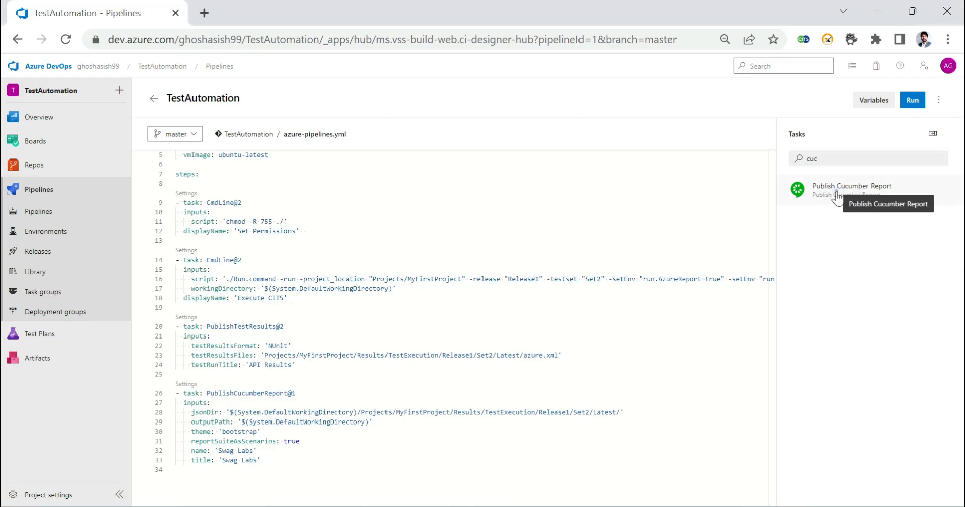
Step: Show the Publish Cucumber Report task's input directory, theme and report settings
left_click(851, 189)
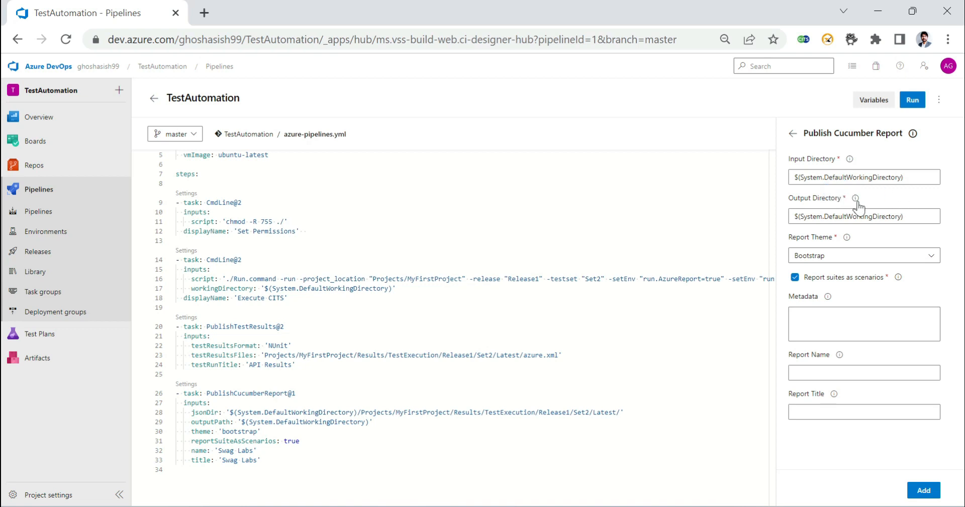
mouse_move(843, 408)
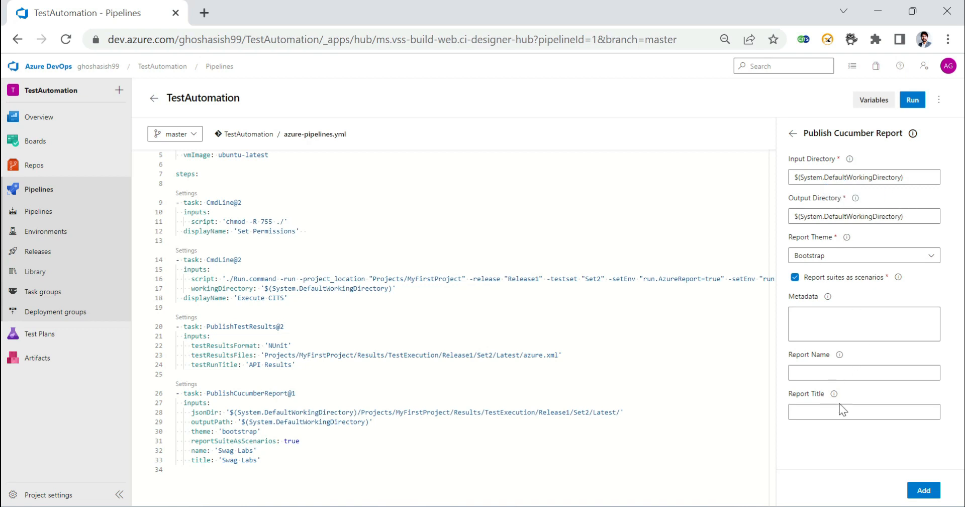
mouse_move(832, 399)
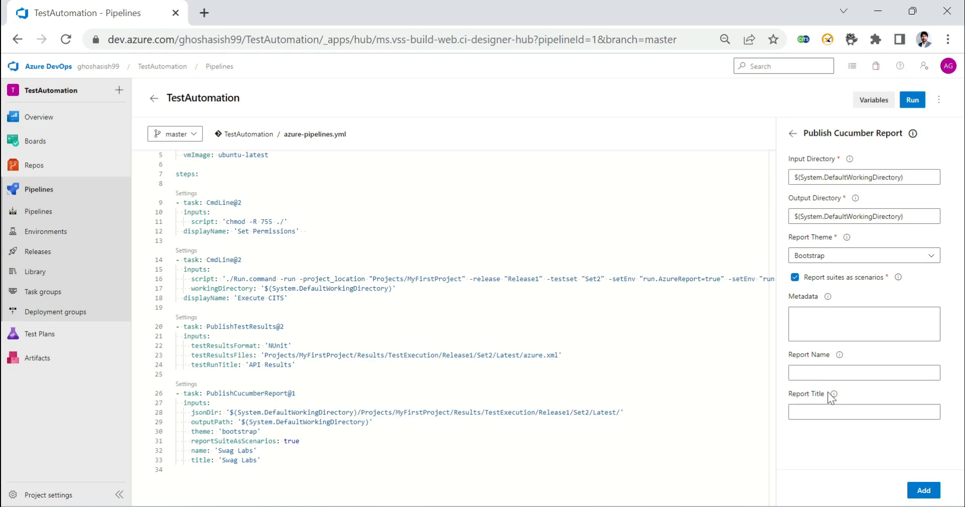
mouse_move(831, 397)
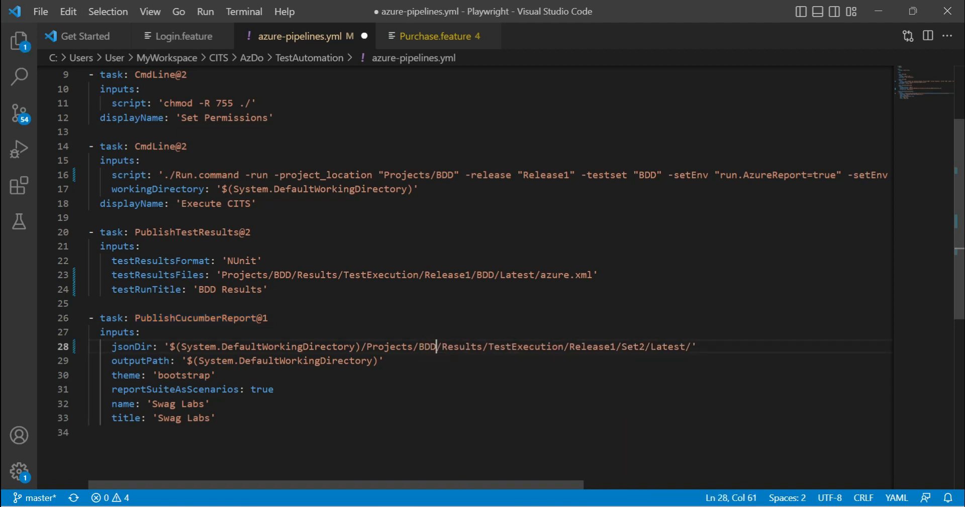
Step: Replace Set2 with BDD in the Cucumber report's jsonDir path
double_click(525, 346)
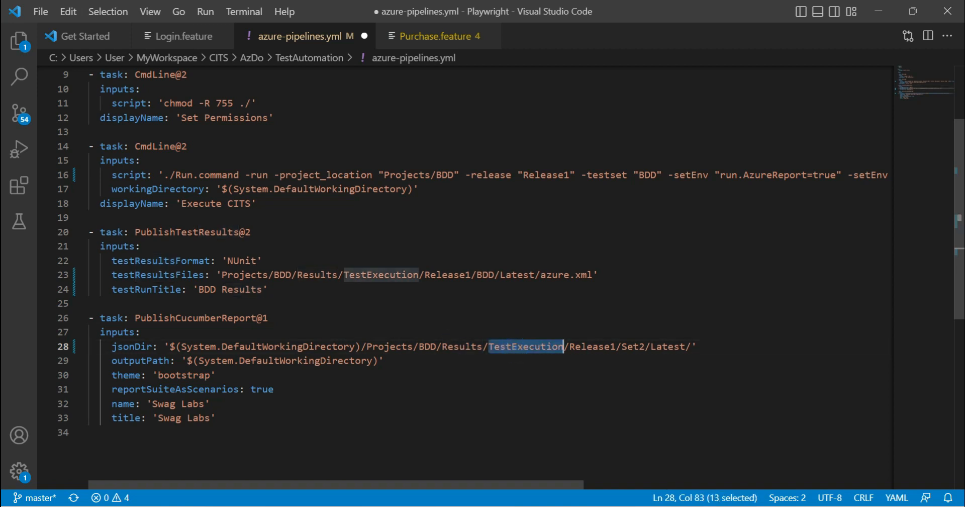
double_click(592, 346)
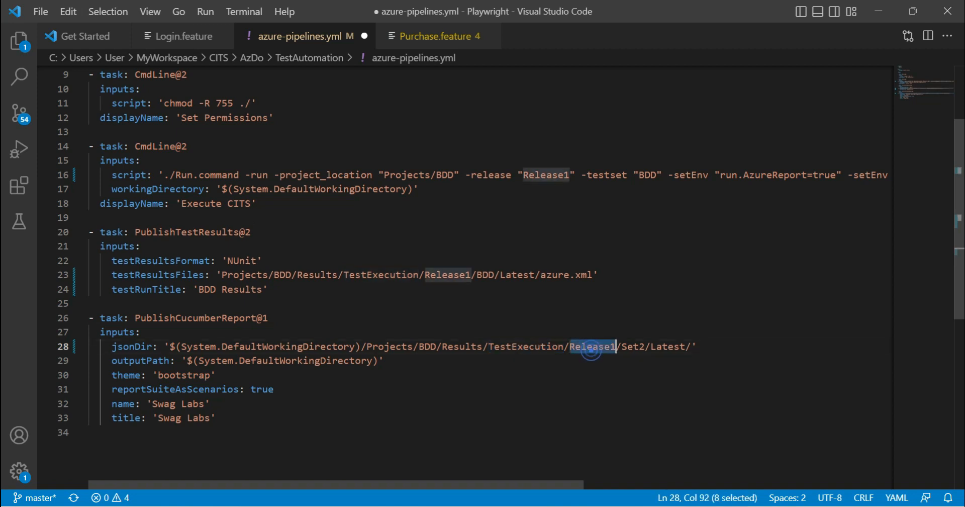
double_click(633, 346)
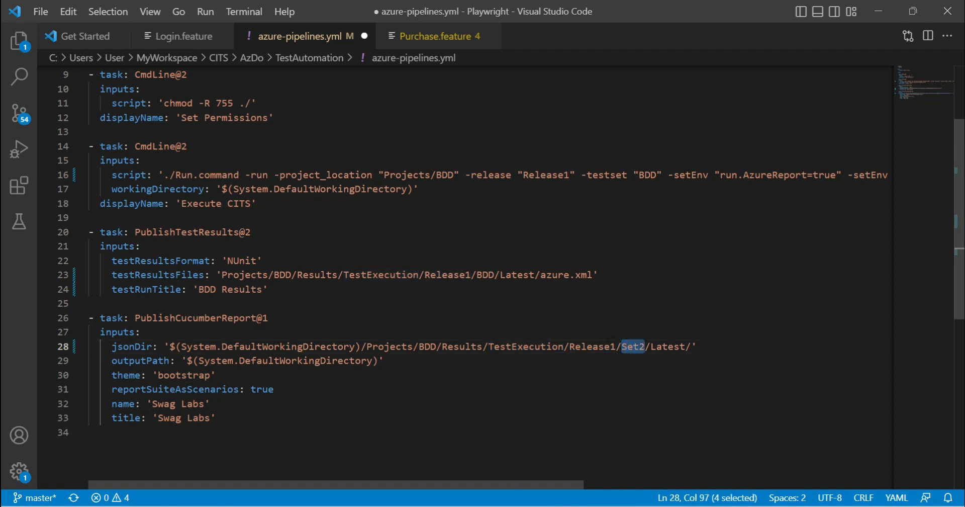
type("B")
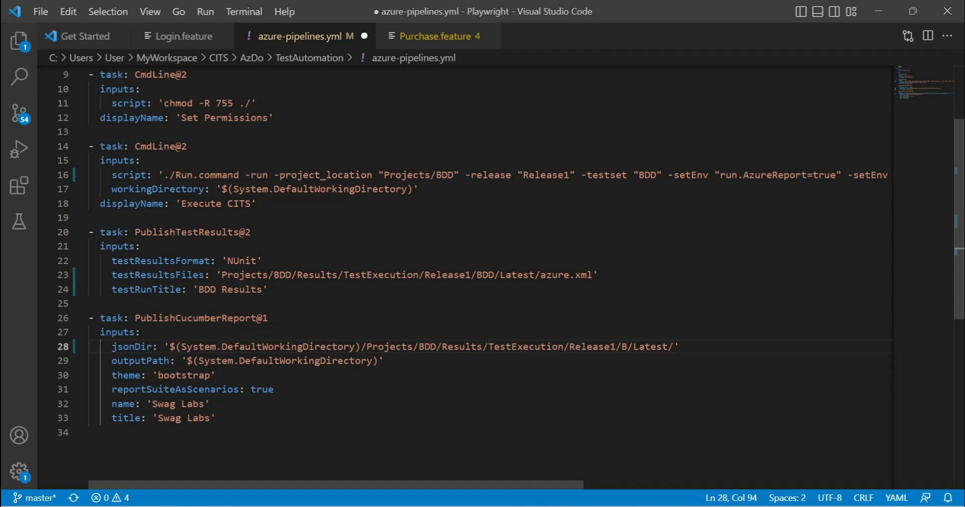
type("DD")
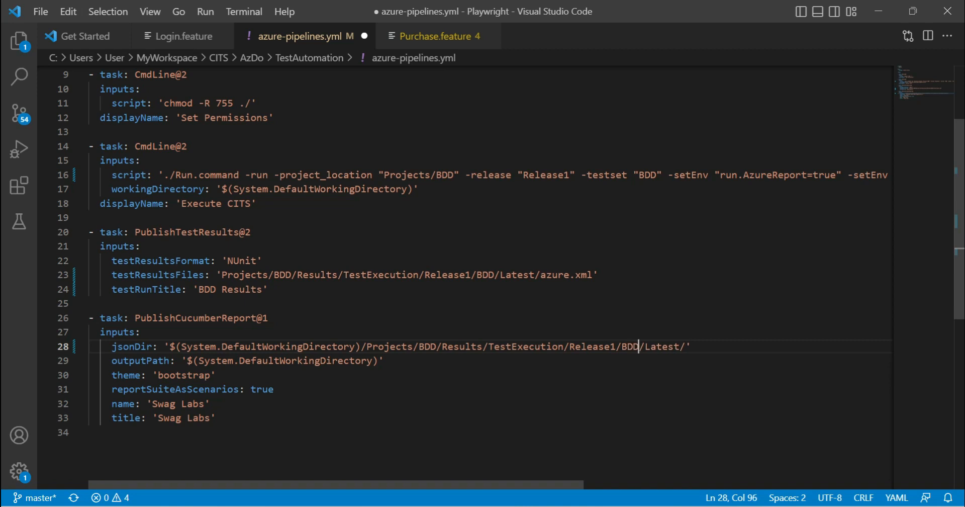
double_click(662, 346)
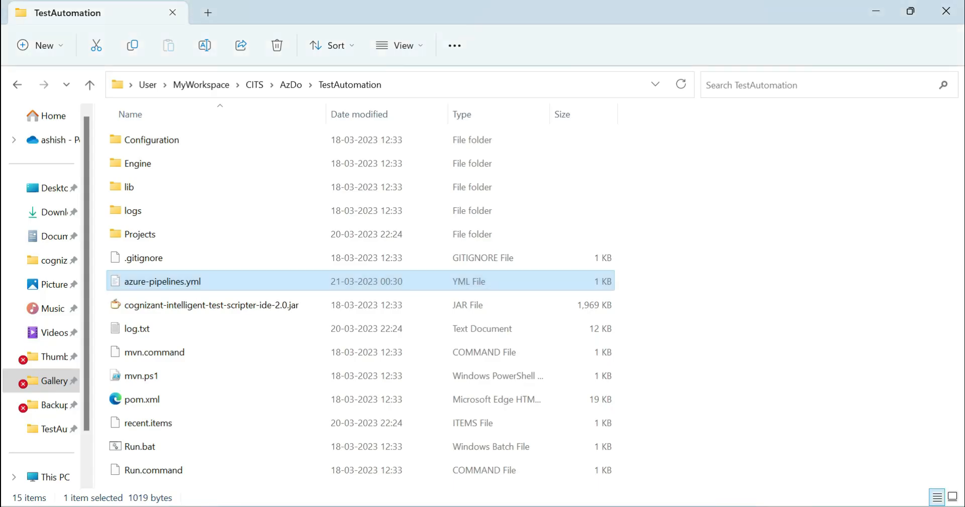
Step: Browse Projects > BDD > Results > TestExecution > Release1 > BDD > Latest to locate bdd-report.json
double_click(139, 234)
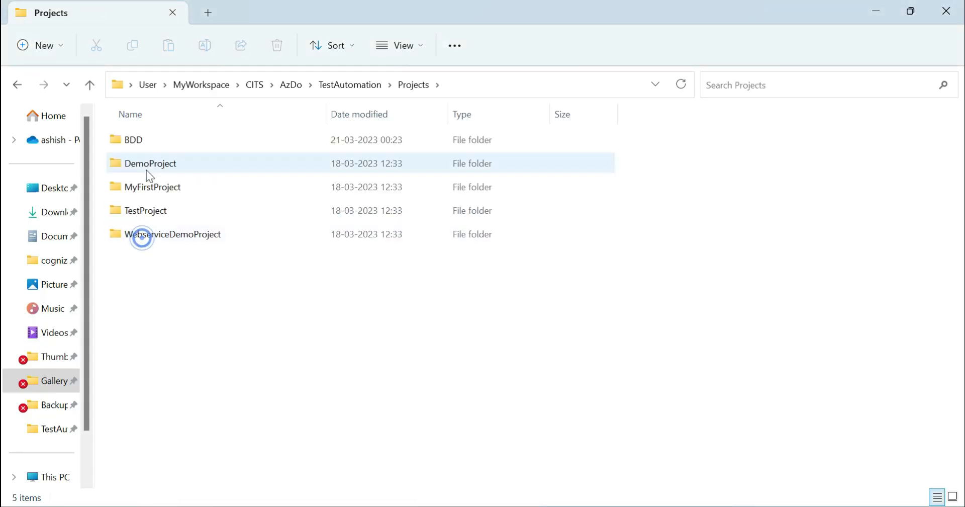
double_click(133, 139)
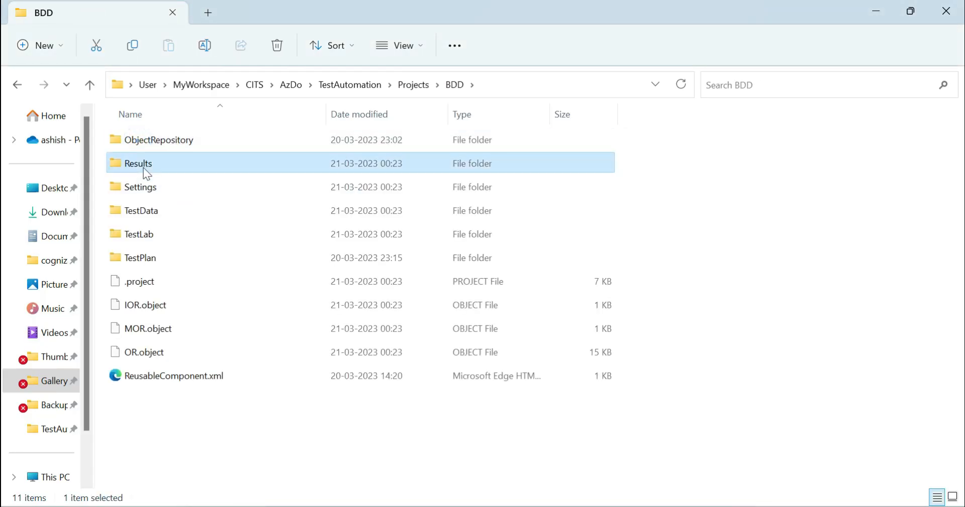
double_click(137, 163)
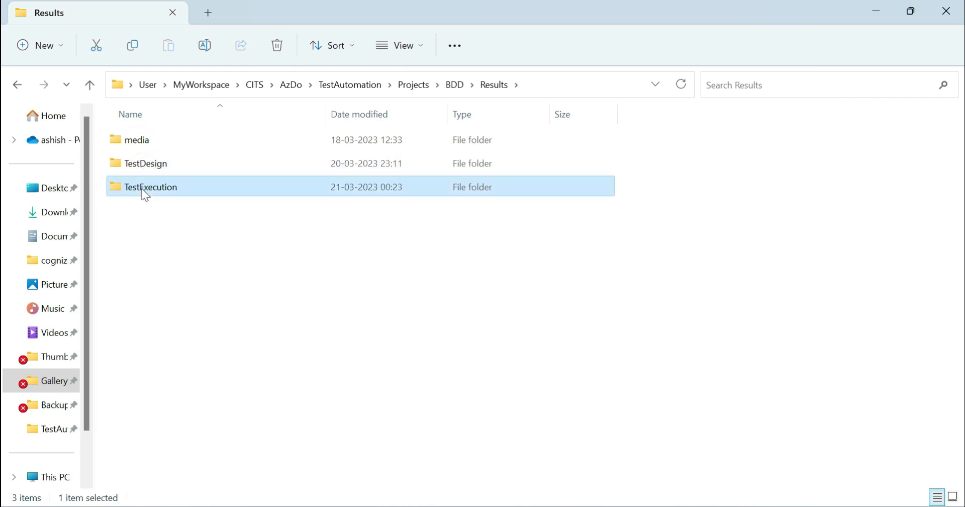
double_click(151, 186)
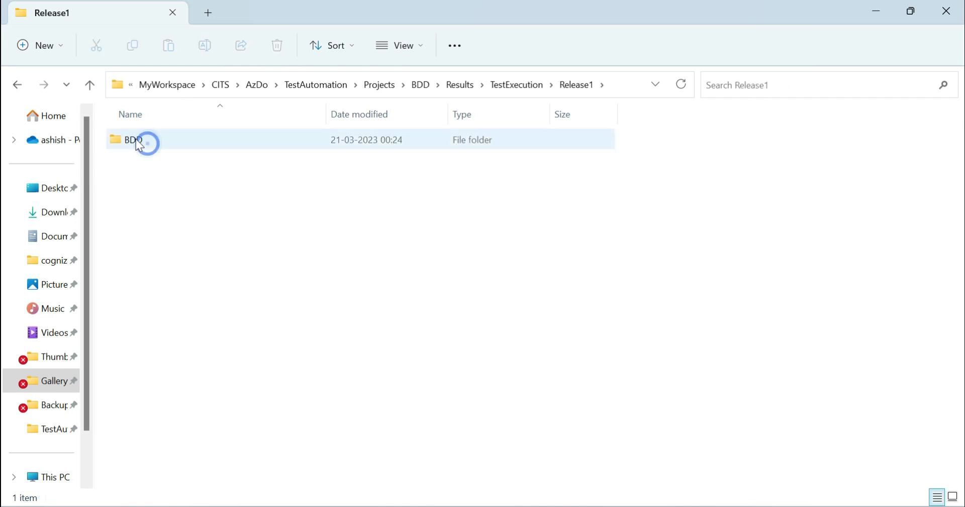
double_click(131, 140)
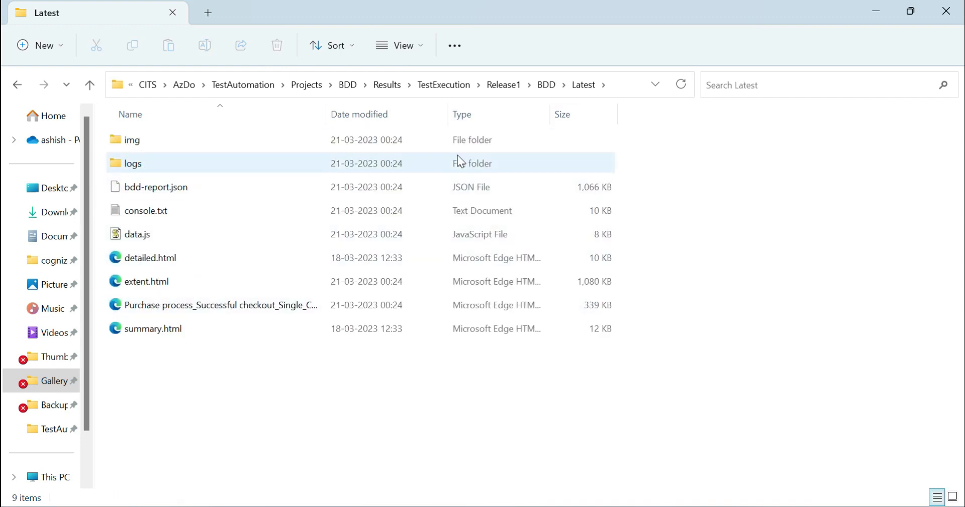
left_click(155, 186)
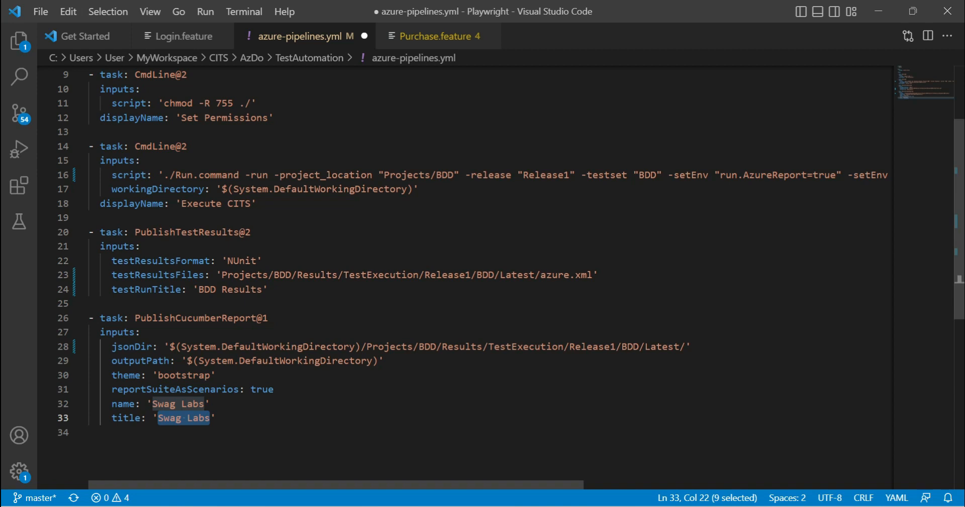
Step: Change the Cucumber report title from 'Swag Labs' to 'BDD Results' and save
type("BDD Res")
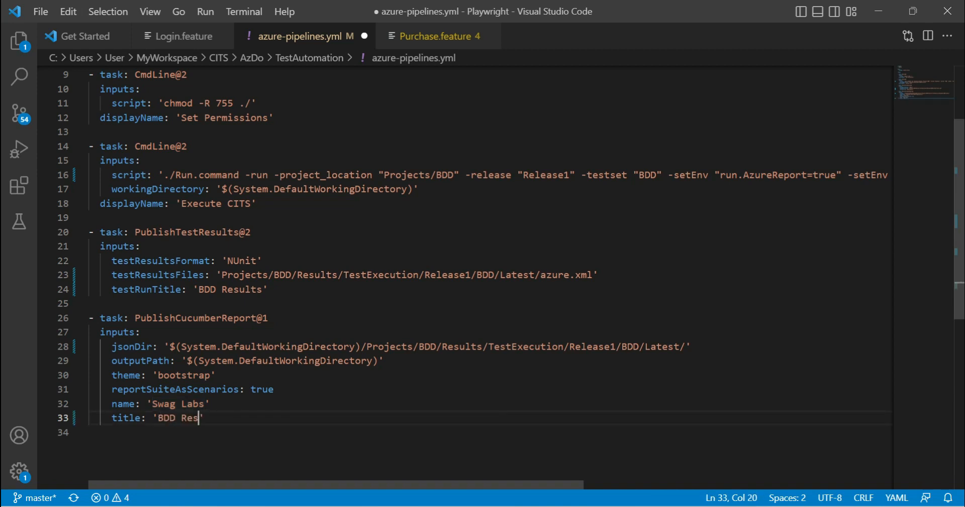
type("ults")
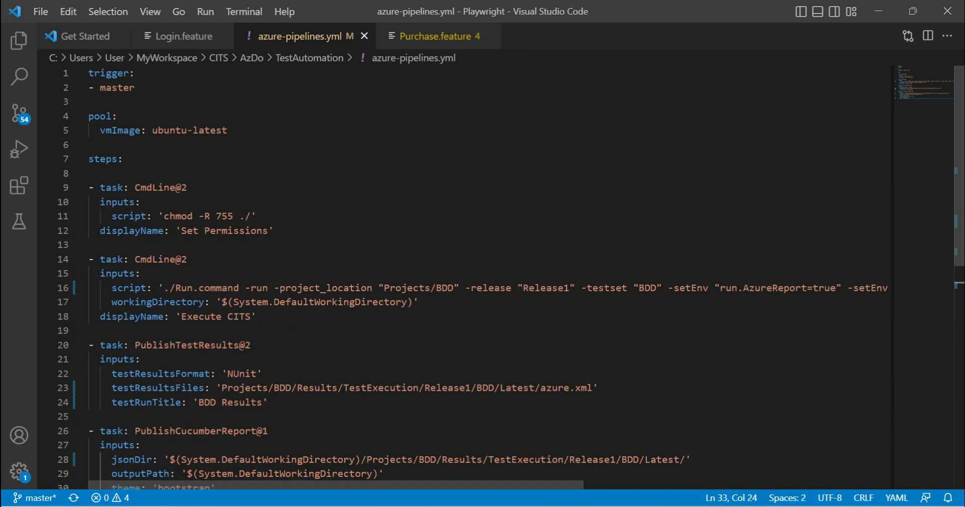
scroll("down", 3)
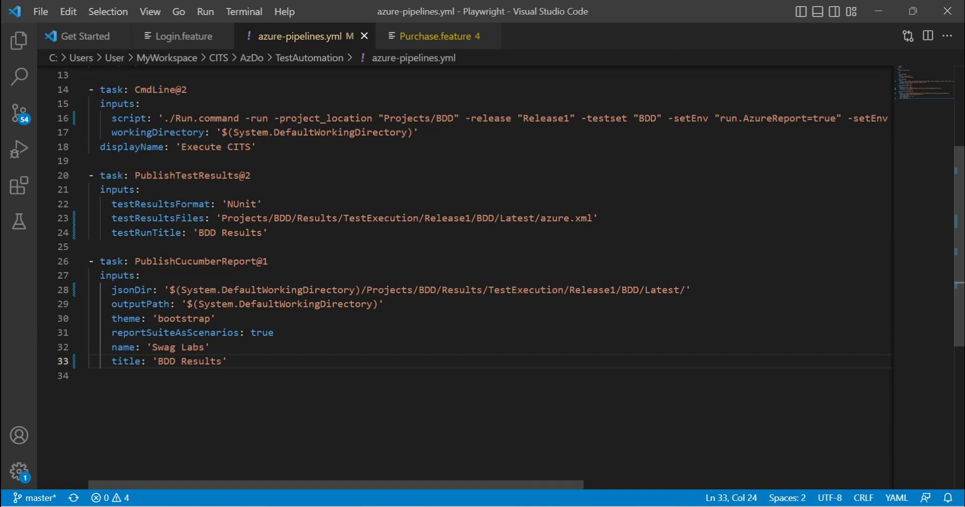
scroll("up", 3)
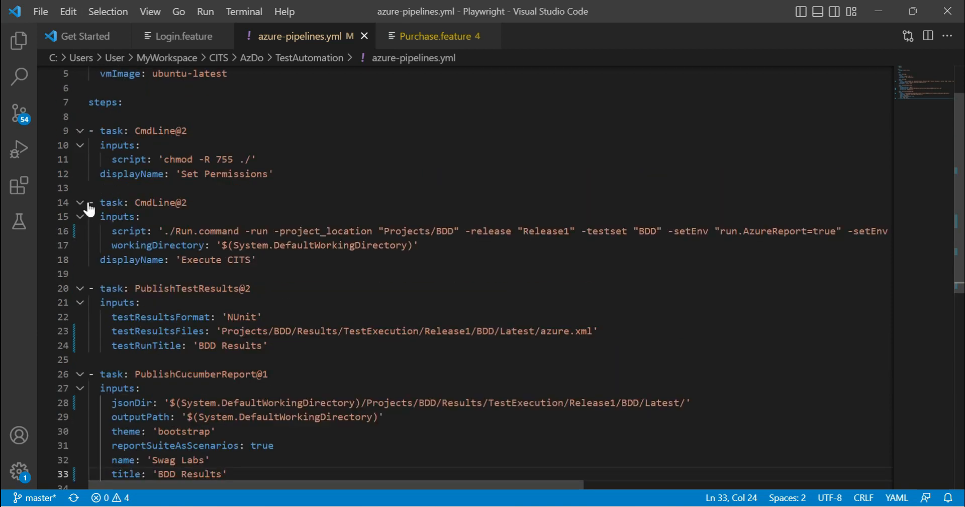
left_click_drag(99, 202, 255, 260)
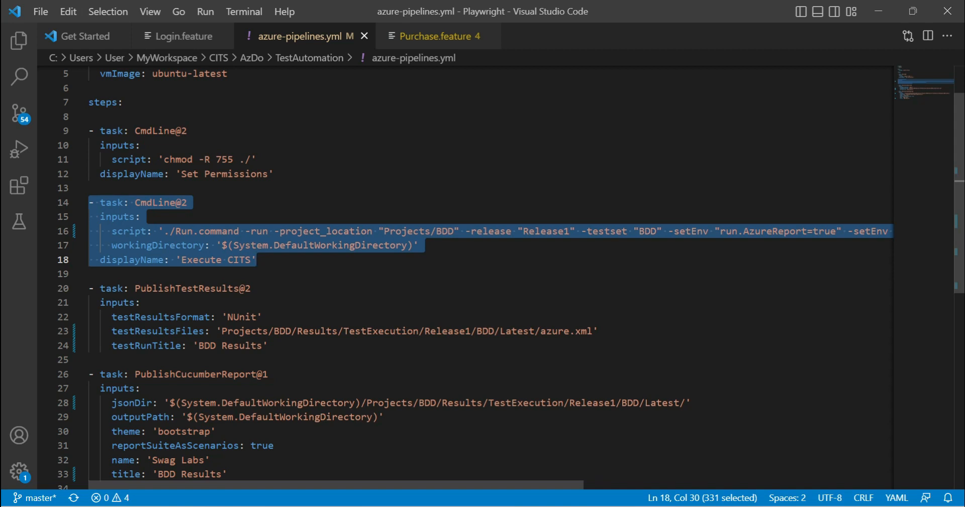
scroll("right", 3)
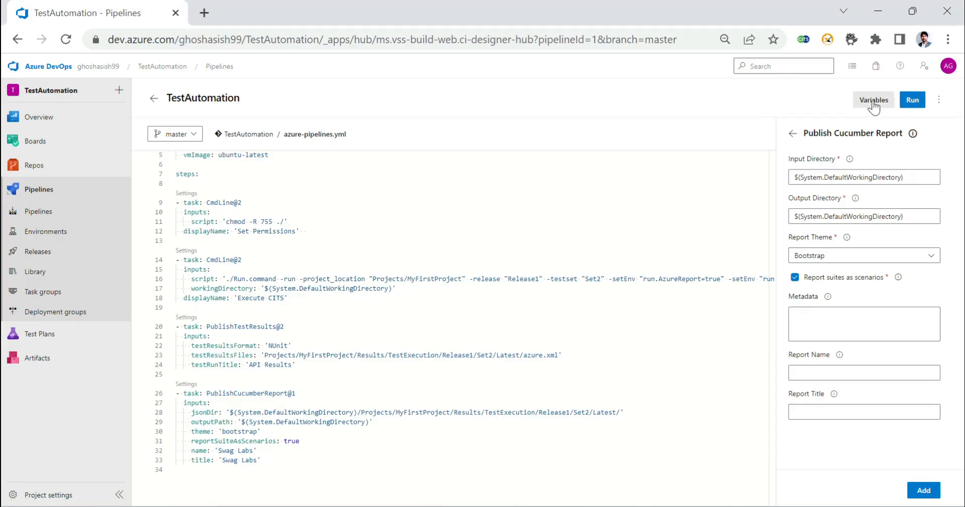
Step: Show the pipeline's Variables list containing the secret browserstackURL
left_click(873, 100)
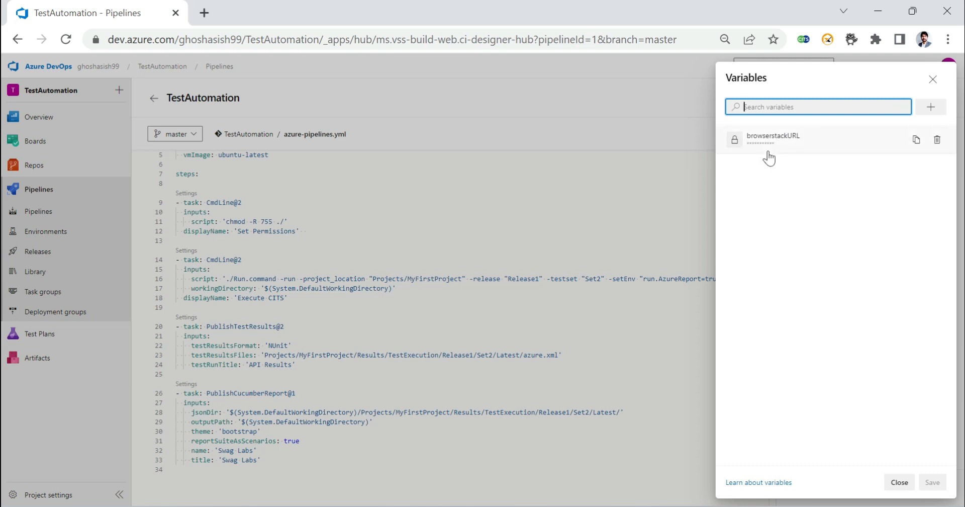
mouse_move(757, 171)
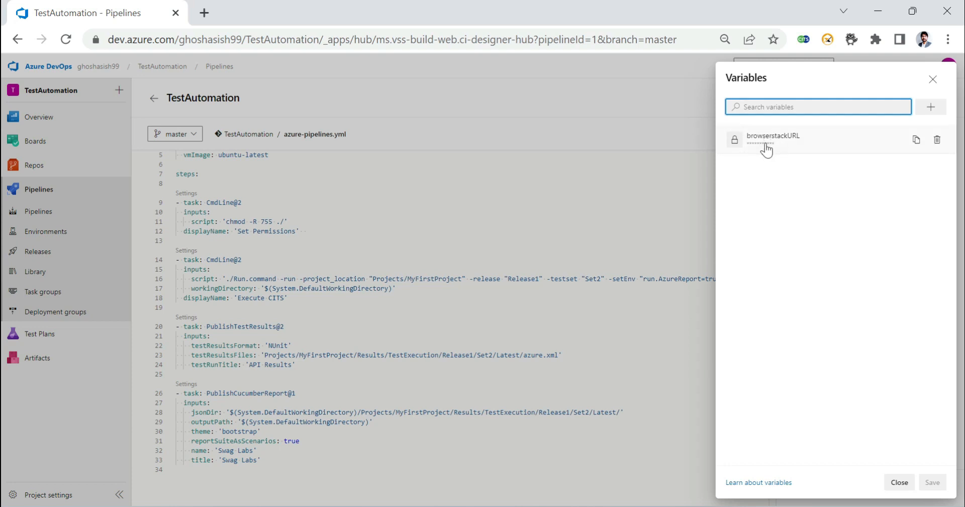
mouse_move(931, 98)
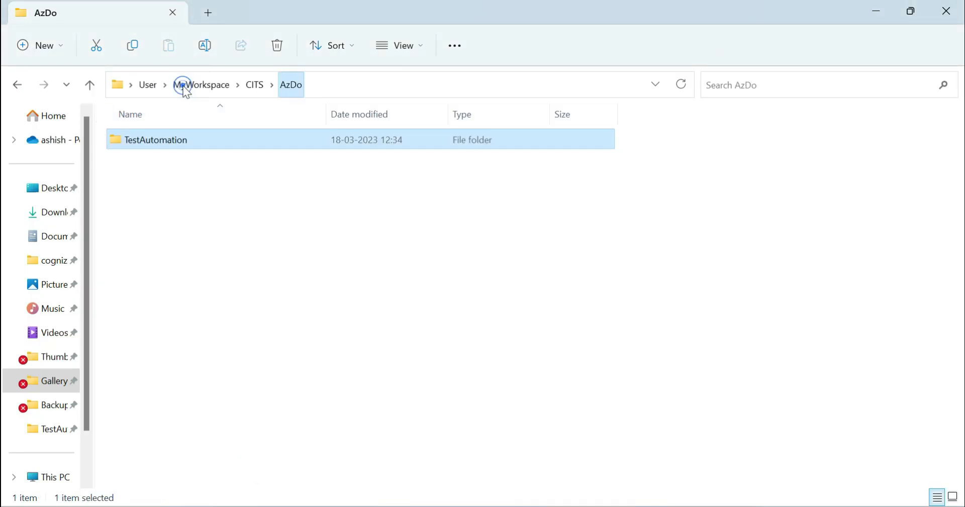
Step: Open the TestAutomation folder and launch Git Bash there on master
double_click(155, 140)
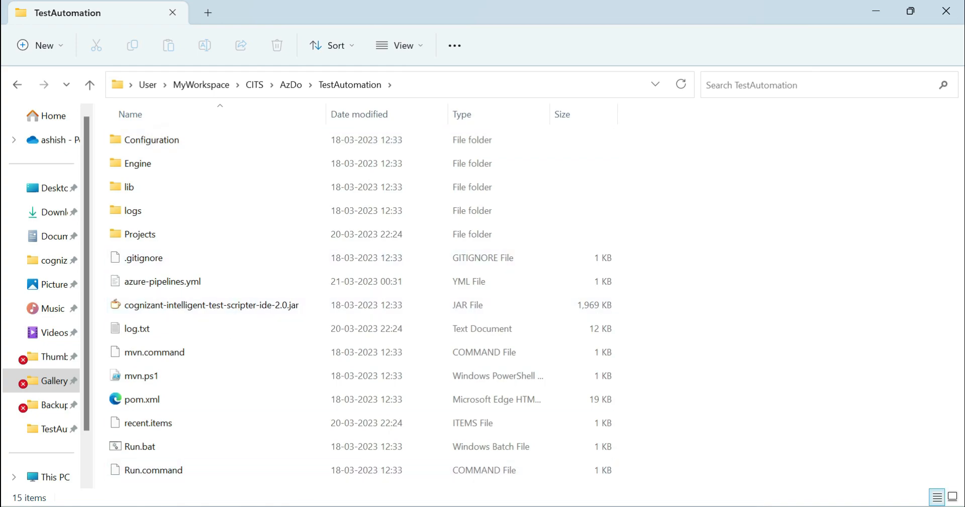
double_click(164, 281)
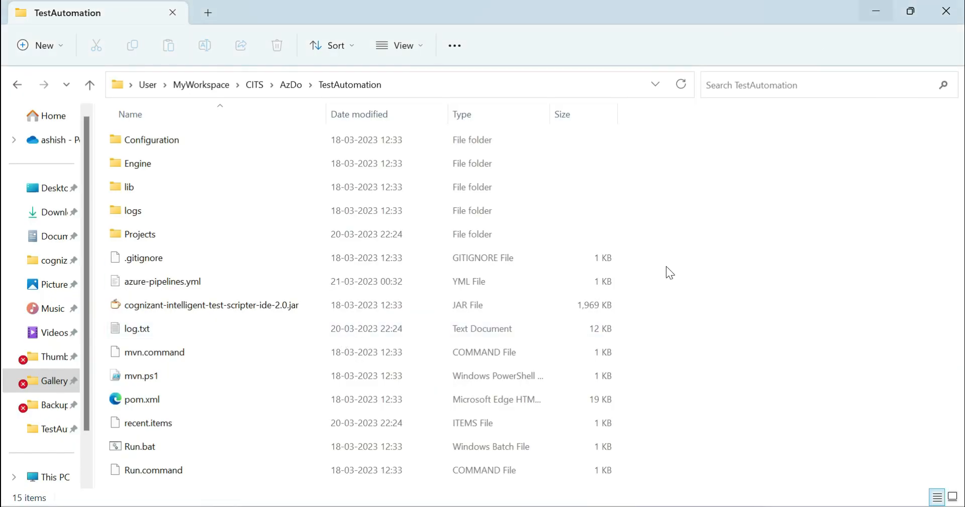
right_click(713, 288)
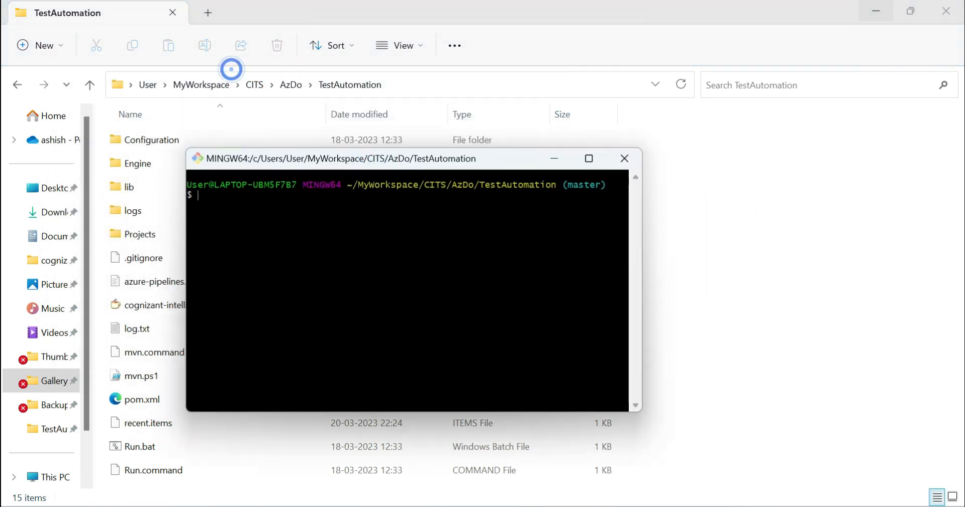
Step: Stage all changes, commit them as 'BDD Reports', and push
type("git add .")
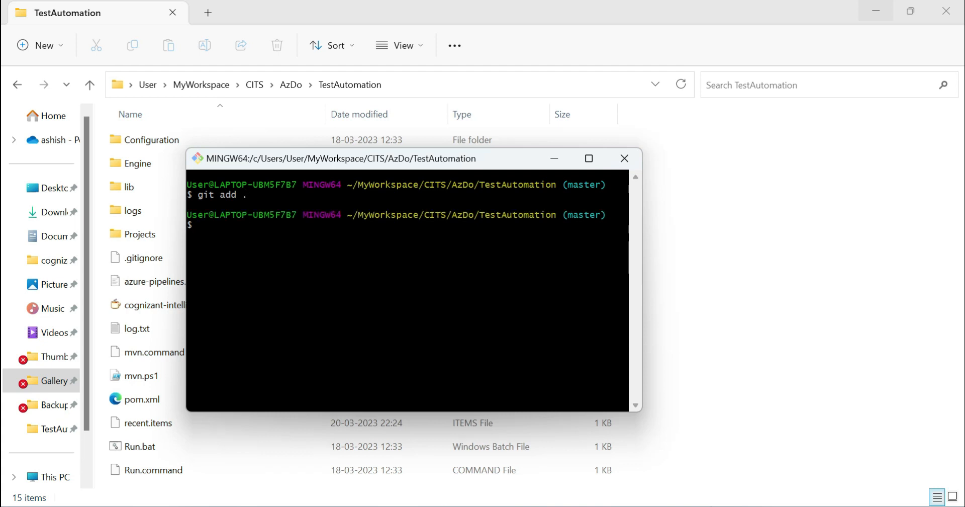
type("g")
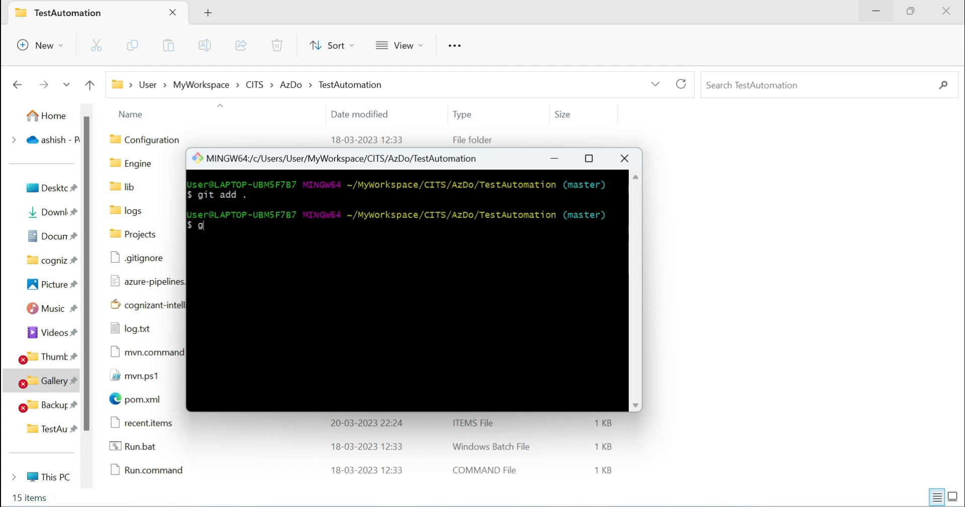
type("it commit")
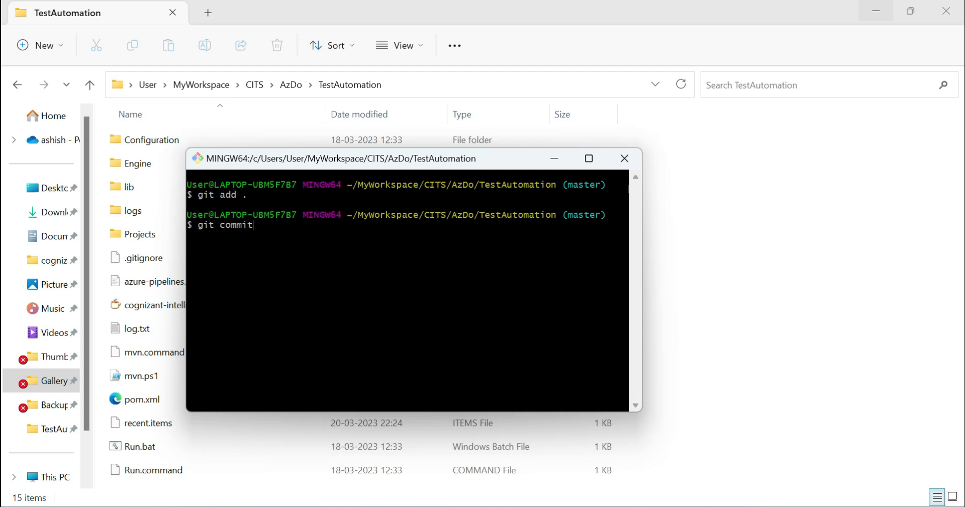
type("-m \"\"")
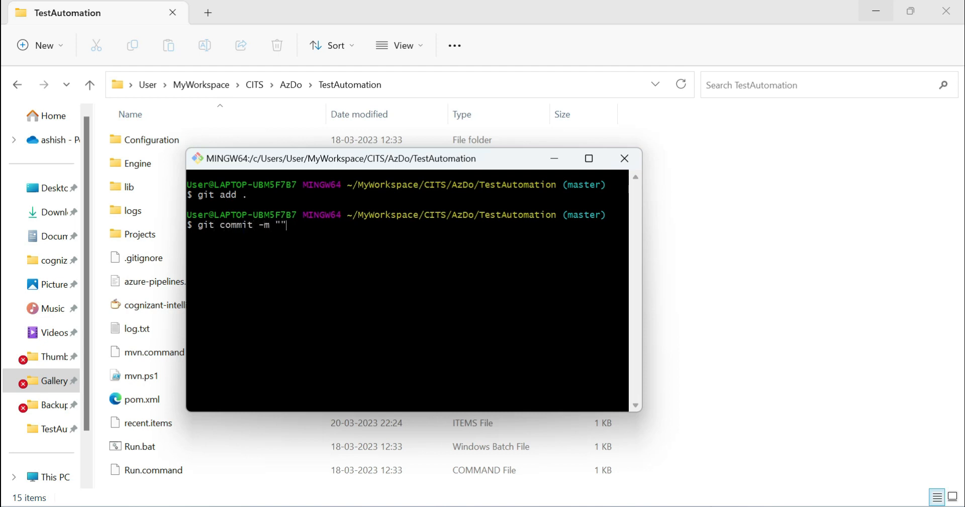
type("BD")
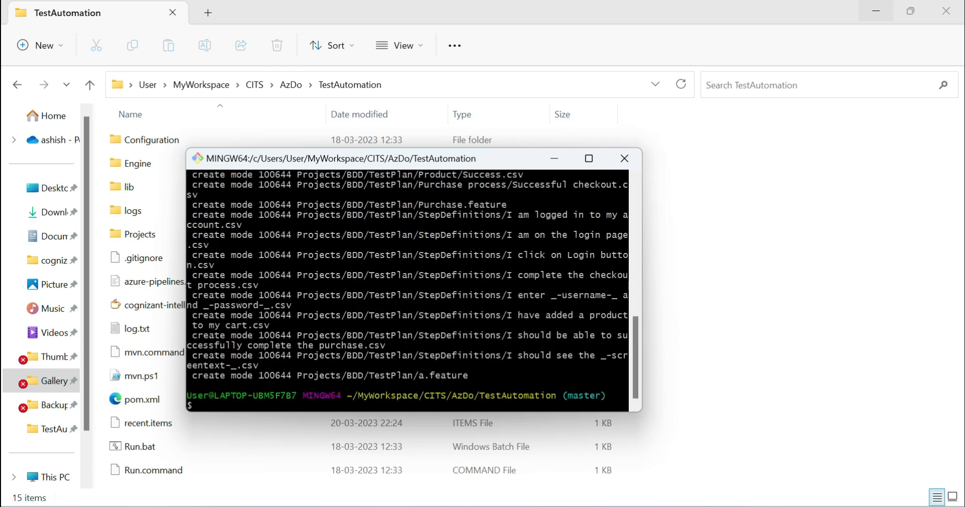
type("git pu")
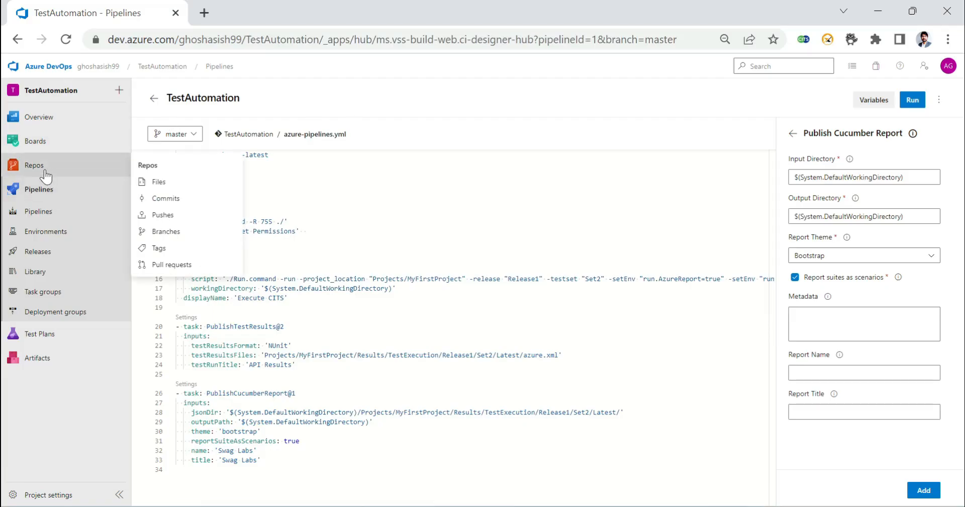
Step: Confirm the BDD Reports commit in Repos Files and open running build 20230320.2
left_click(33, 165)
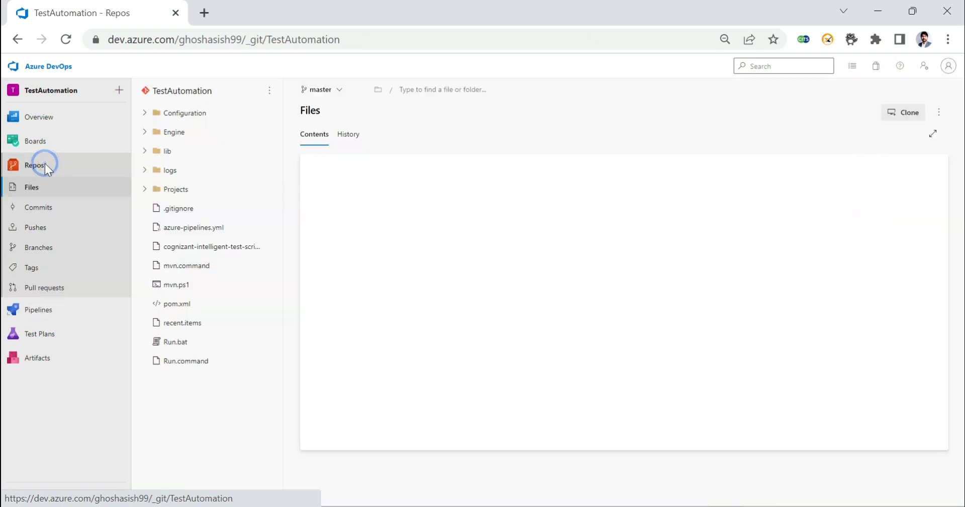
left_click(35, 164)
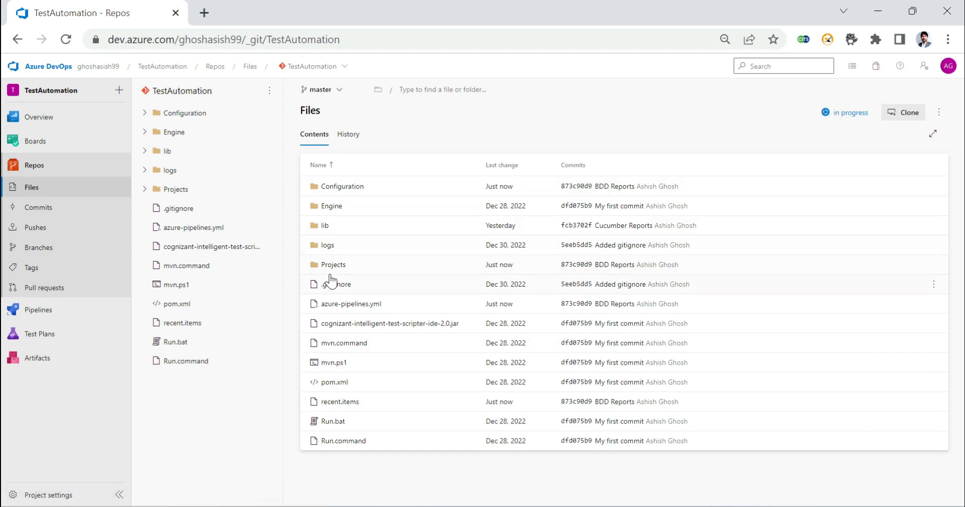
left_click(333, 264)
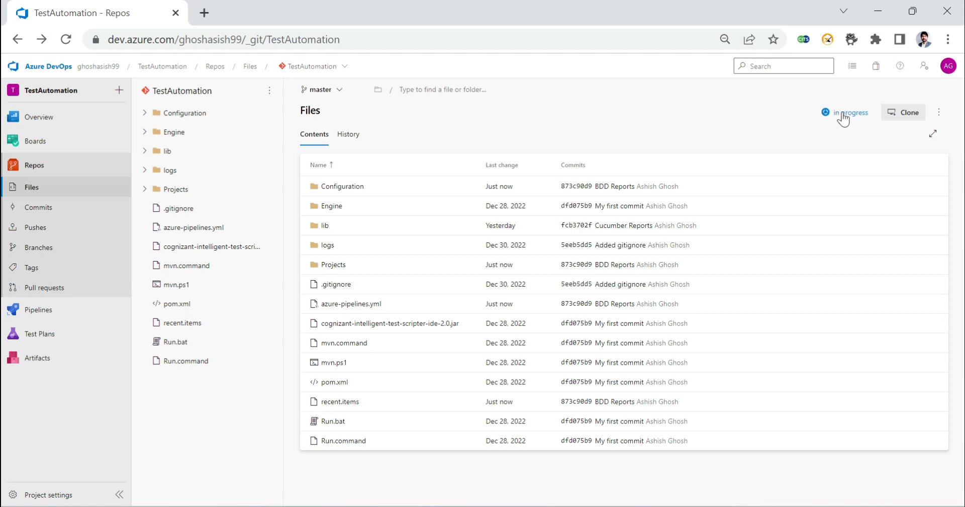
left_click(851, 112)
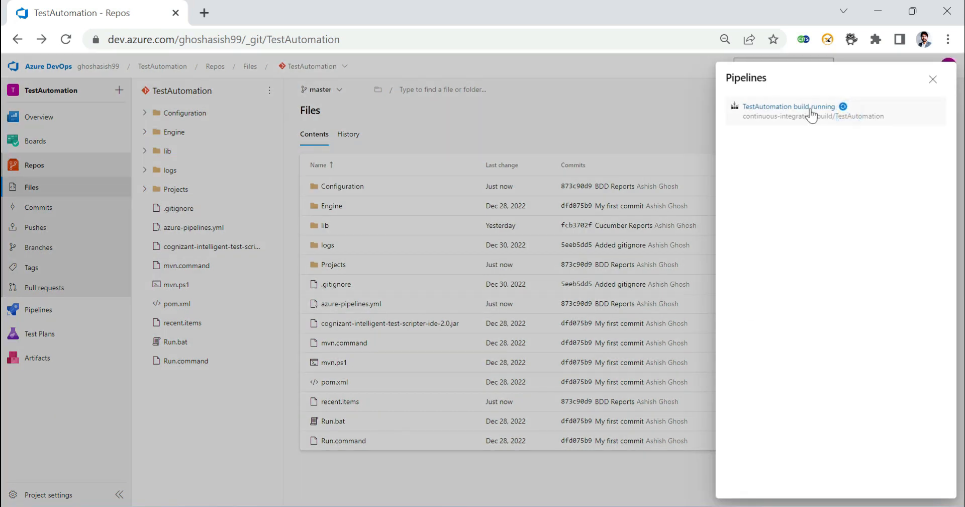
left_click(789, 106)
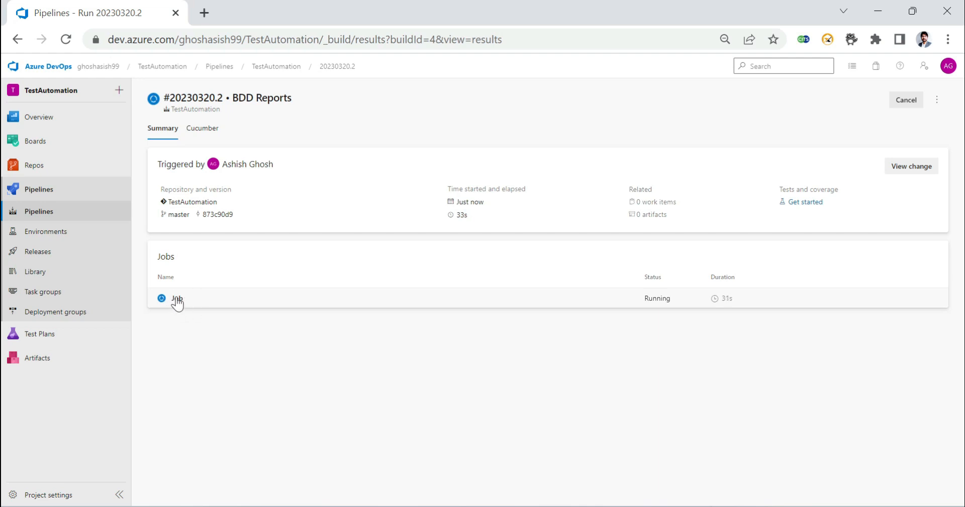
Step: Watch run 20230320.2's job logs finish green, then go to its 100% passed test results
left_click(178, 298)
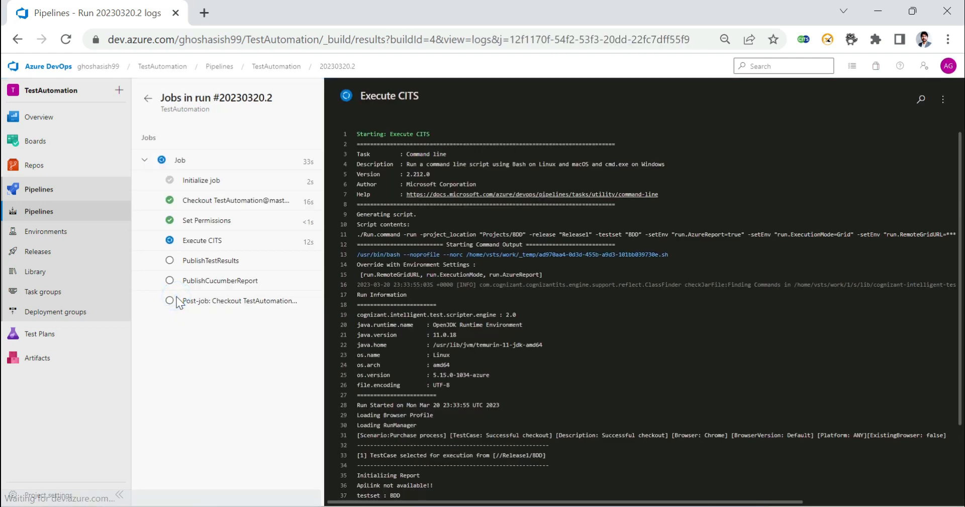
scroll("down", 3)
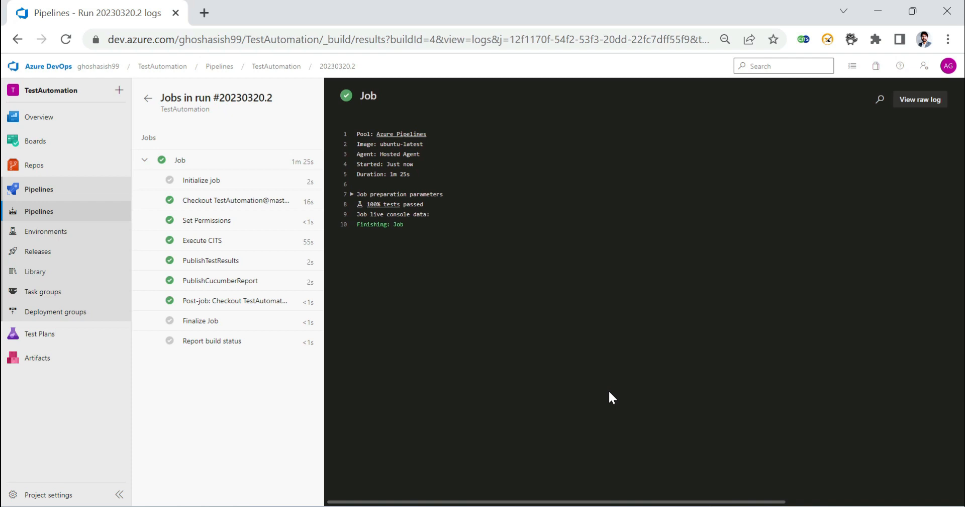
mouse_move(210, 260)
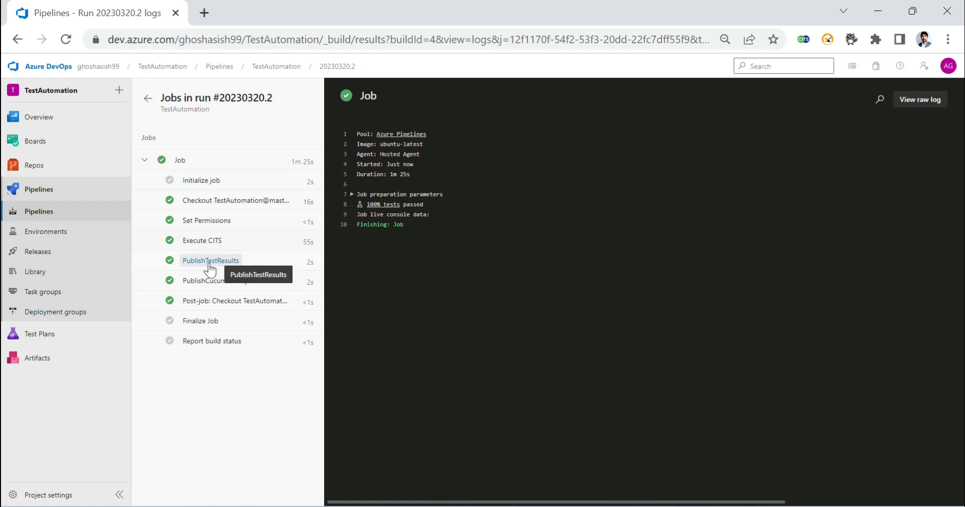
mouse_move(218, 269)
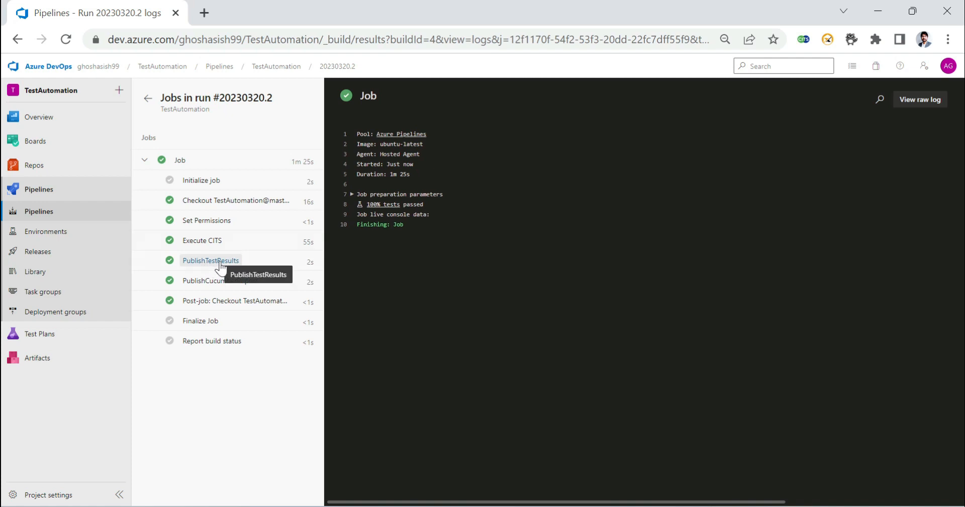
mouse_move(187, 287)
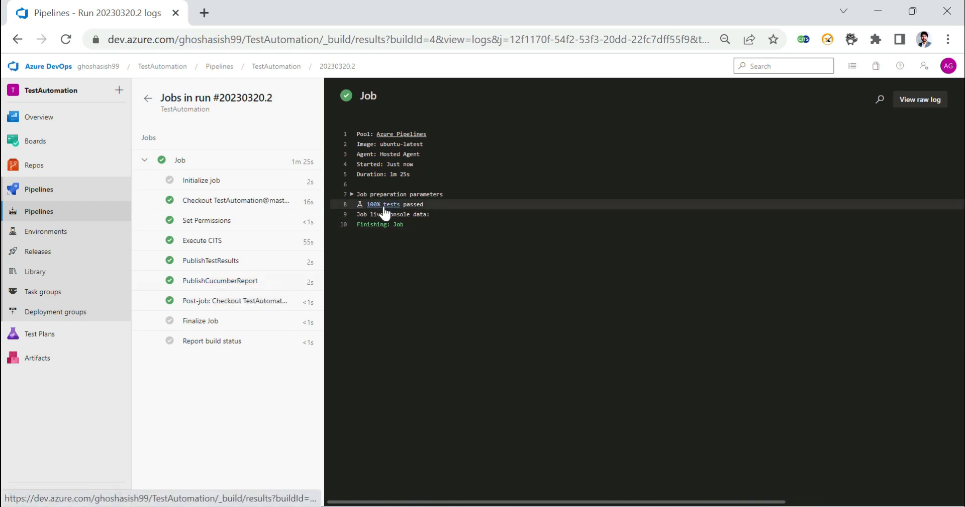
mouse_move(383, 204)
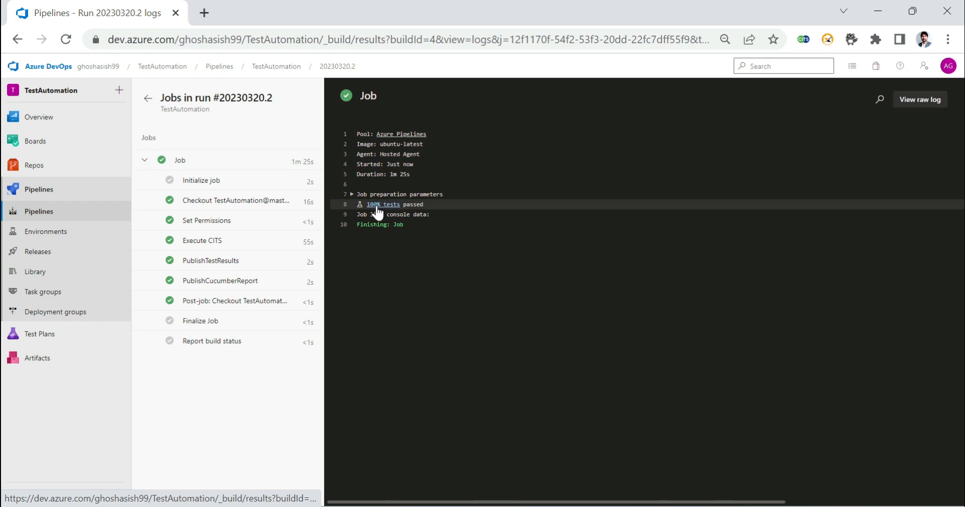
left_click(382, 204)
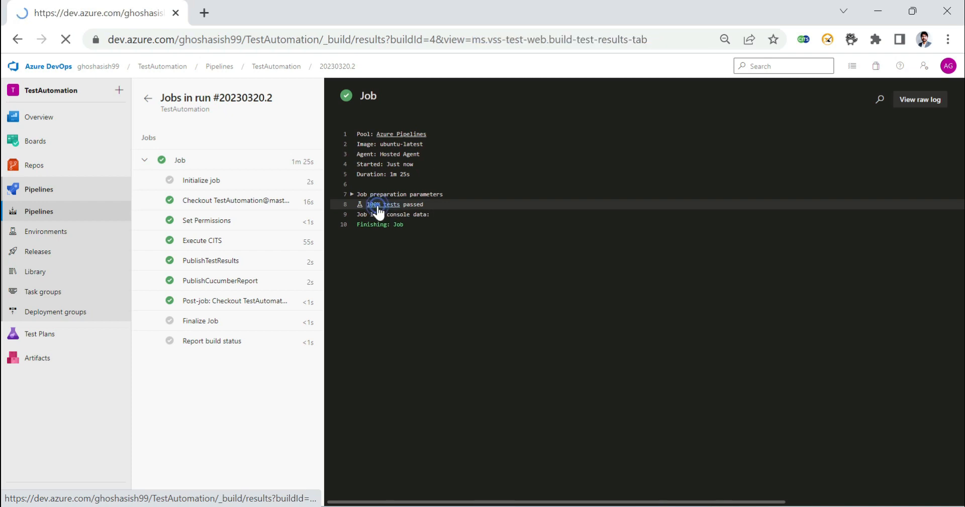
Step: Review the Tests tab summary: 1 test passed, 0 failed, 100% pass rate
left_click(384, 204)
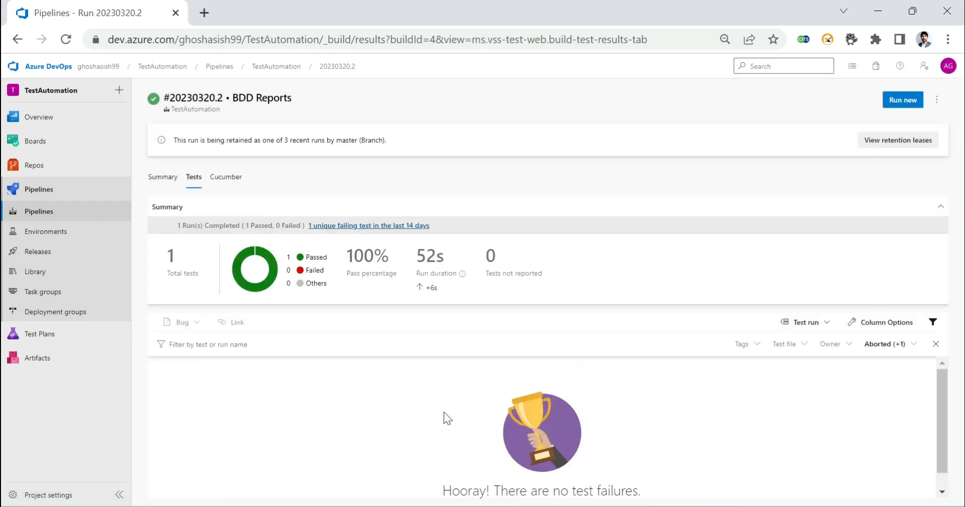
mouse_move(229, 334)
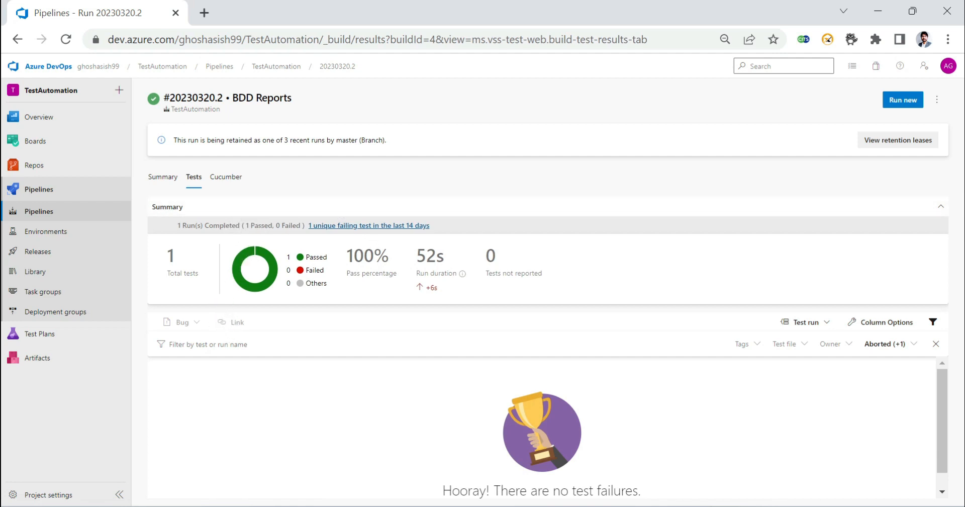
mouse_move(258, 335)
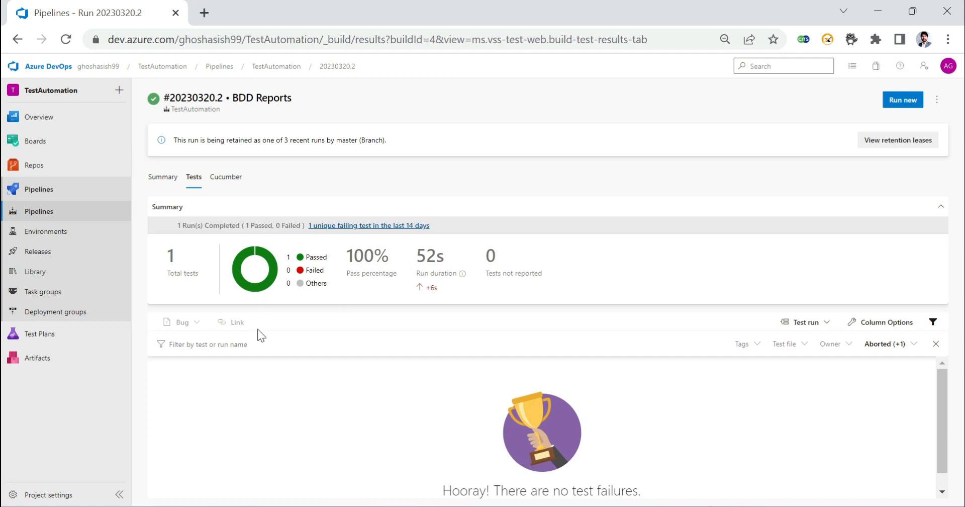
mouse_move(433, 333)
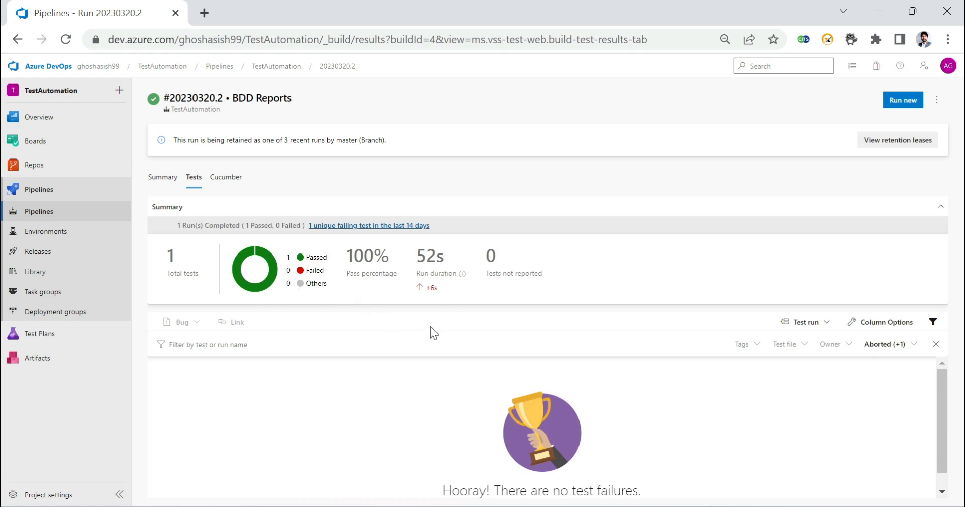
mouse_move(226, 177)
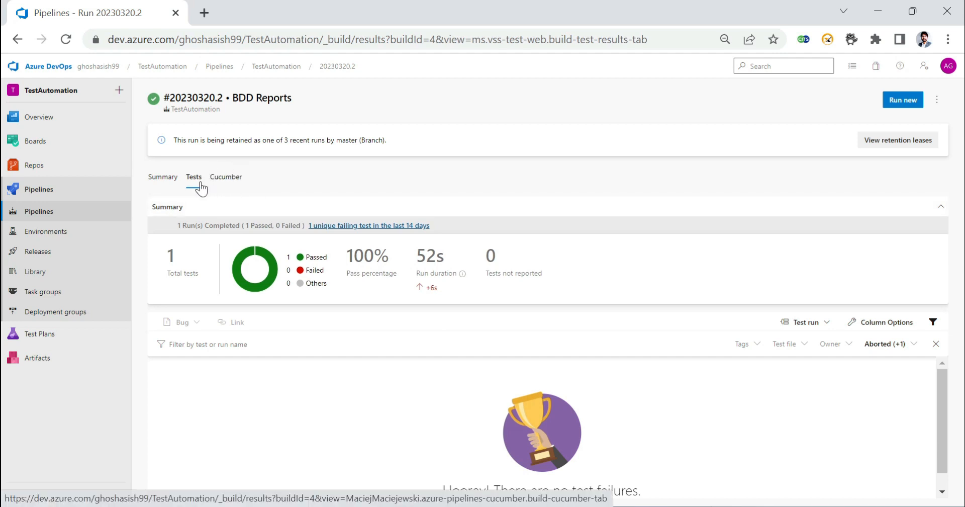
mouse_move(226, 177)
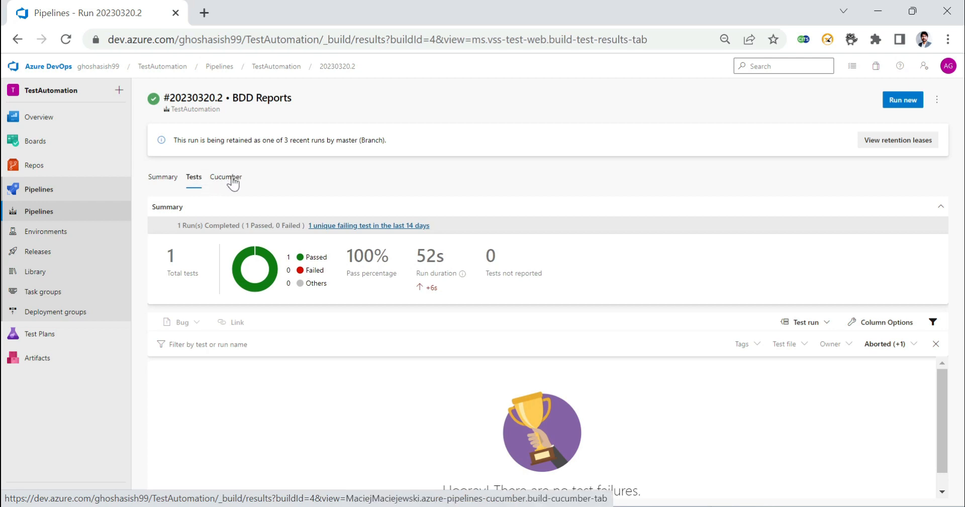
Step: Open the Cucumber tab and expand 'Feature: Purchase process' in the Swag Labs report
left_click(226, 177)
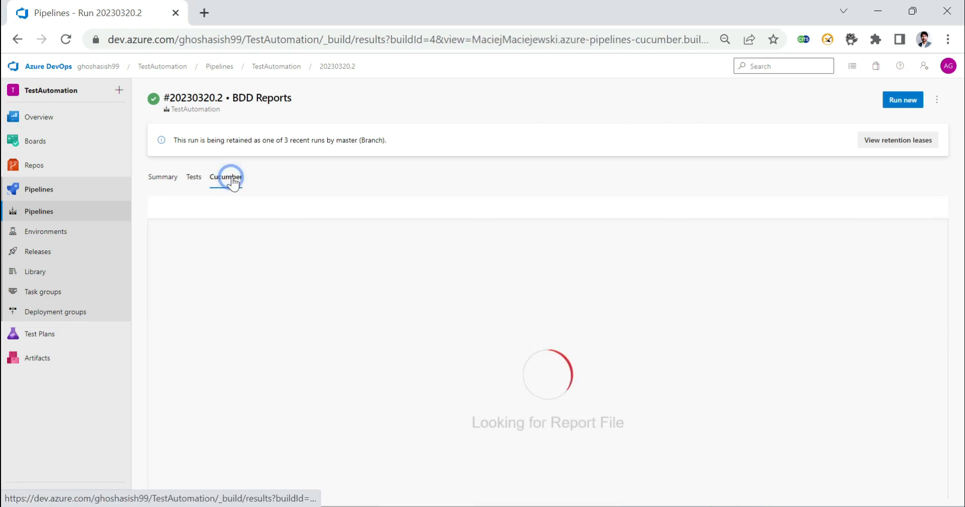
left_click(226, 177)
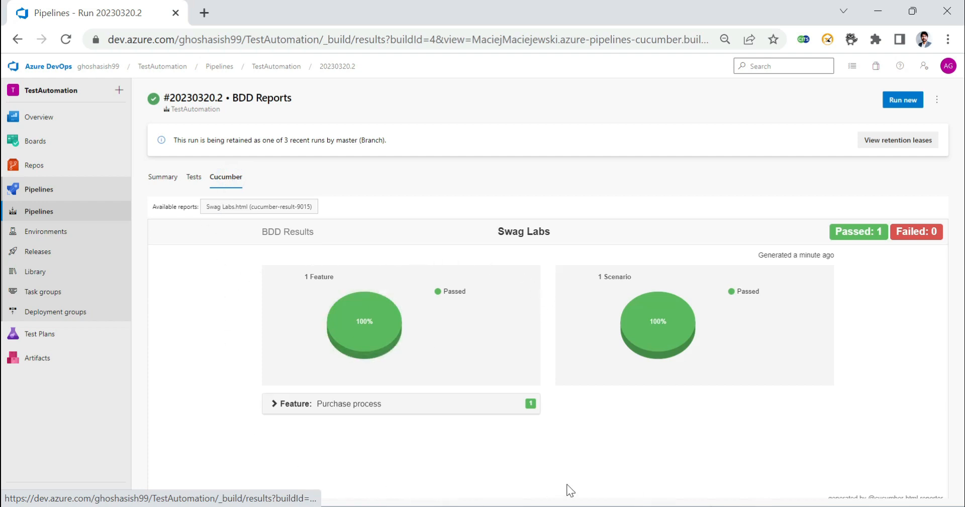
mouse_move(581, 411)
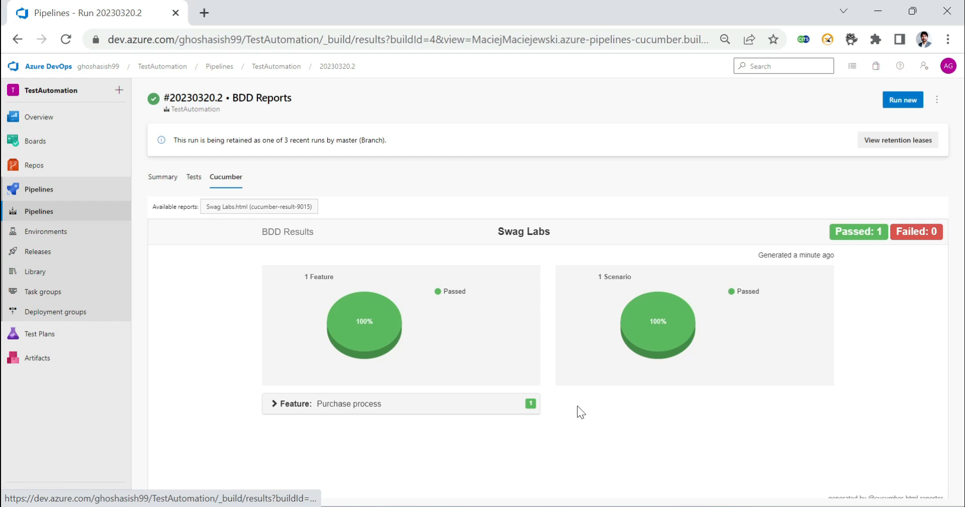
mouse_move(575, 396)
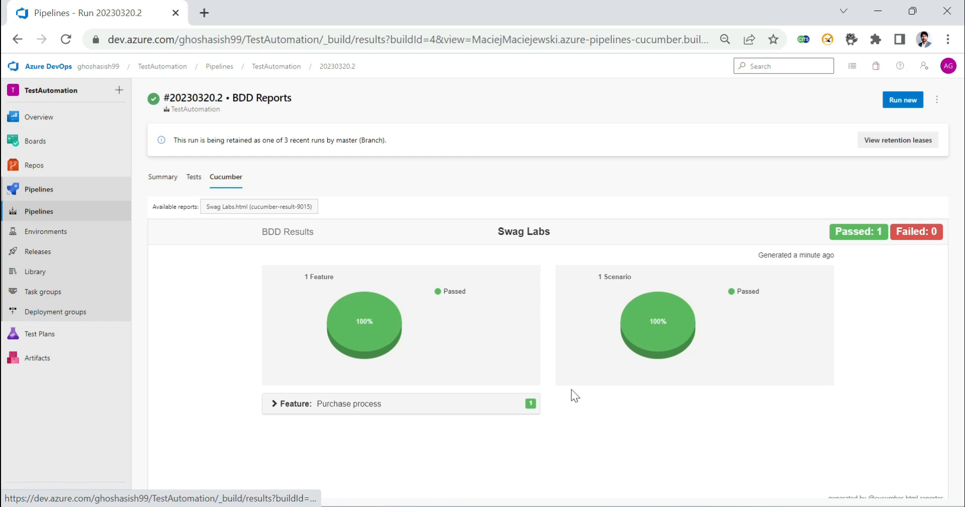
mouse_move(217, 374)
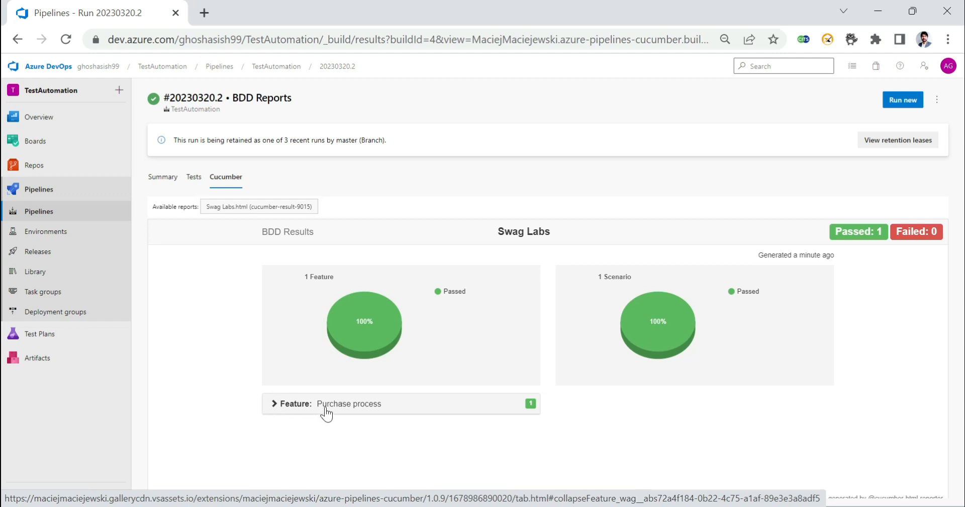
mouse_move(274, 410)
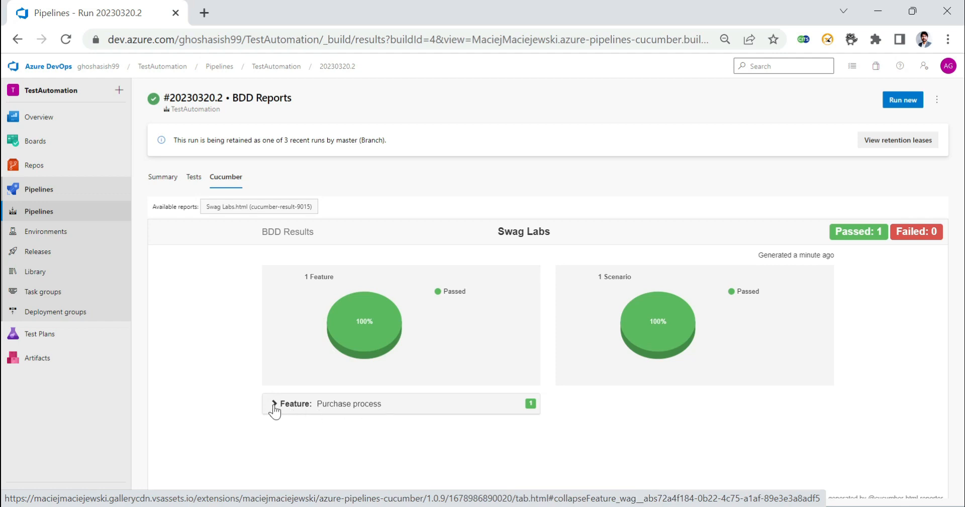
left_click(274, 403)
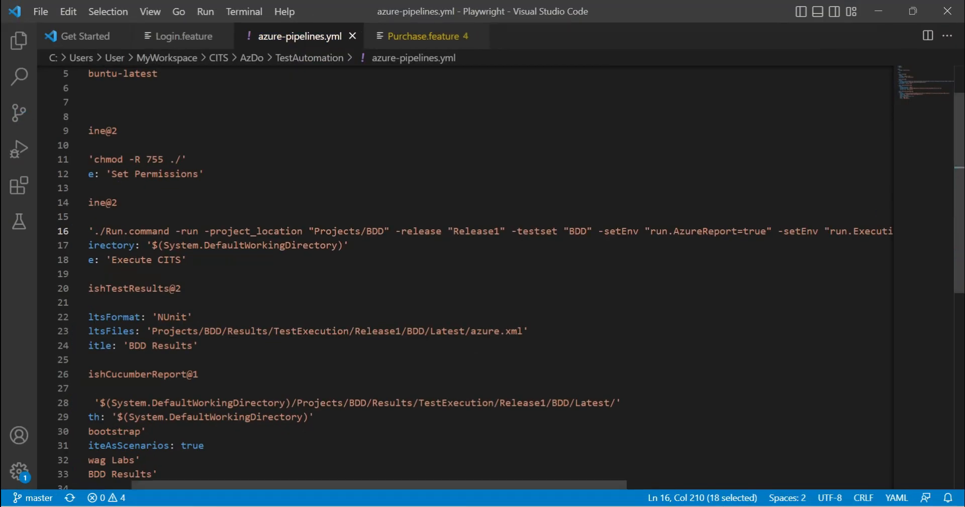
Step: View Purchase.feature's user story and steps beside the report, then minimise VS Code
left_click(425, 35)
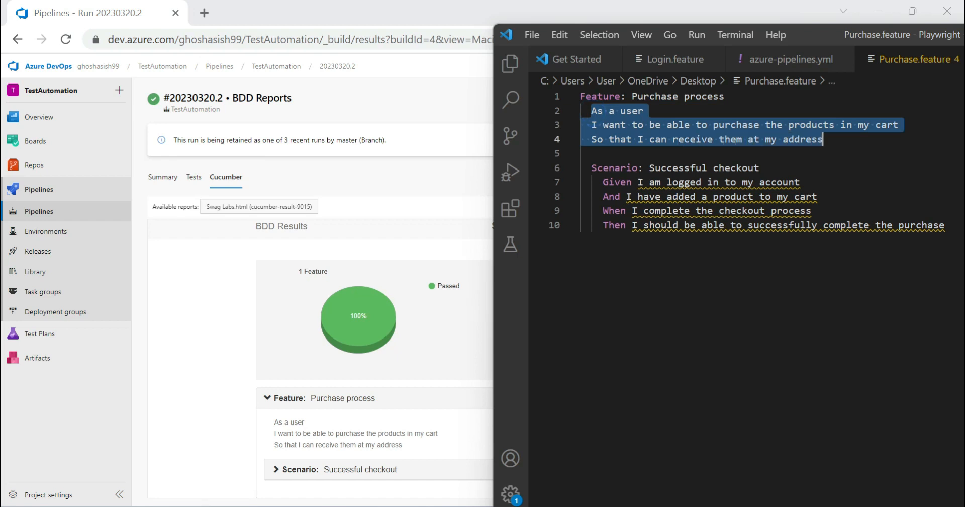
mouse_move(311, 424)
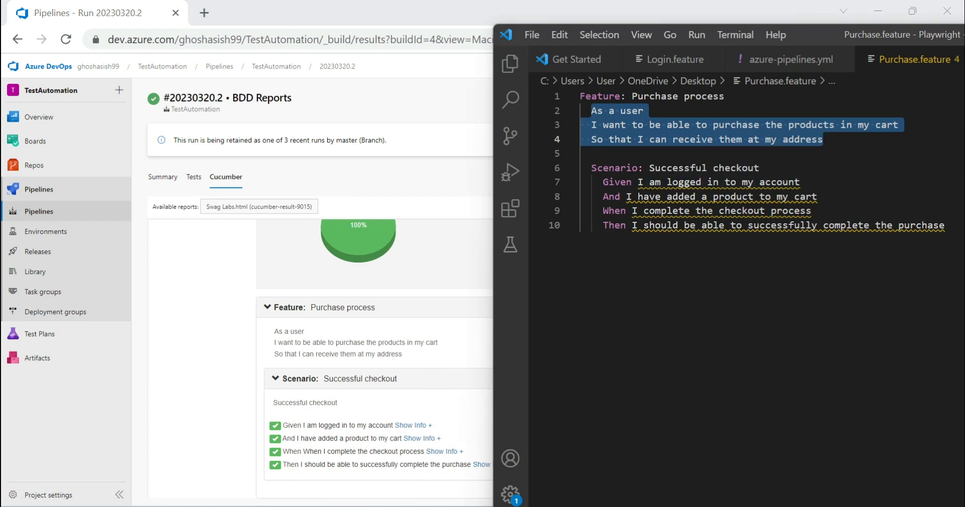
mouse_move(344, 446)
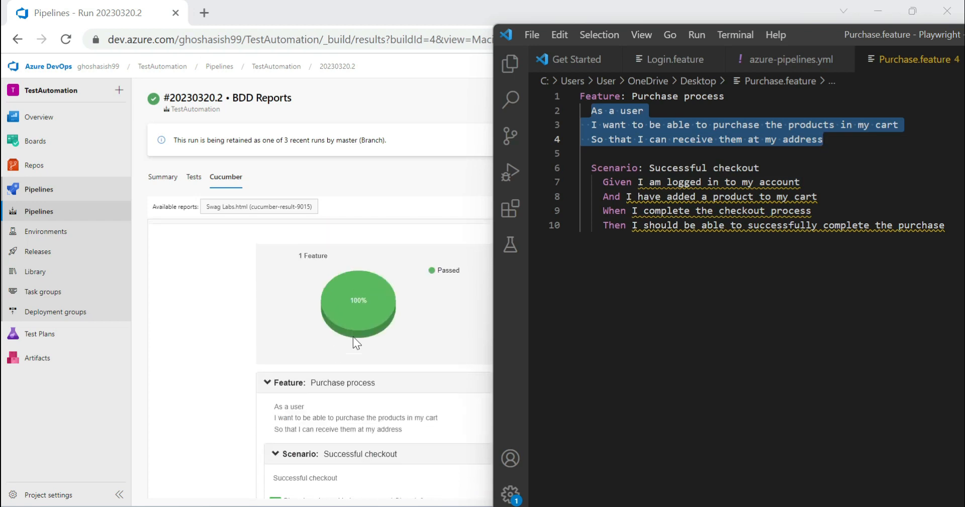
scroll("down", 3)
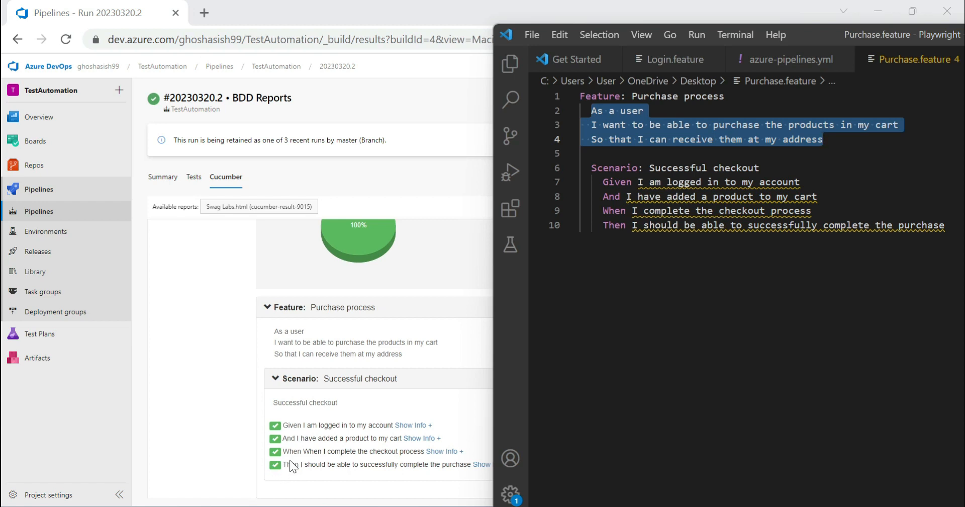
mouse_move(491, 427)
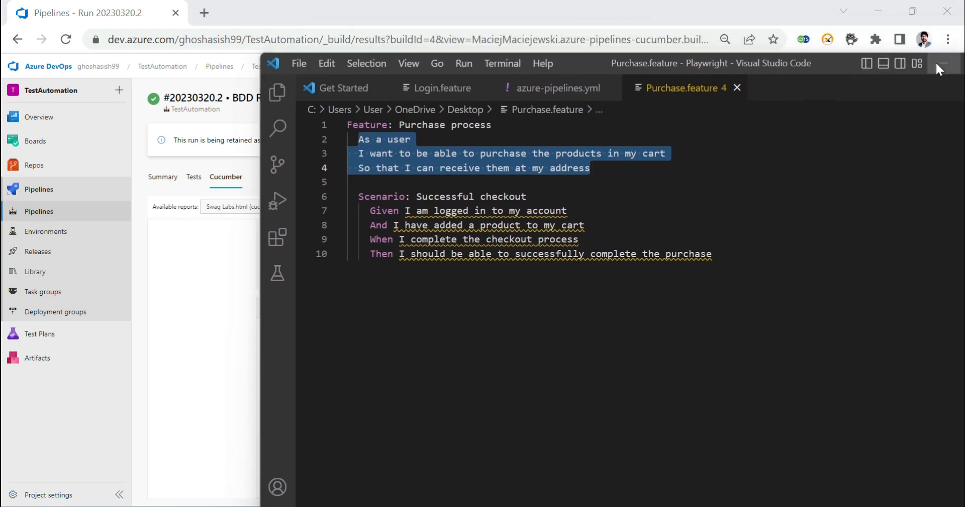
left_click(941, 63)
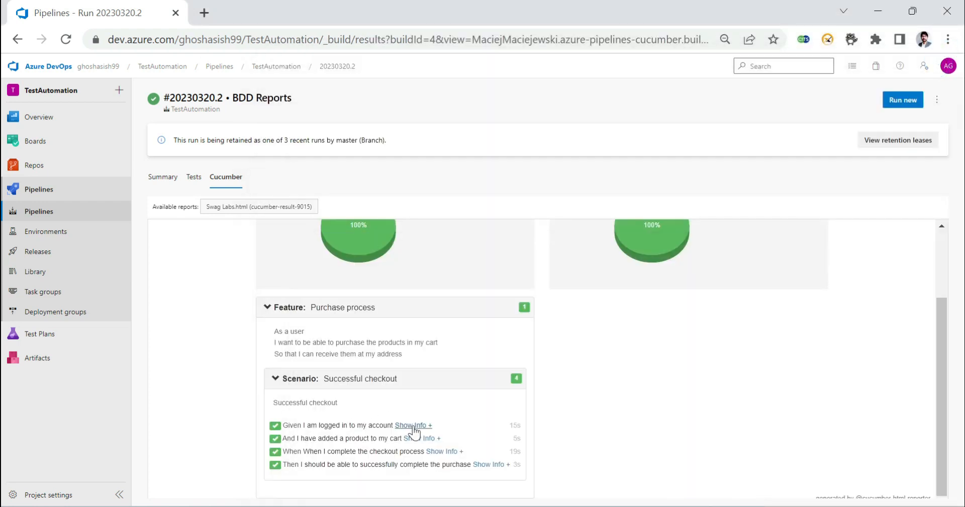
Step: Expand 'Show Info' for 'Given I am logged in to my account' to see its log
left_click(412, 425)
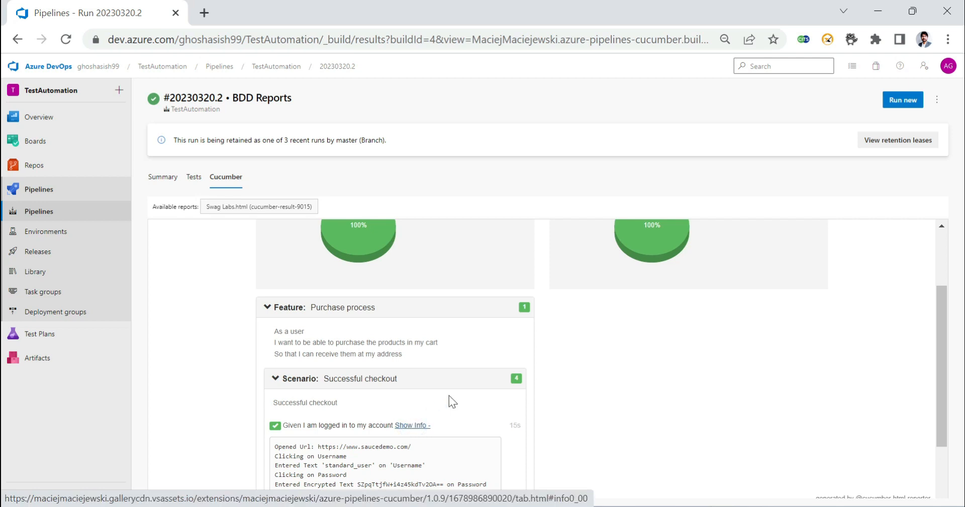
scroll("down", 3)
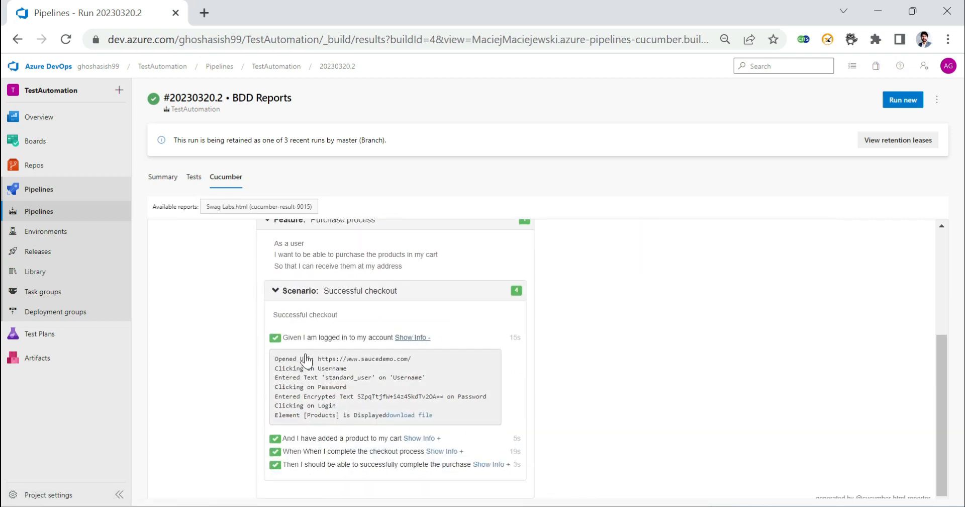
mouse_move(299, 370)
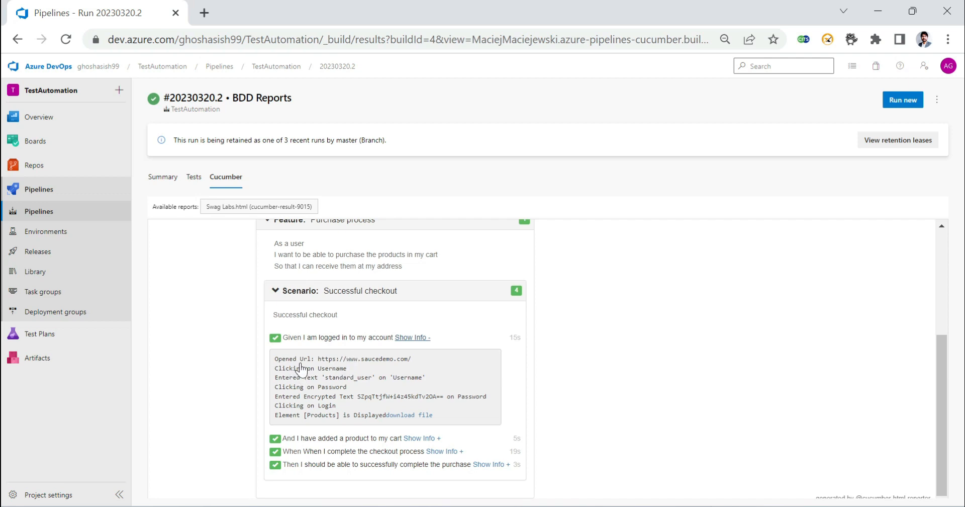
mouse_move(321, 389)
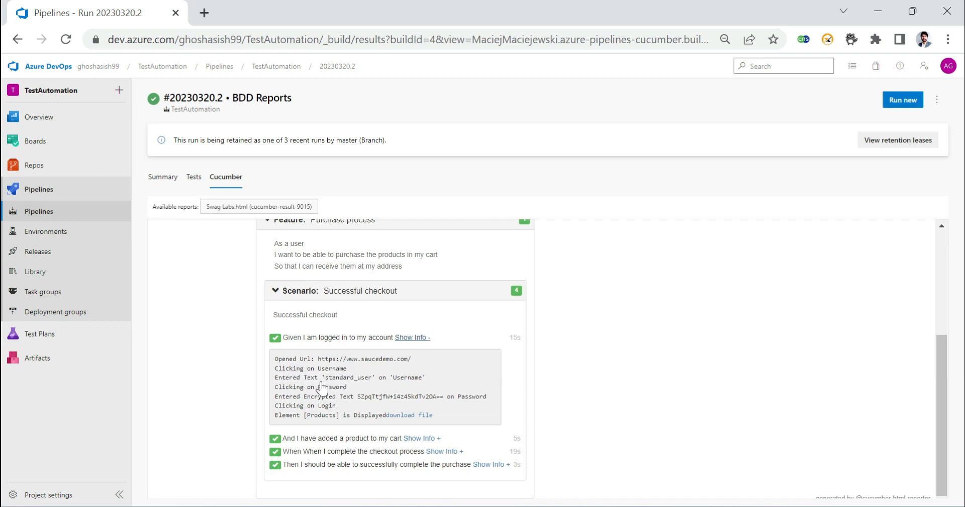
mouse_move(329, 383)
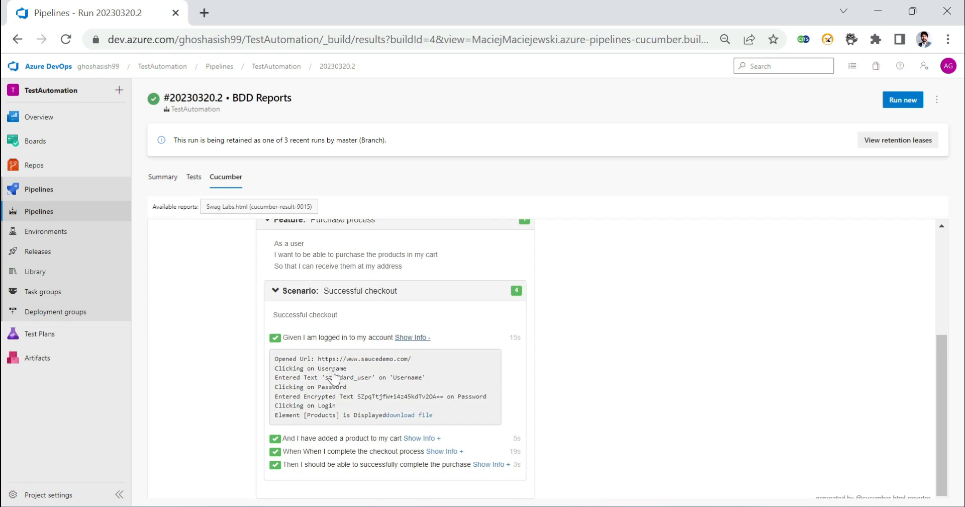
mouse_move(312, 382)
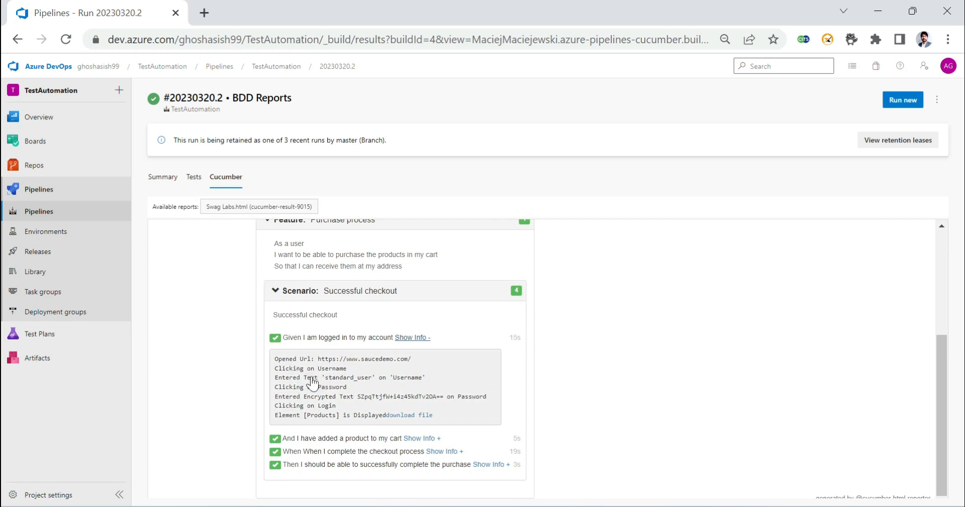
mouse_move(313, 368)
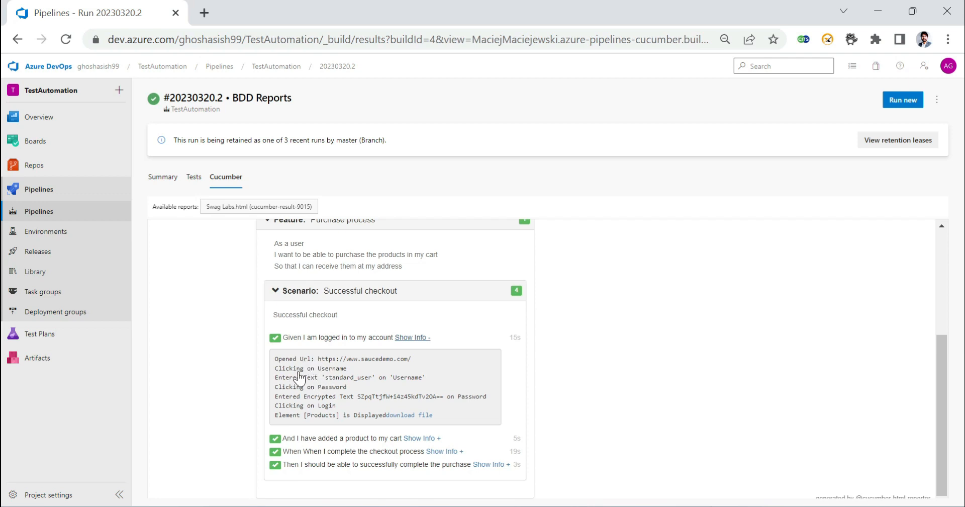
mouse_move(300, 402)
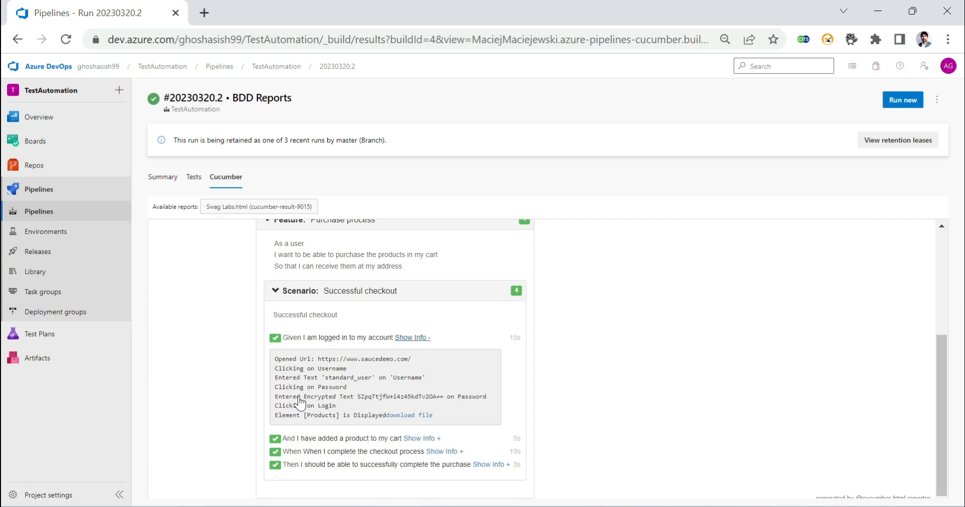
mouse_move(336, 433)
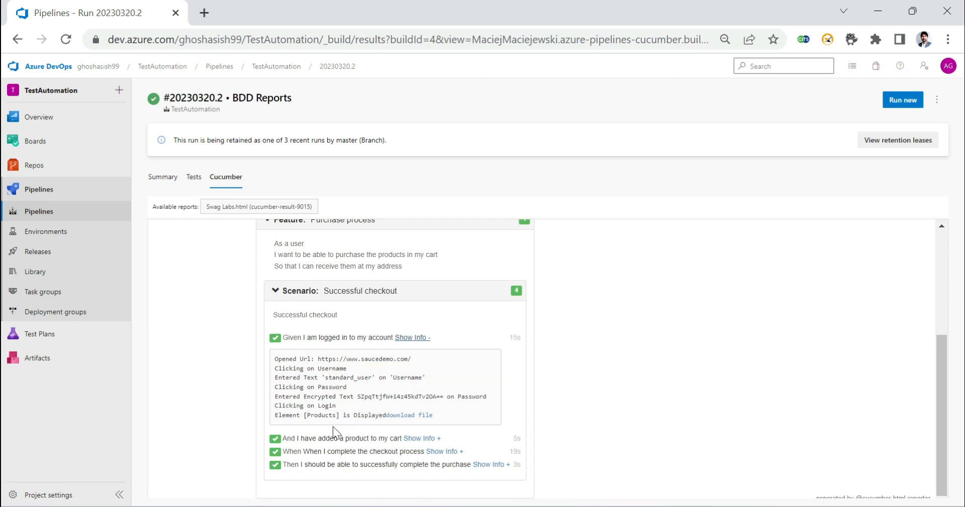
mouse_move(286, 425)
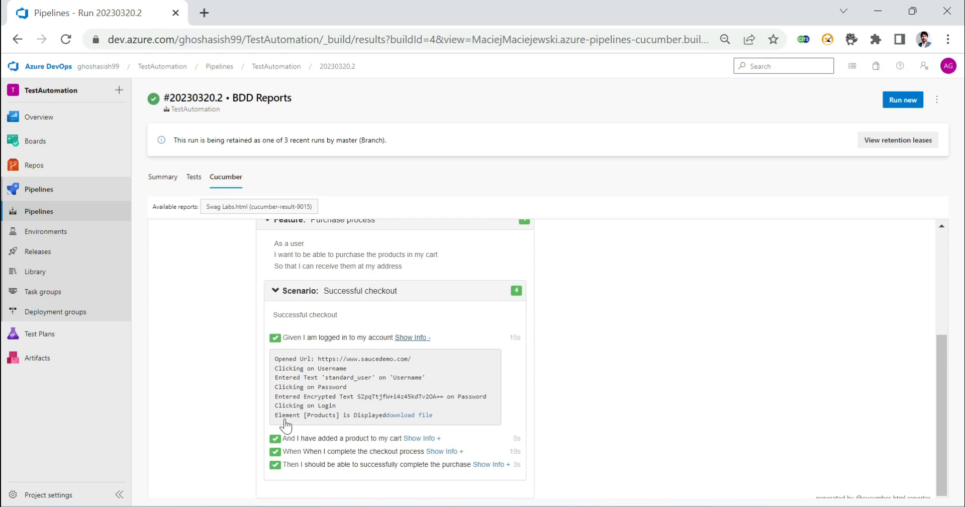
mouse_move(310, 427)
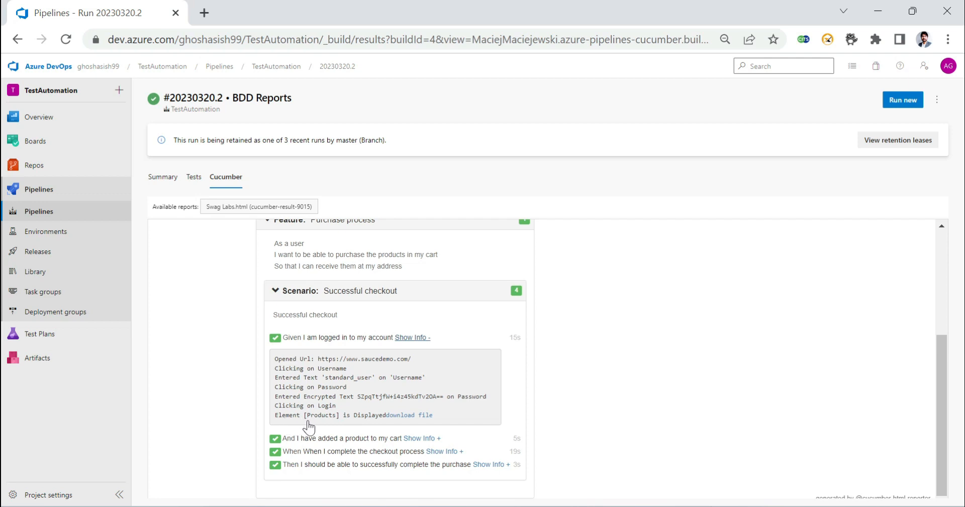
mouse_move(306, 428)
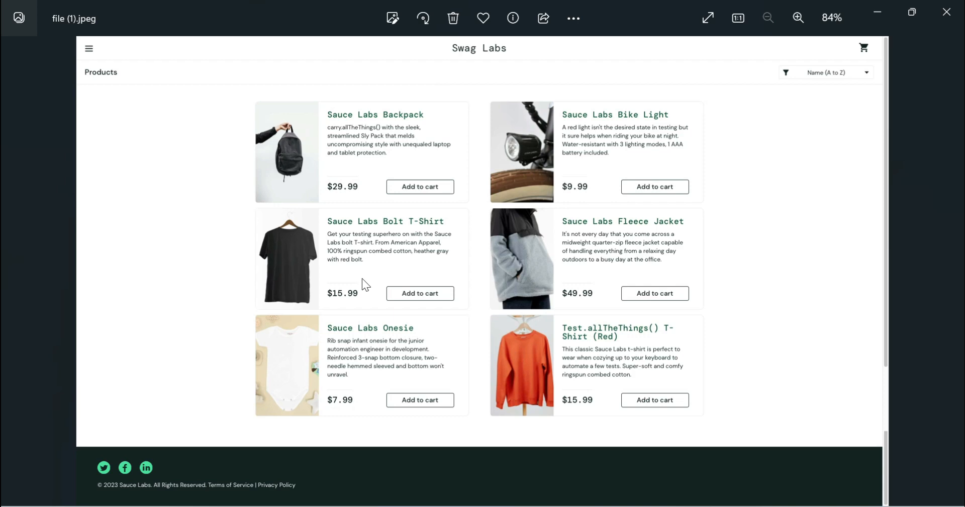
mouse_move(877, 12)
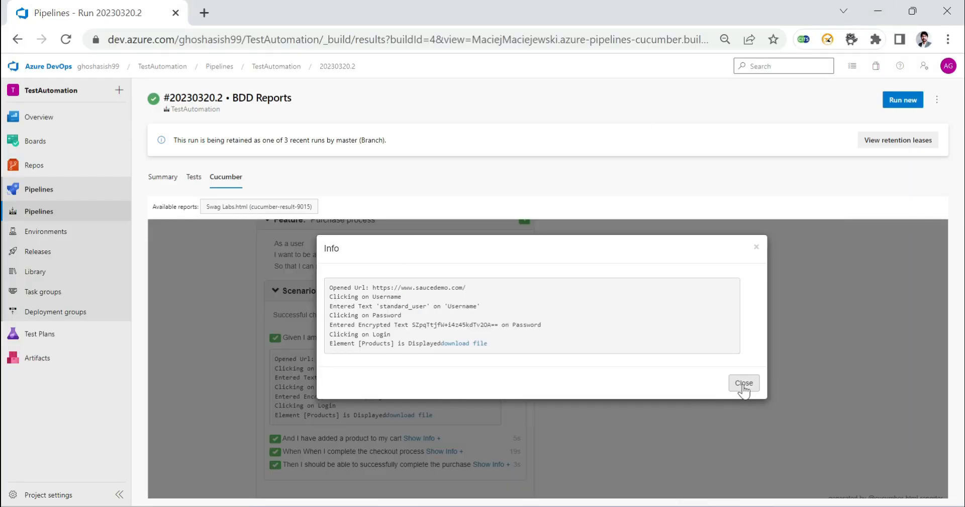
Step: Close the login step's Info popup to return to the Swag Labs summary
left_click(743, 382)
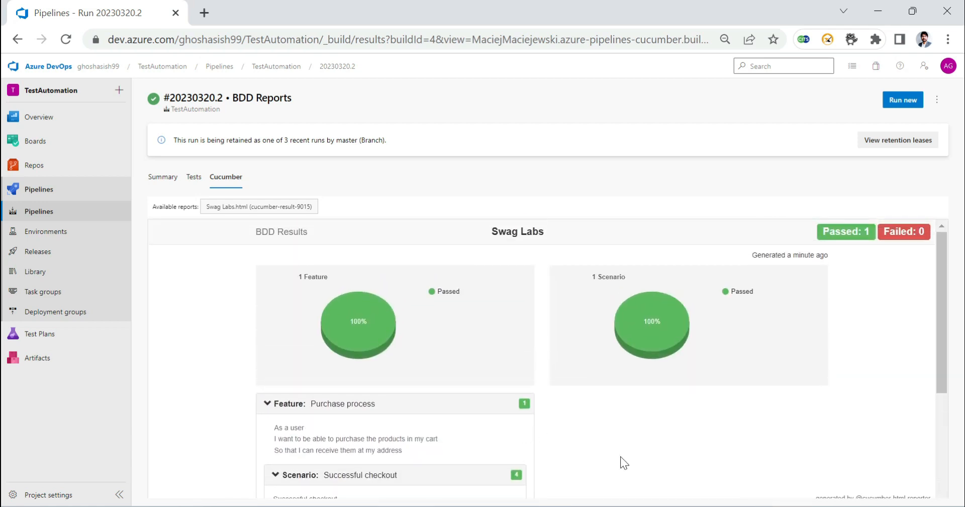
mouse_move(622, 449)
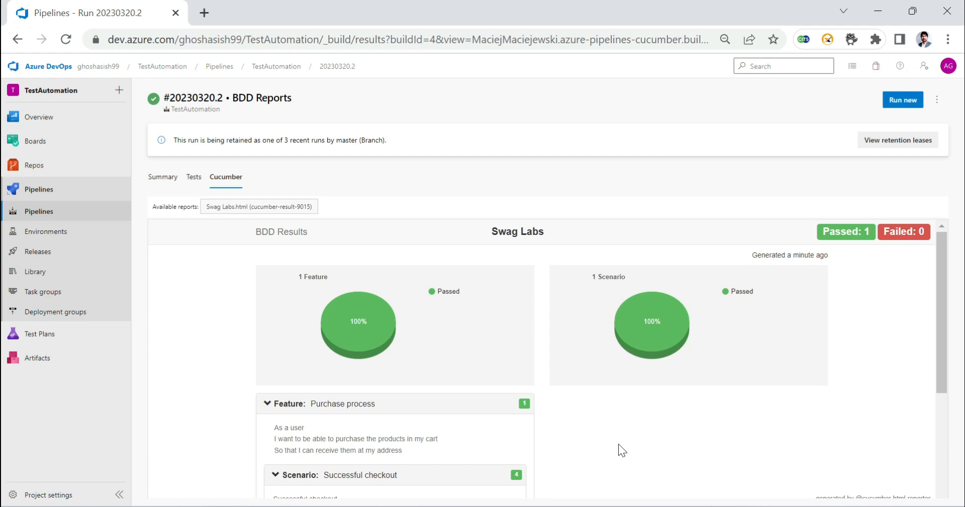